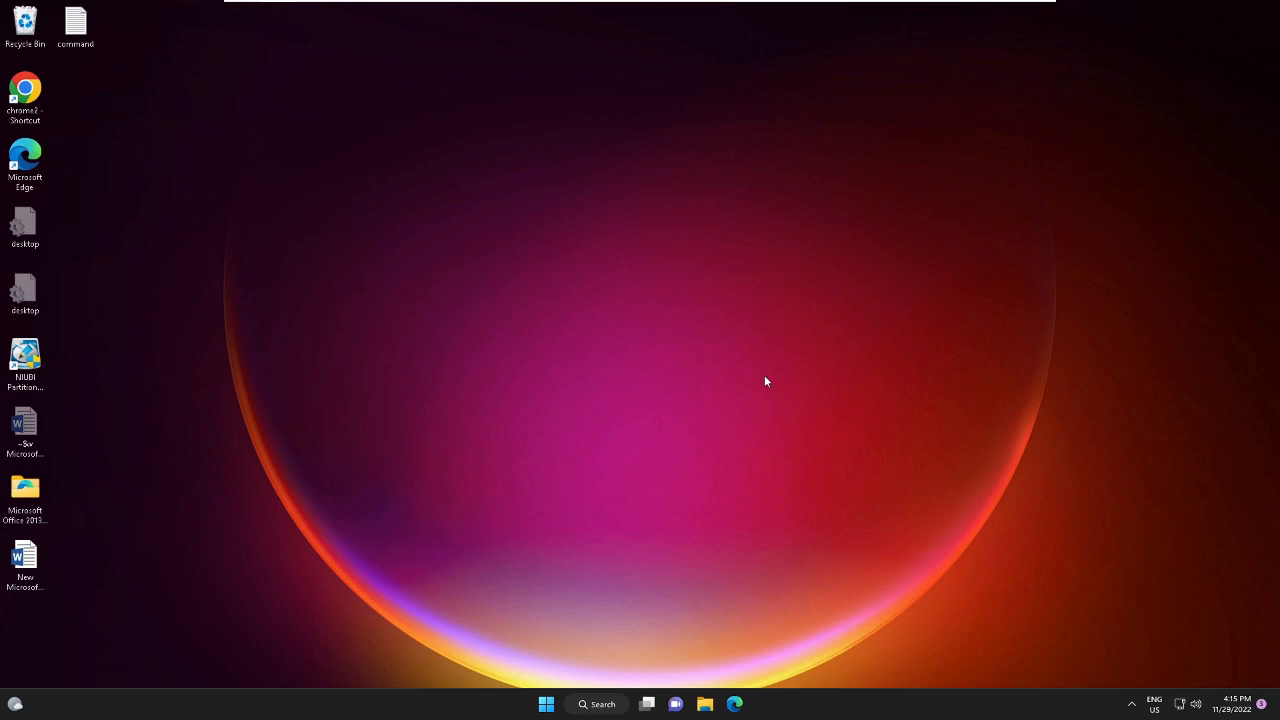
mouse_move(745, 383)
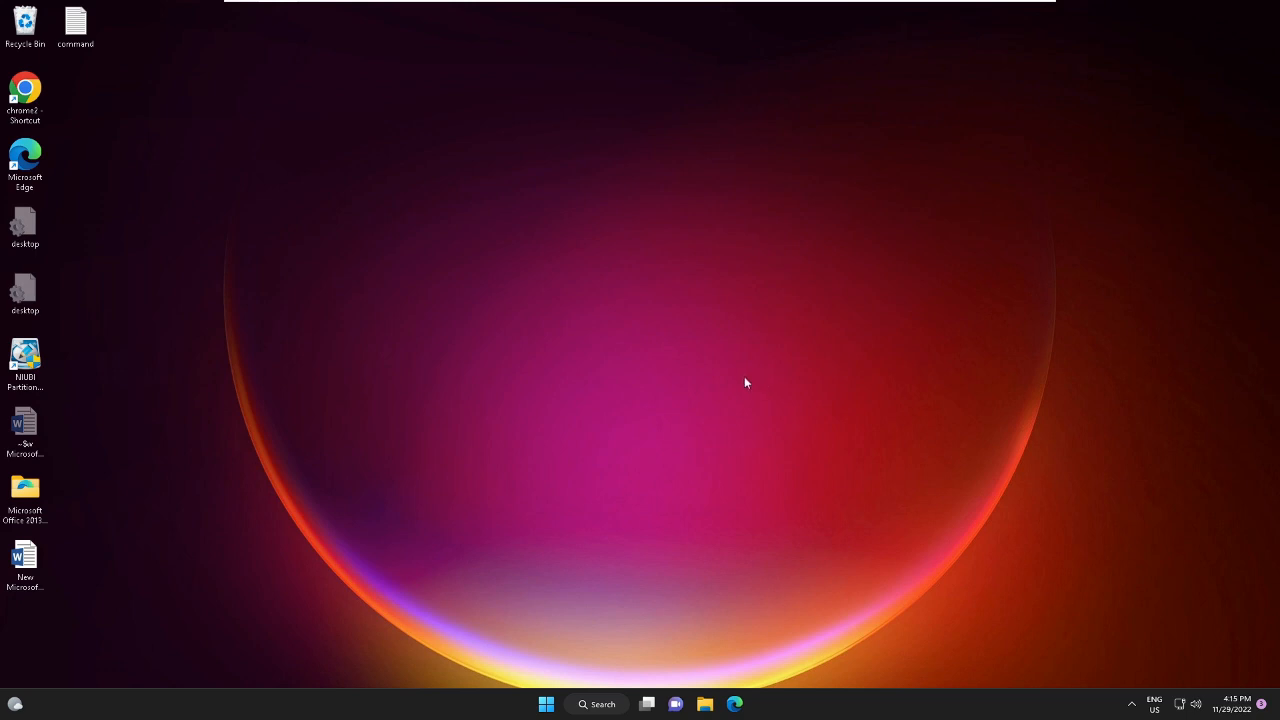
- Search for 'Create a restore point' and open System Protection for Local Disk (C:)
left_click(596, 703)
type("create res")
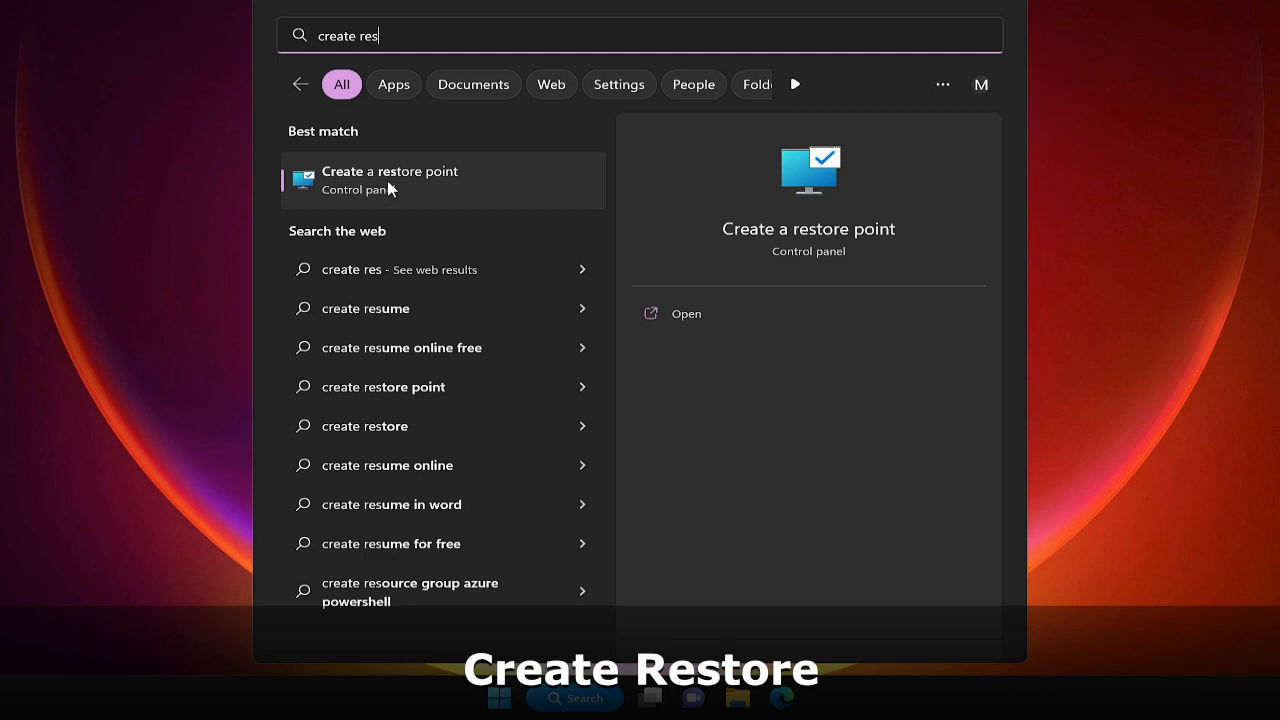
left_click(390, 180)
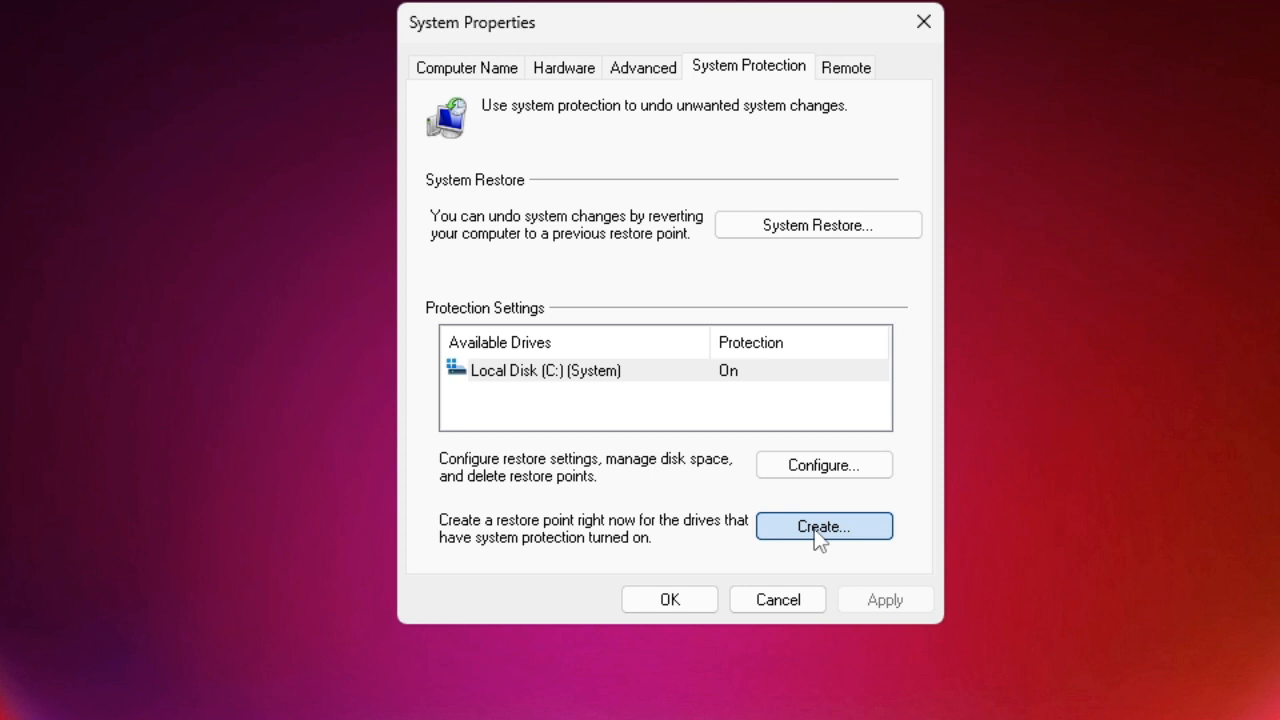
- Create a restore point described 'Before Debloat' and dismiss the success message
left_click(823, 526)
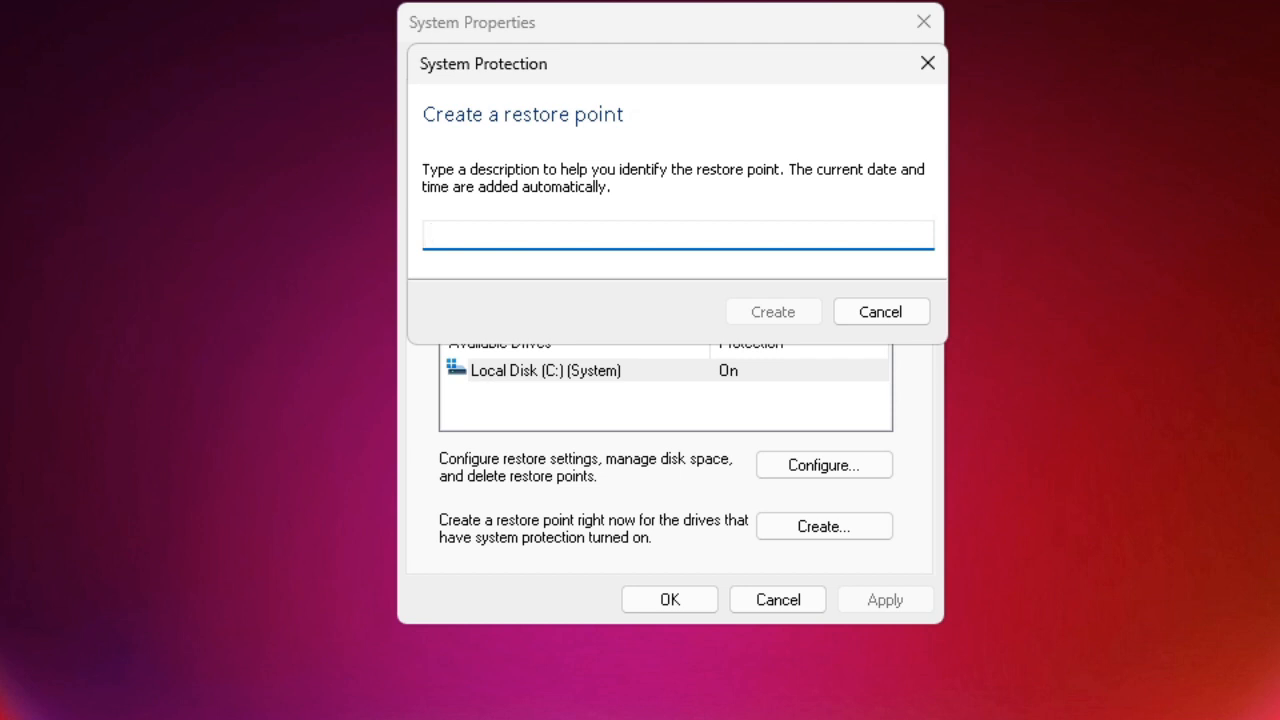
type("Before")
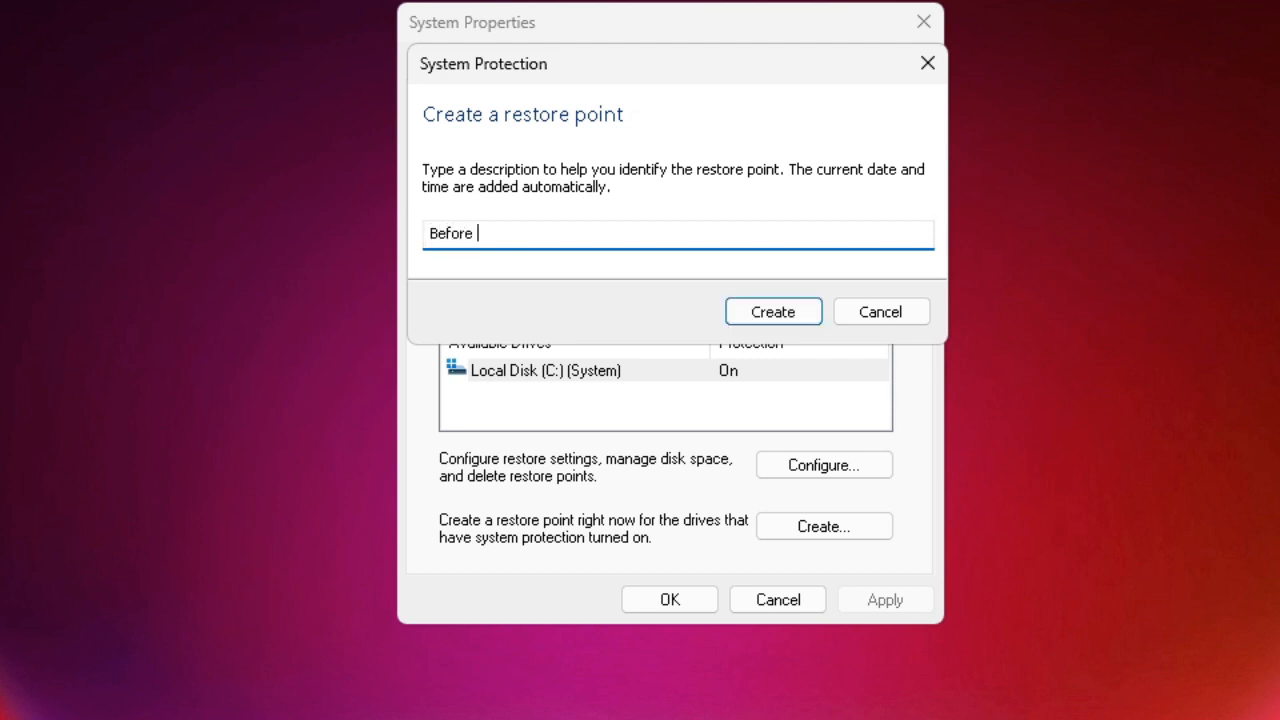
type("Debl")
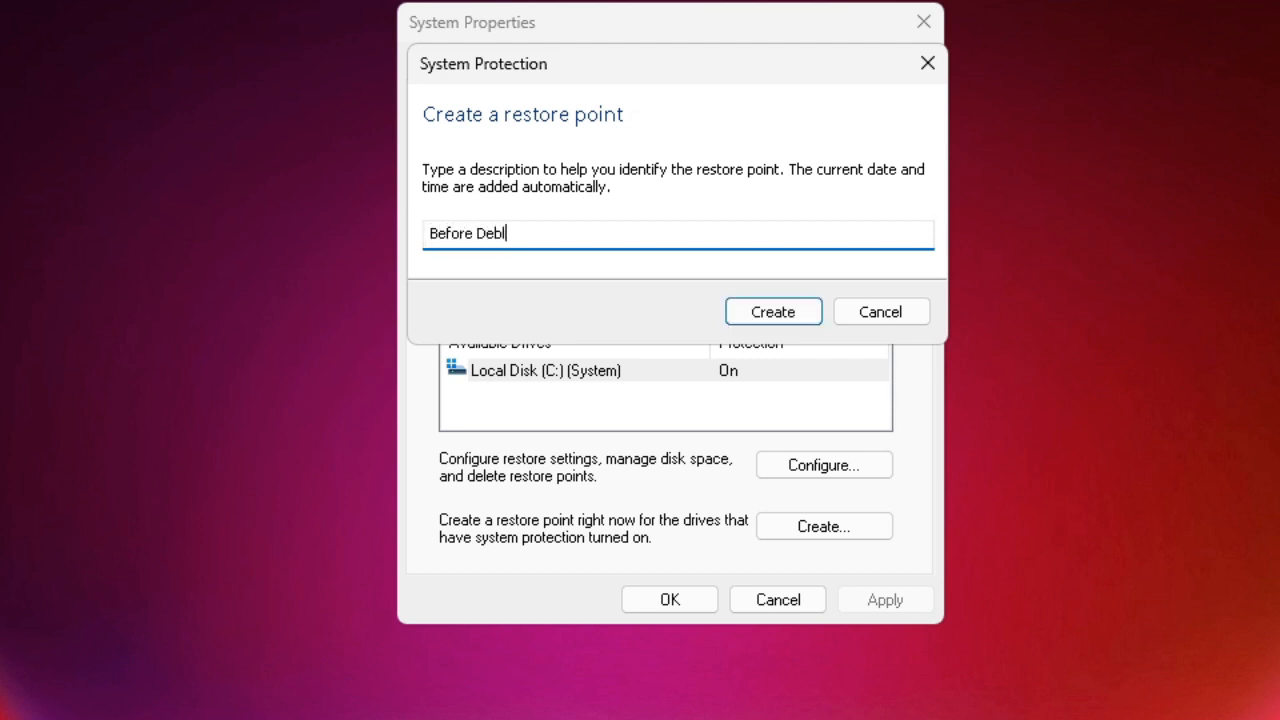
type("oat")
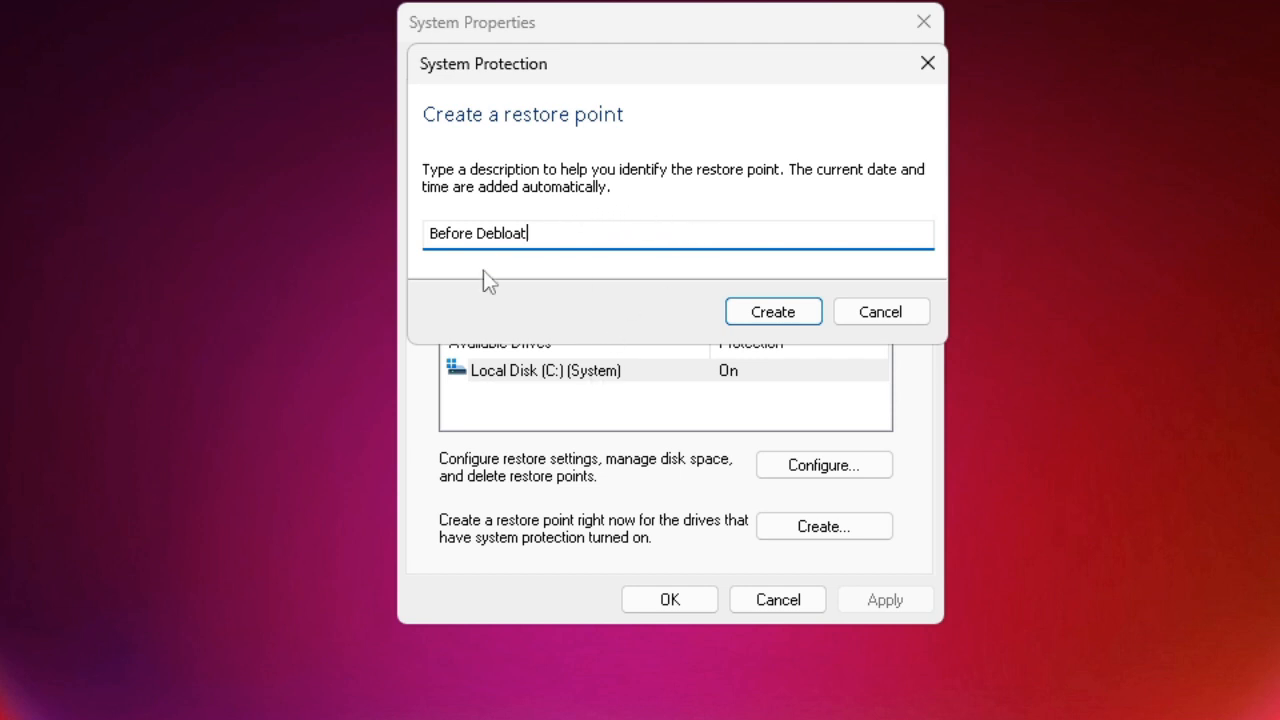
mouse_move(772, 311)
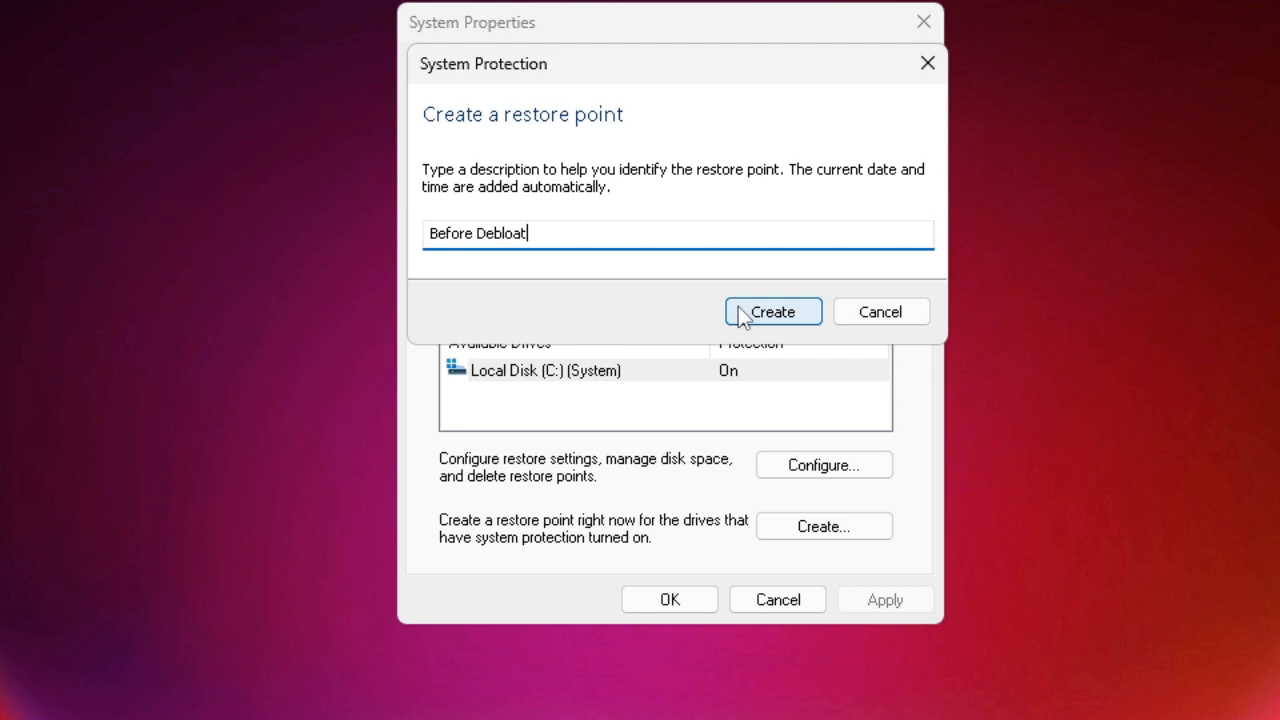
left_click(772, 311)
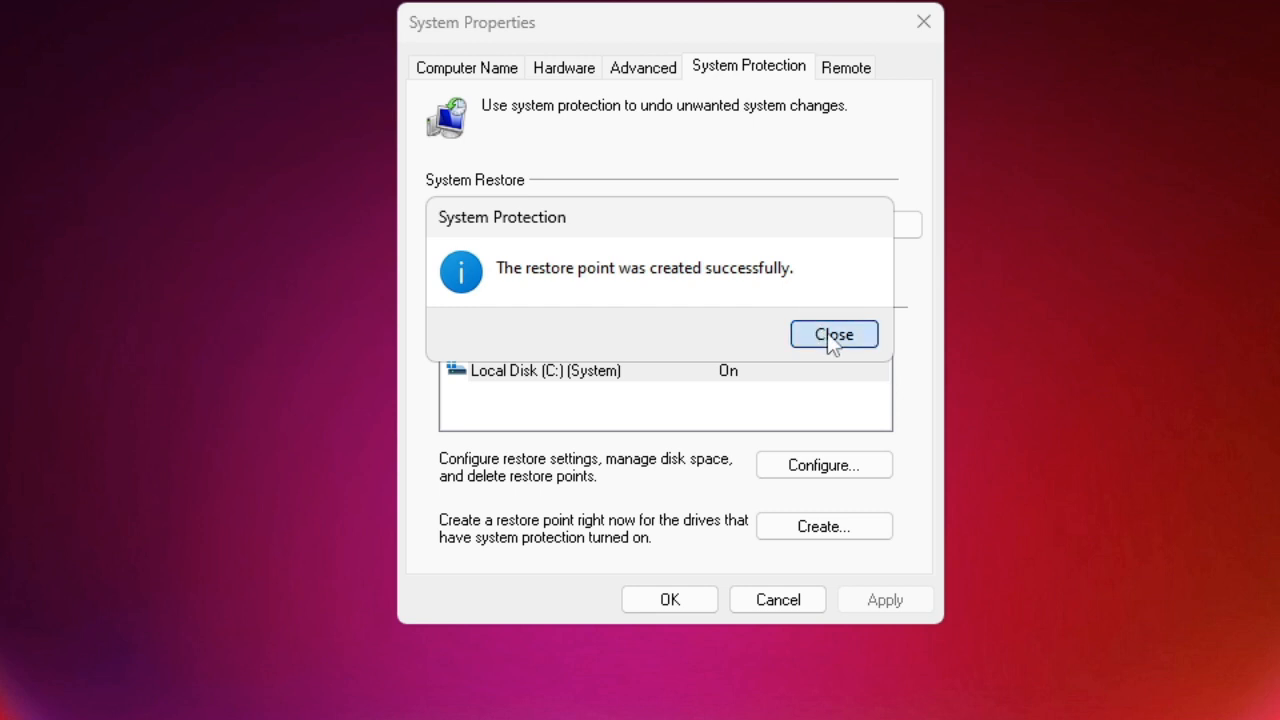
left_click(834, 334)
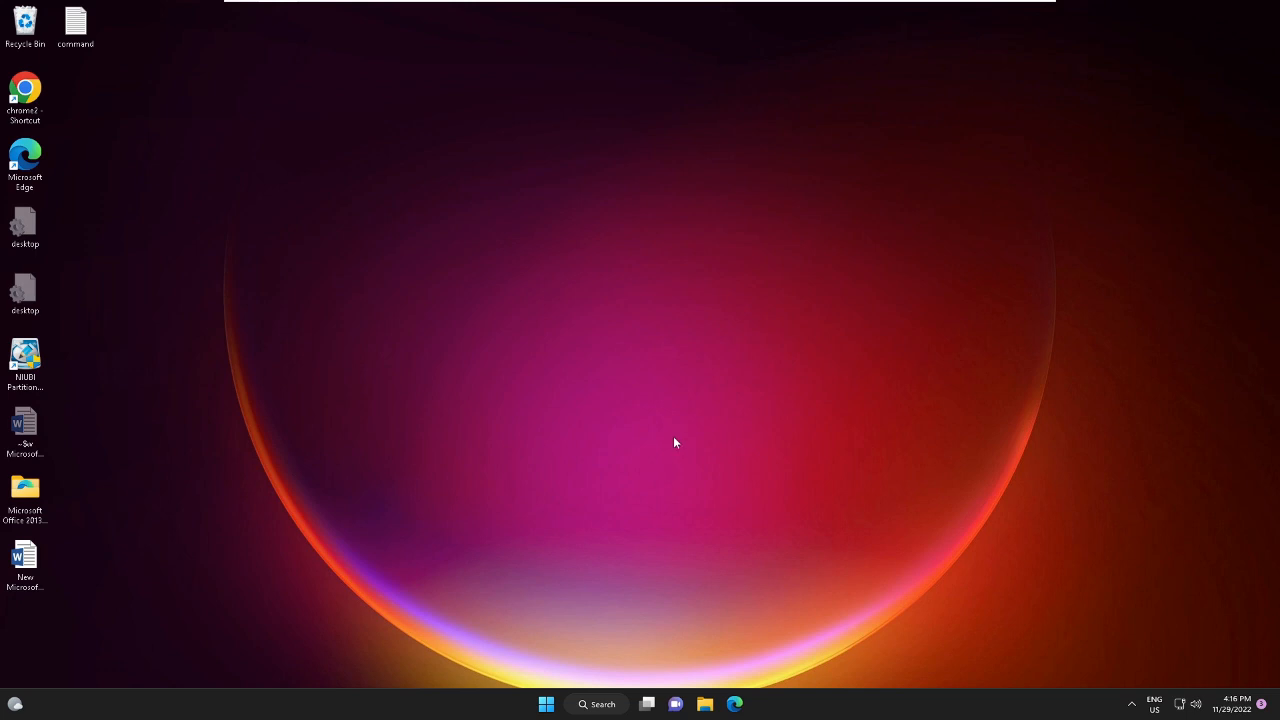
mouse_move(677, 437)
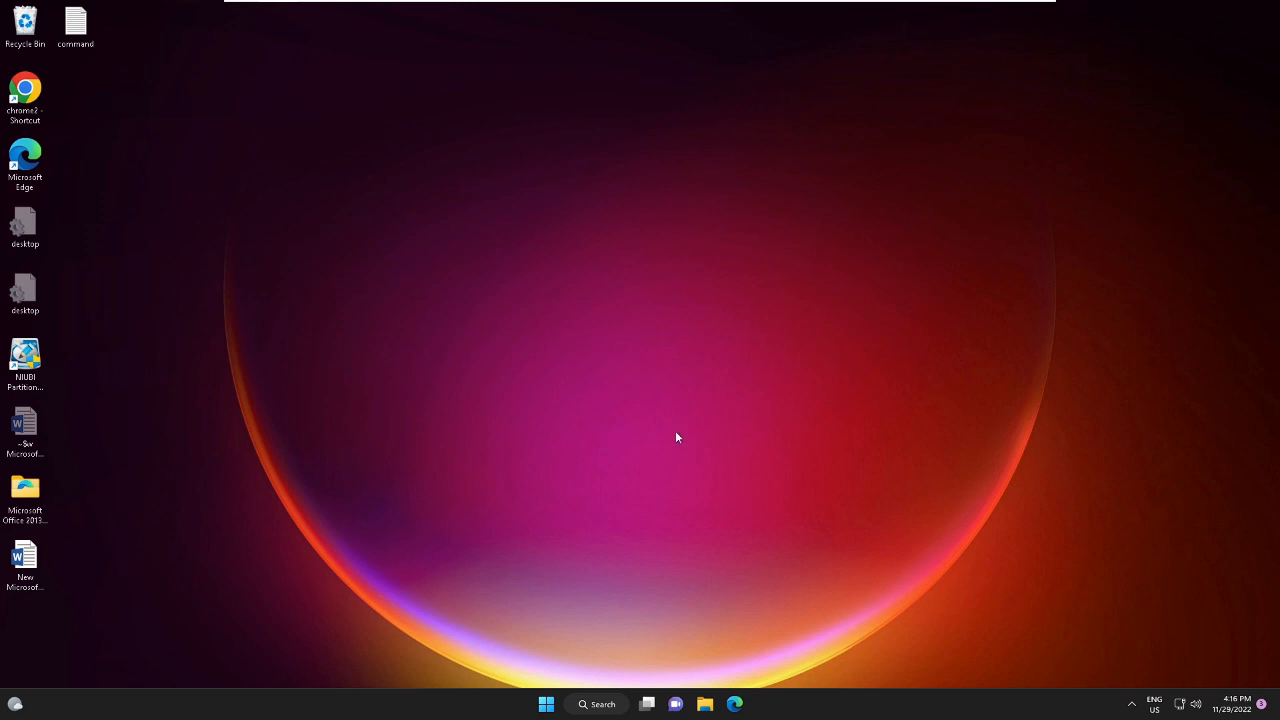
mouse_move(669, 419)
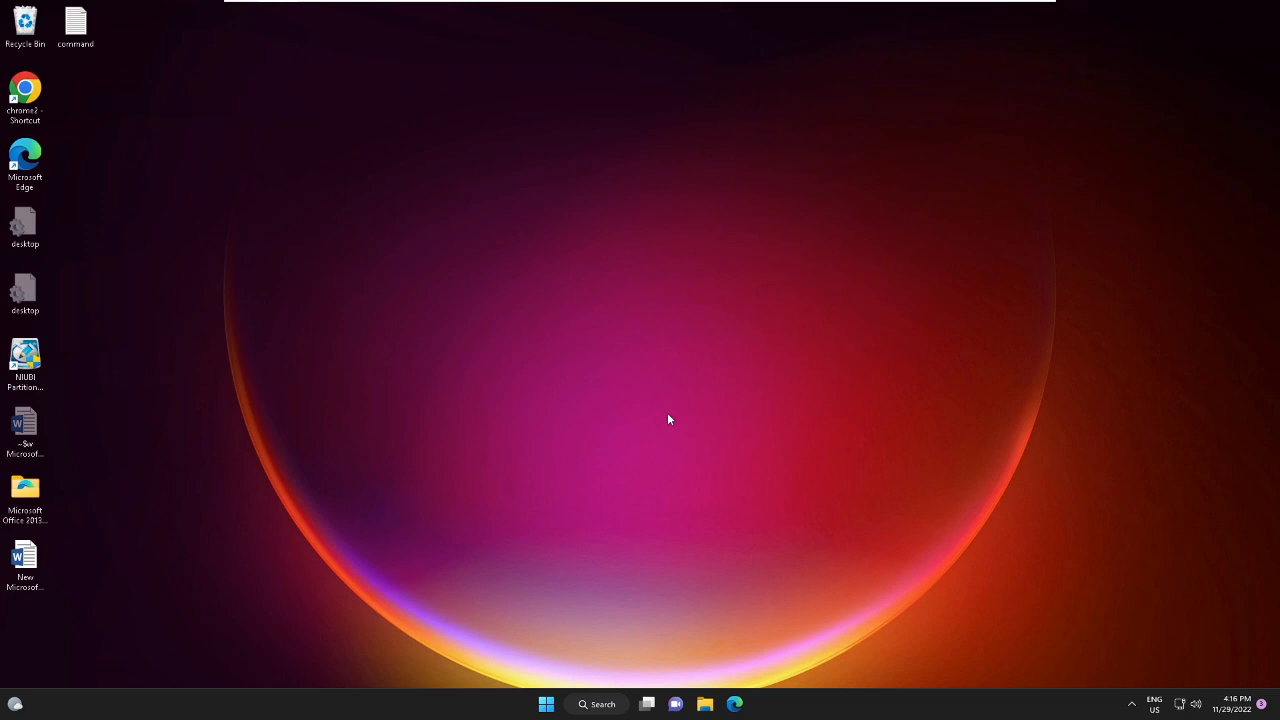
mouse_move(425, 598)
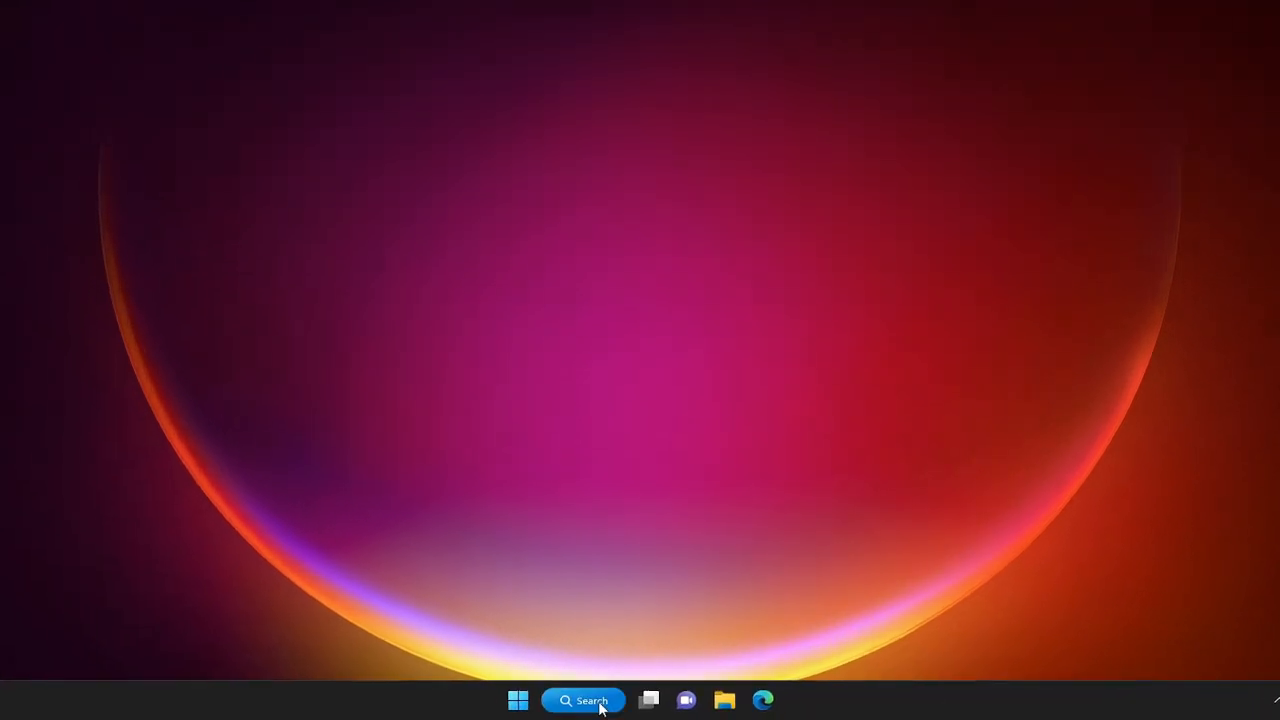
- Search 'powershell' and launch Windows PowerShell as administrator
type("powershell")
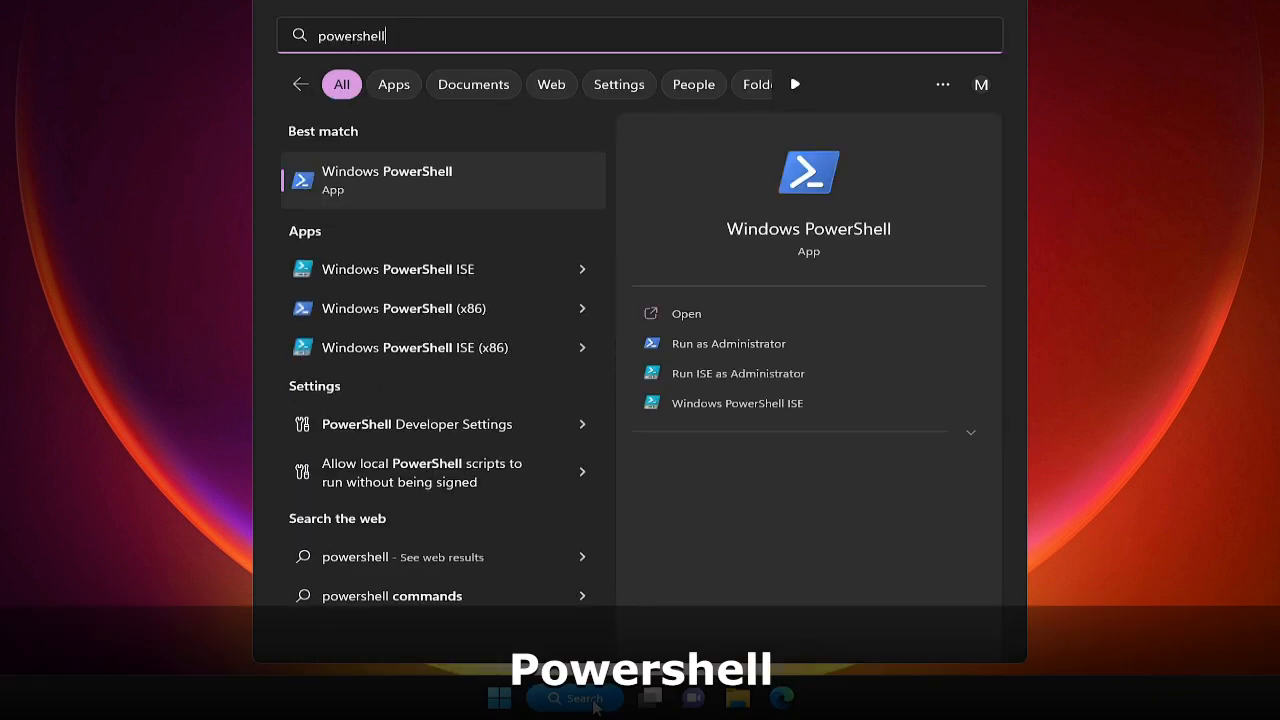
mouse_move(466, 187)
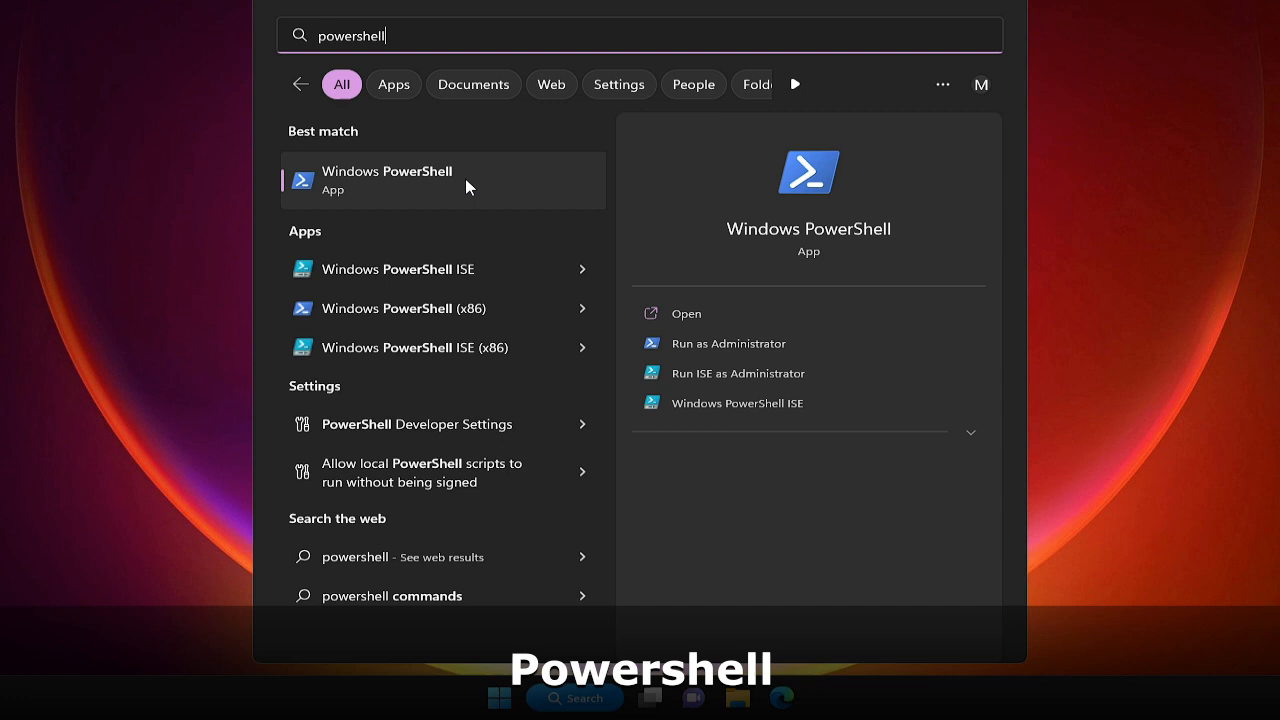
right_click(440, 180)
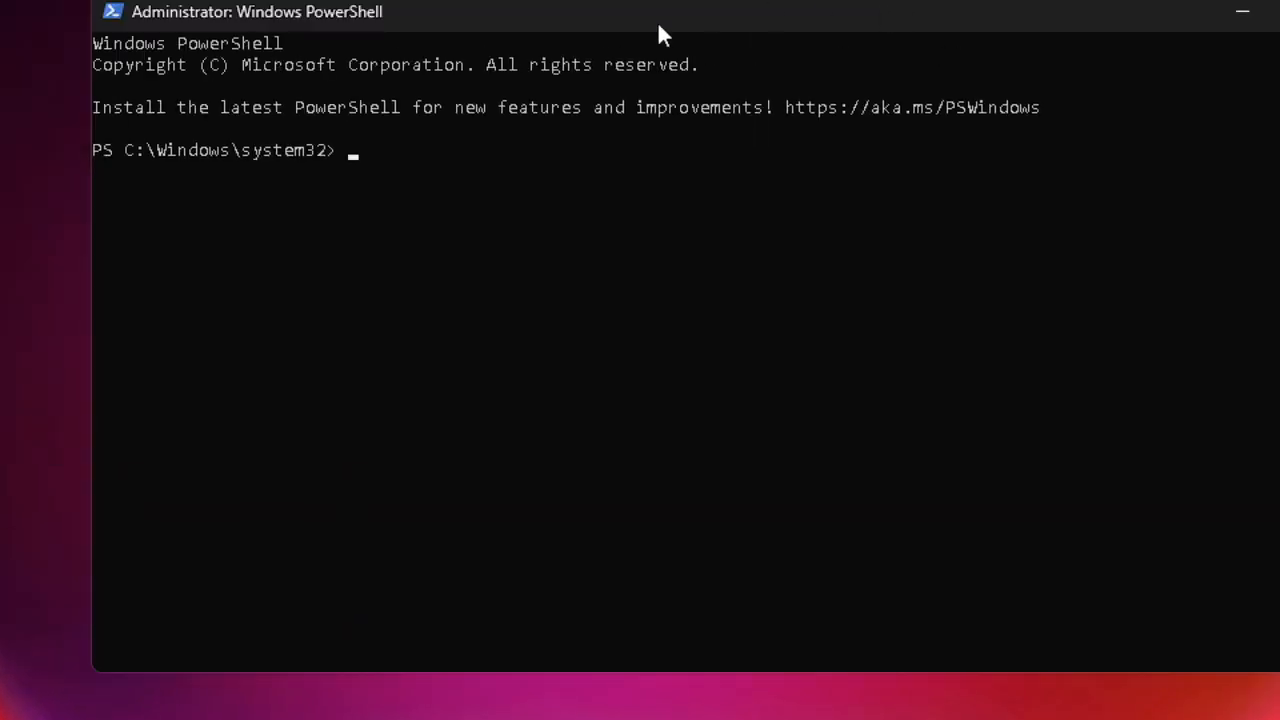
mouse_move(465, 158)
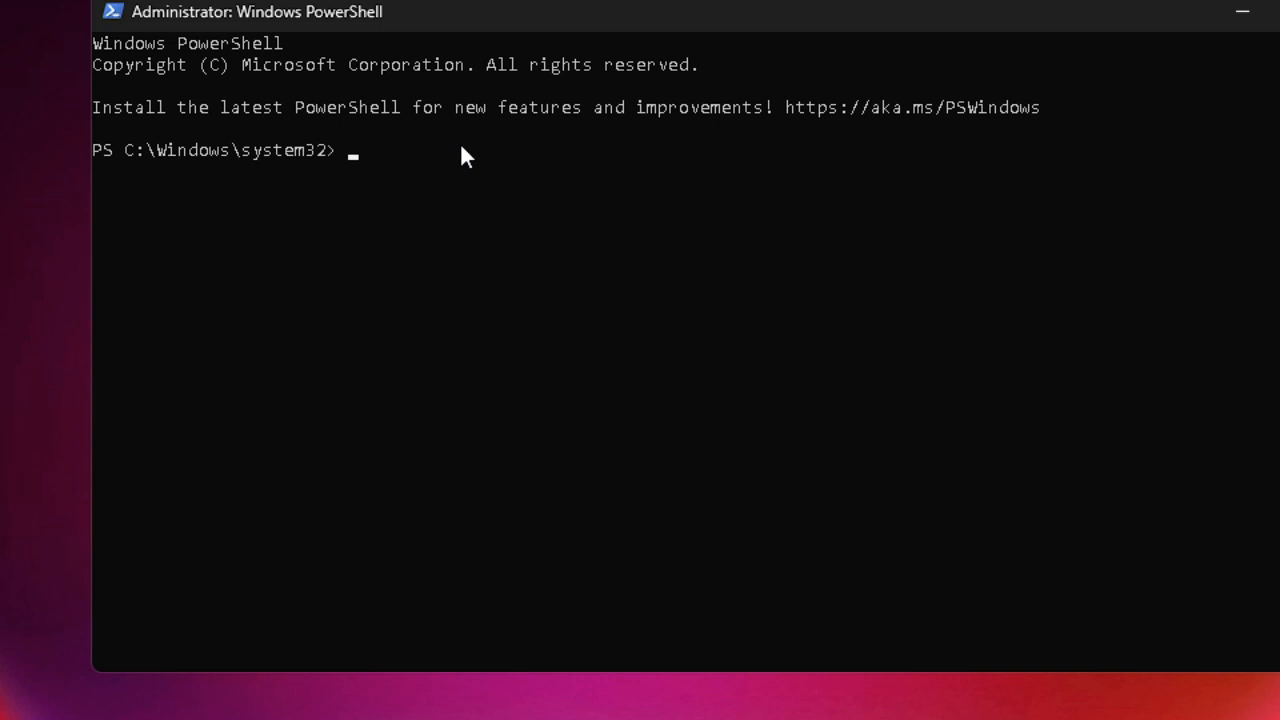
mouse_move(360, 440)
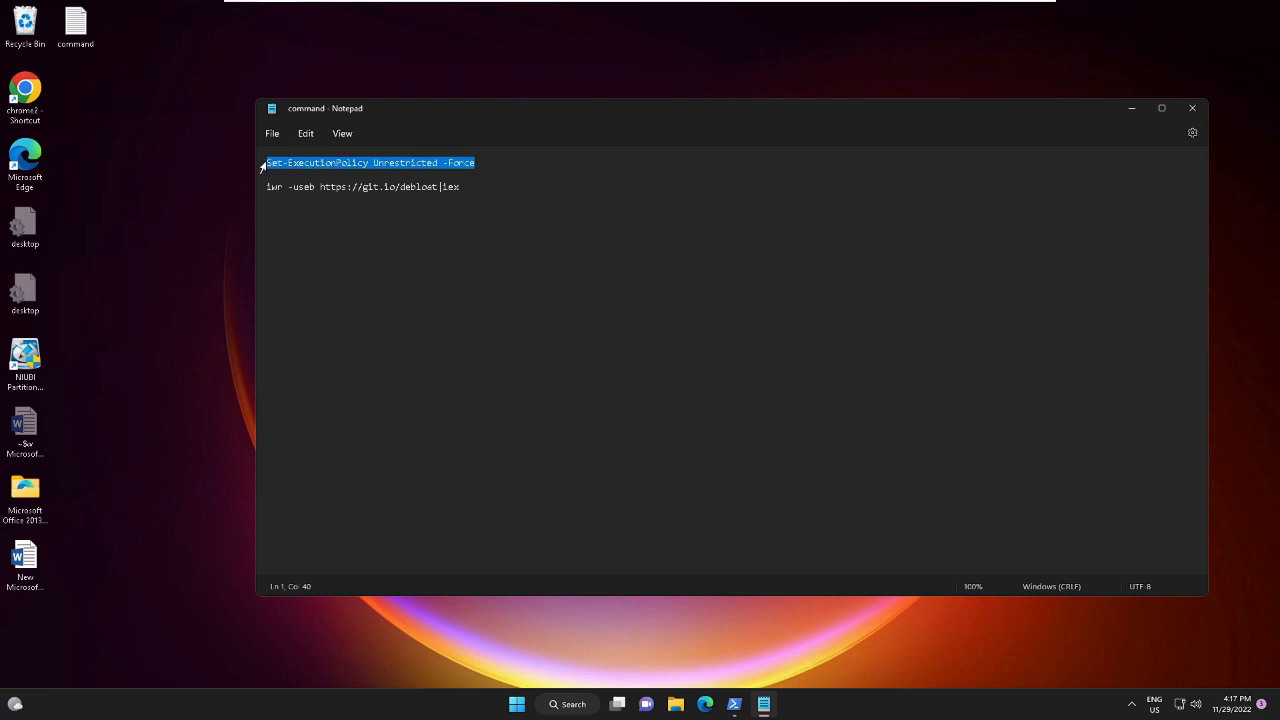
mouse_move(454, 168)
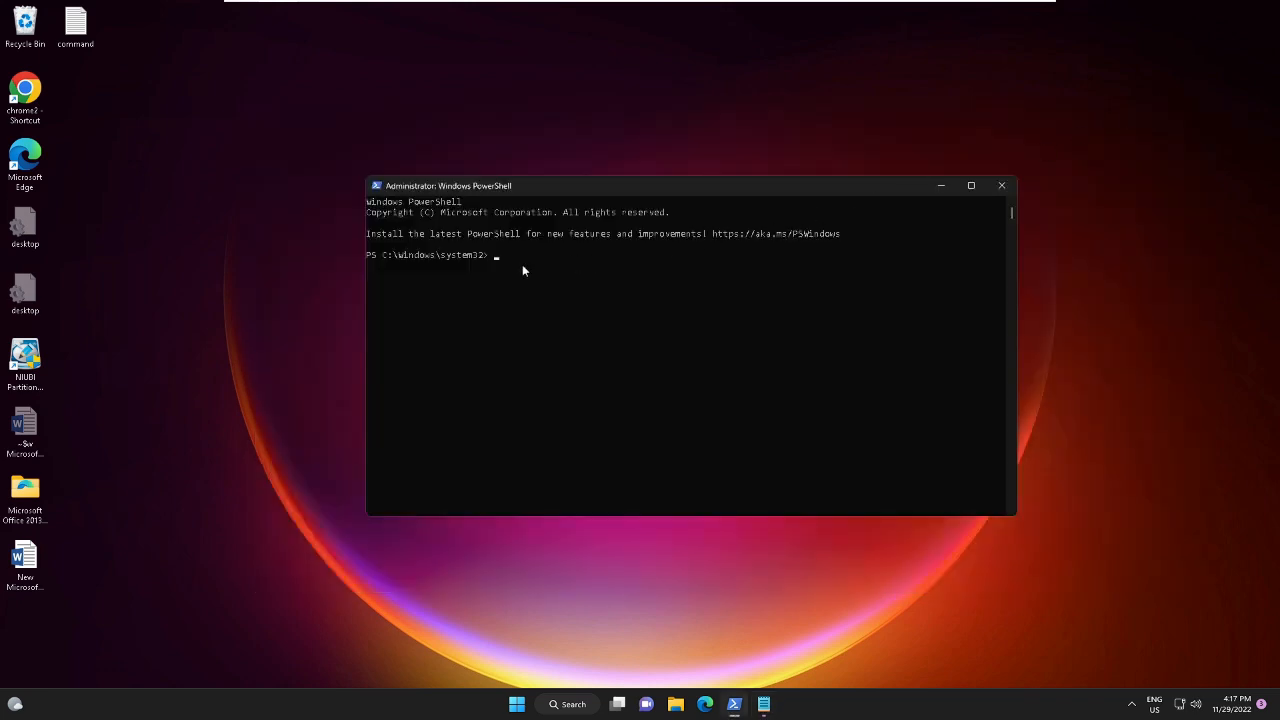
- Set execution policy to Unrestricted and run the debloat script from git.io/debloat
type("Set-ExecutionPolicy Unrestricted -Force")
type("iwr -useb https://git.io/debloat|iex")
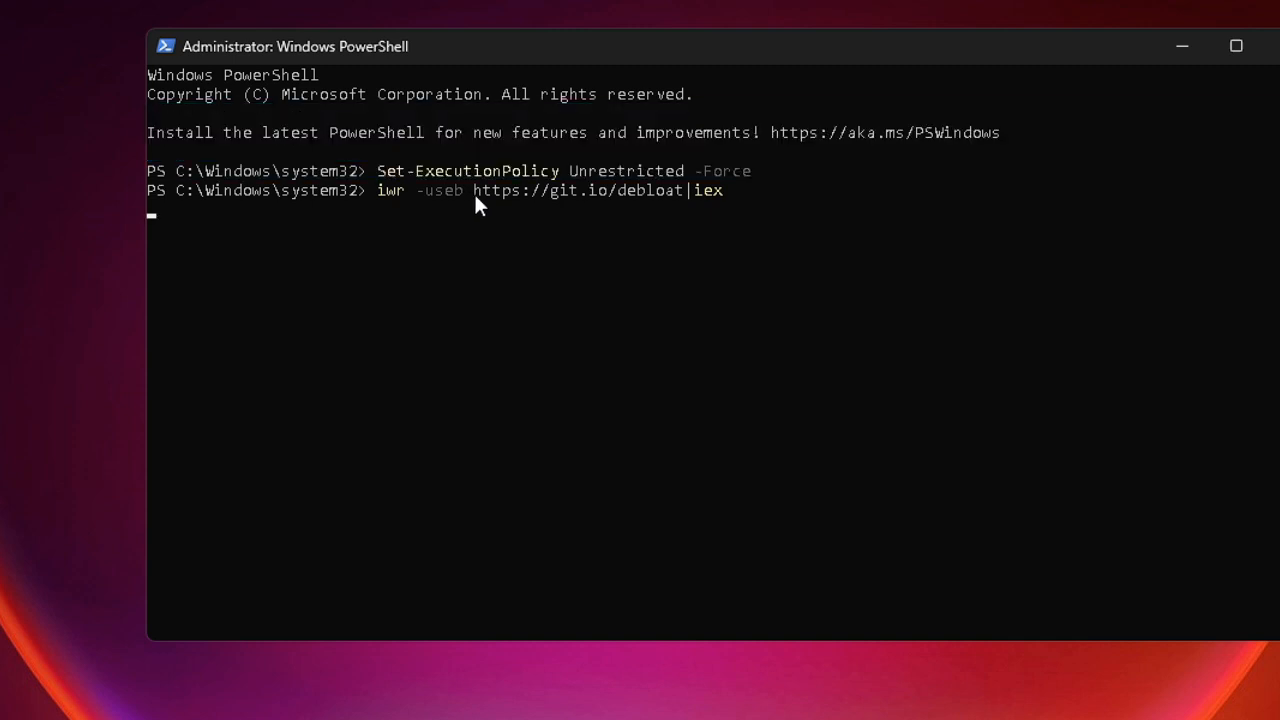
key("Enter")
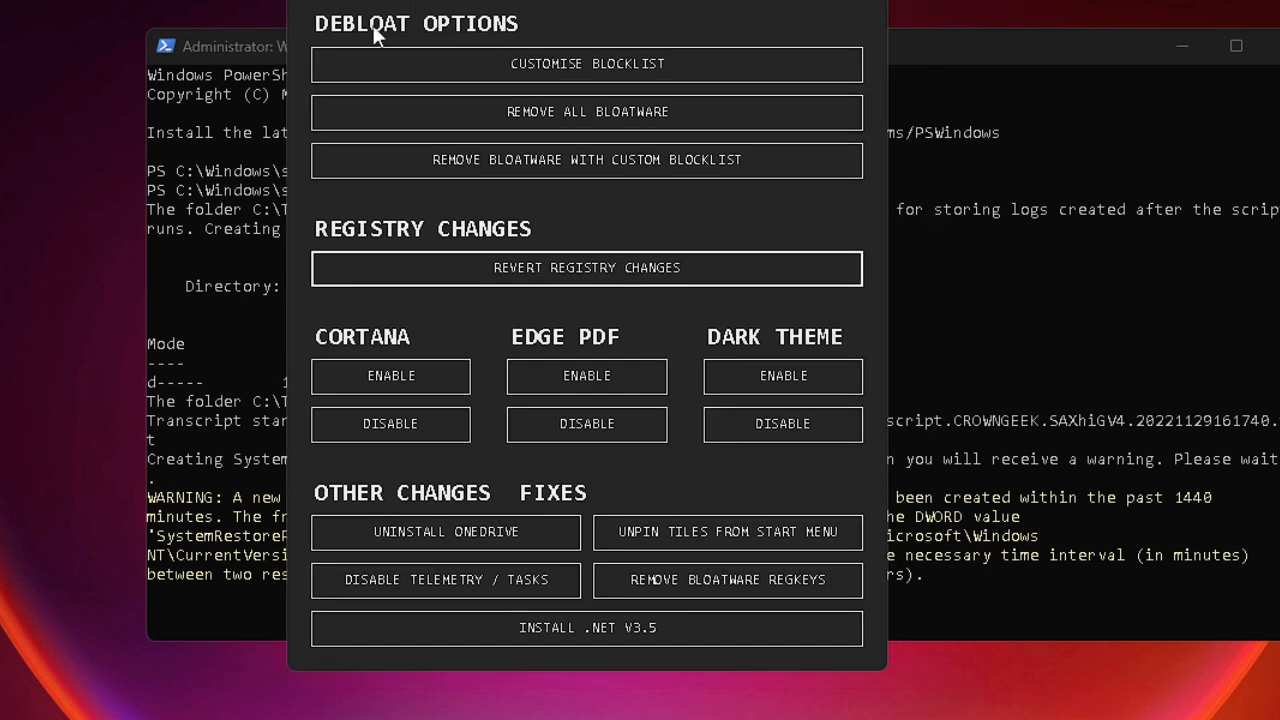
mouse_move(531, 38)
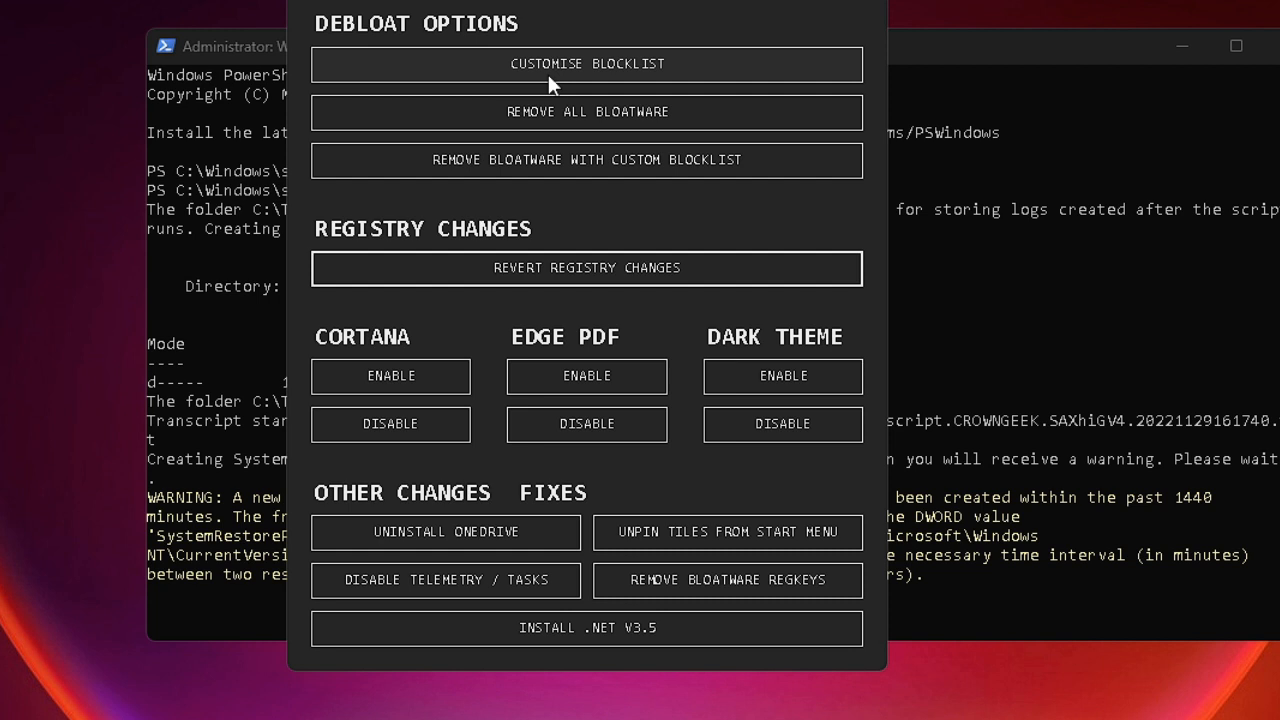
mouse_move(418, 170)
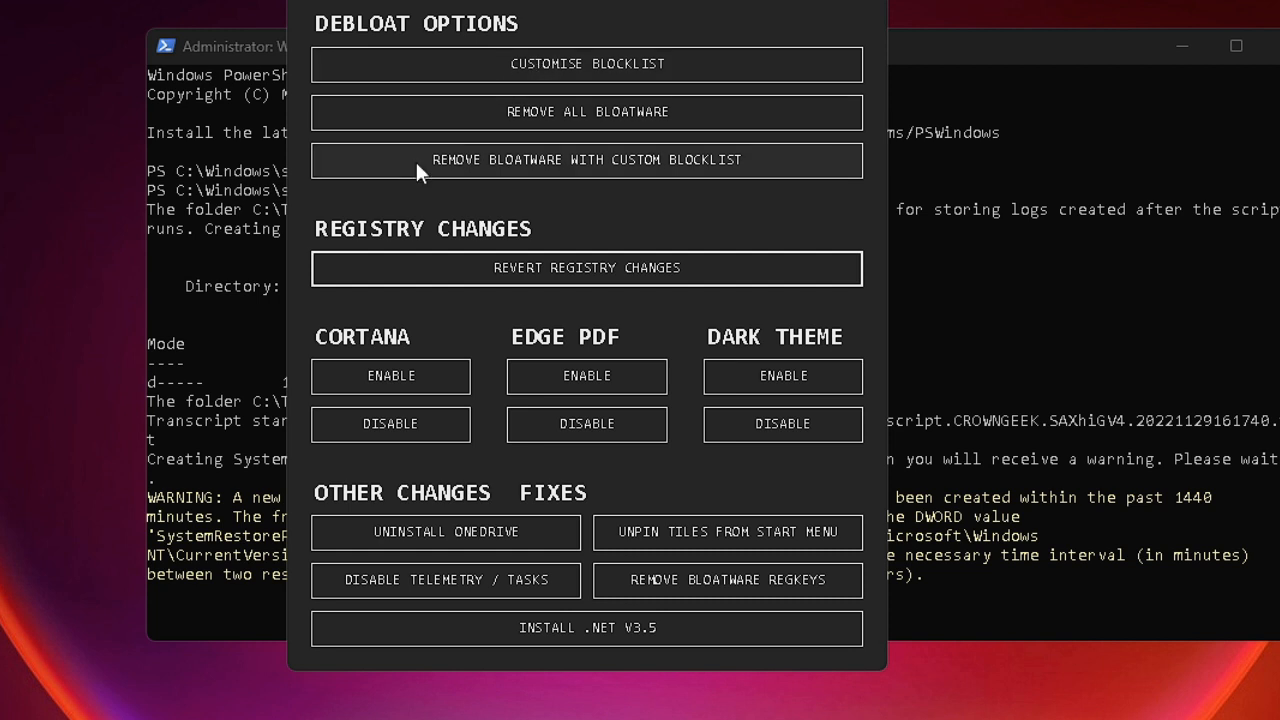
mouse_move(565, 92)
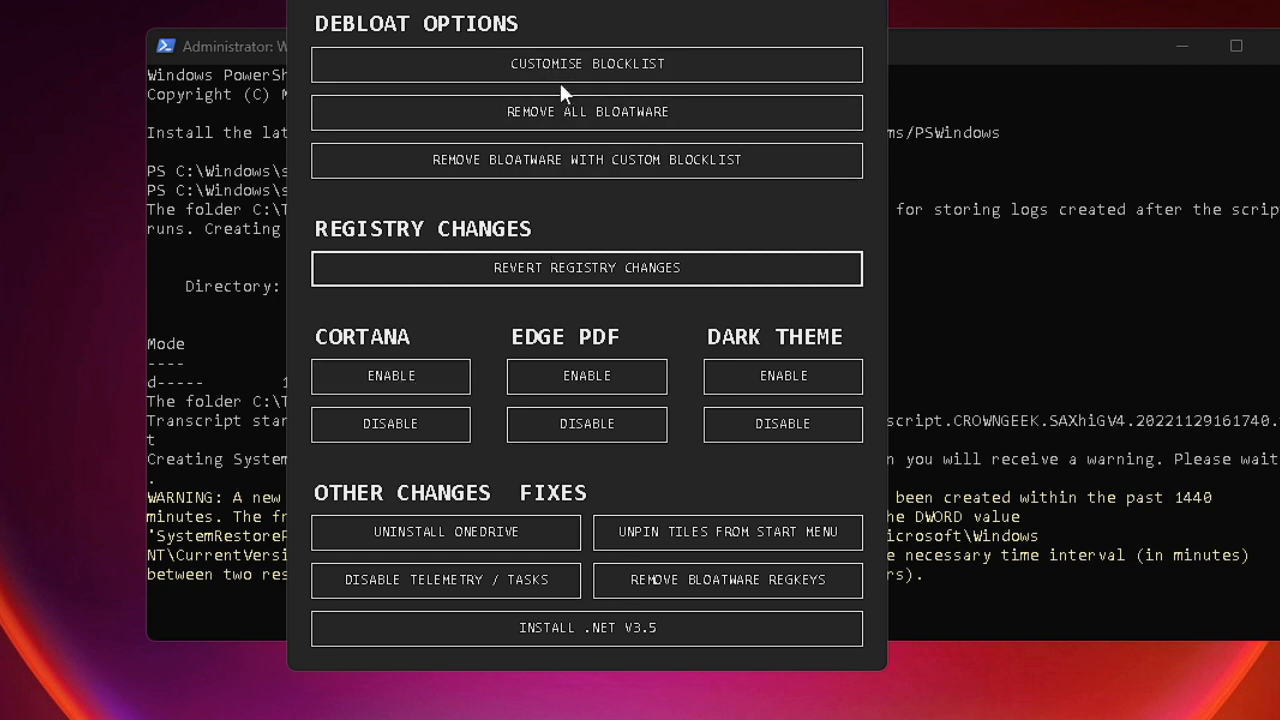
mouse_move(625, 125)
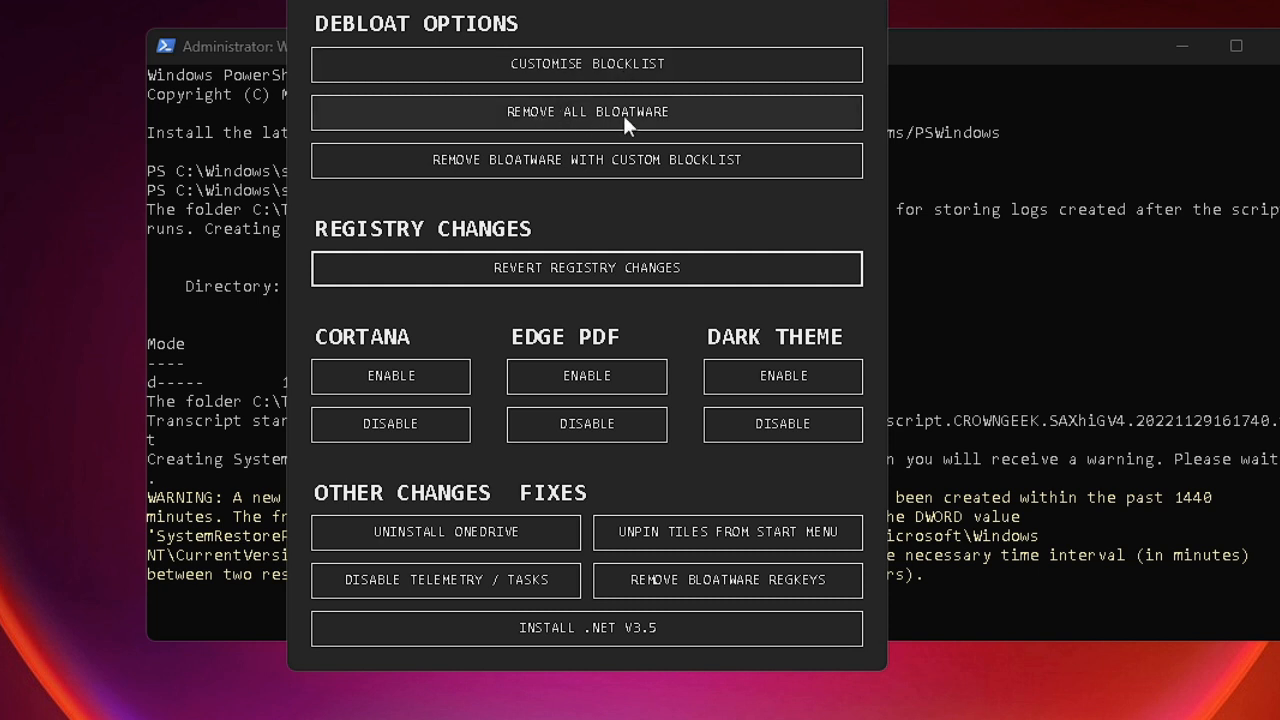
mouse_move(390, 377)
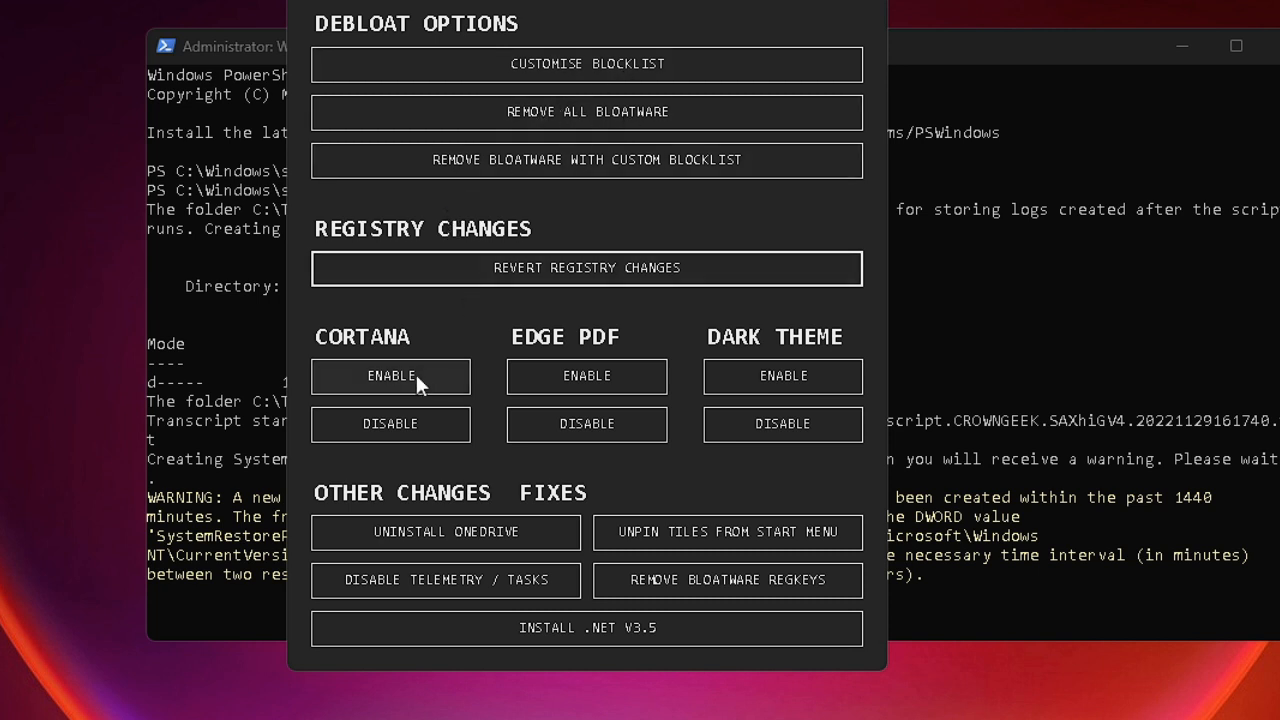
mouse_move(588, 358)
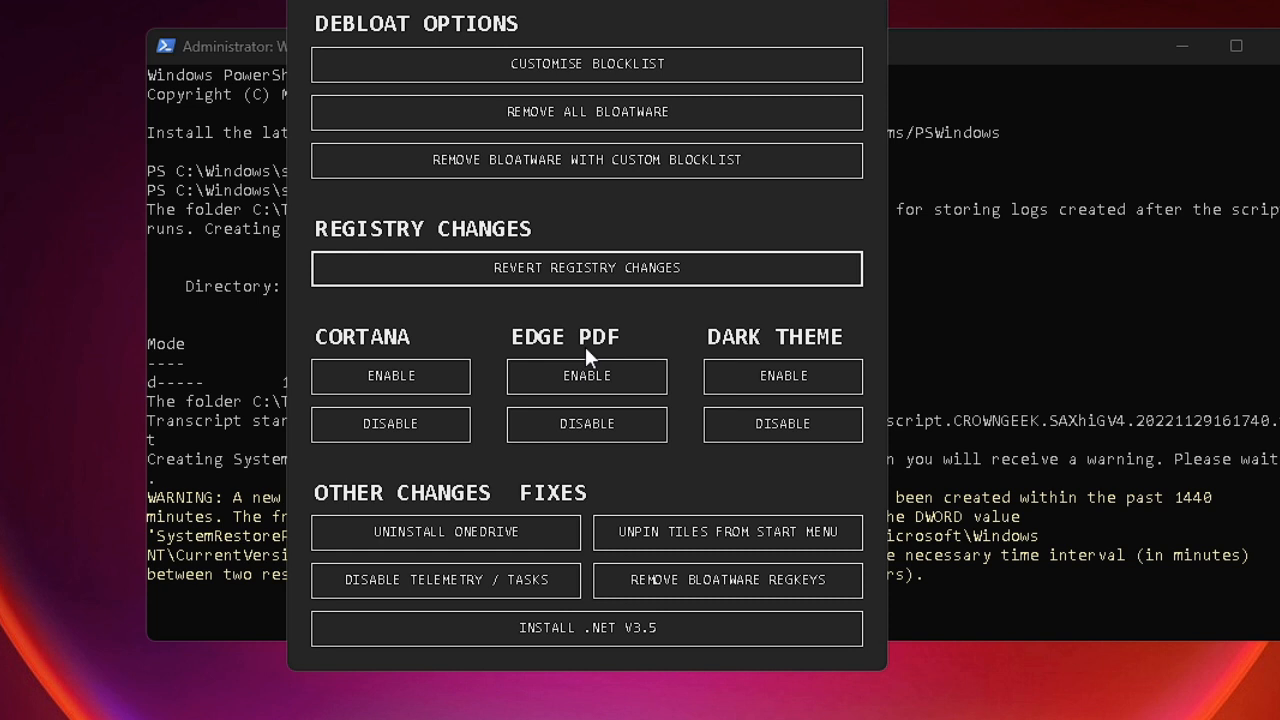
mouse_move(500, 385)
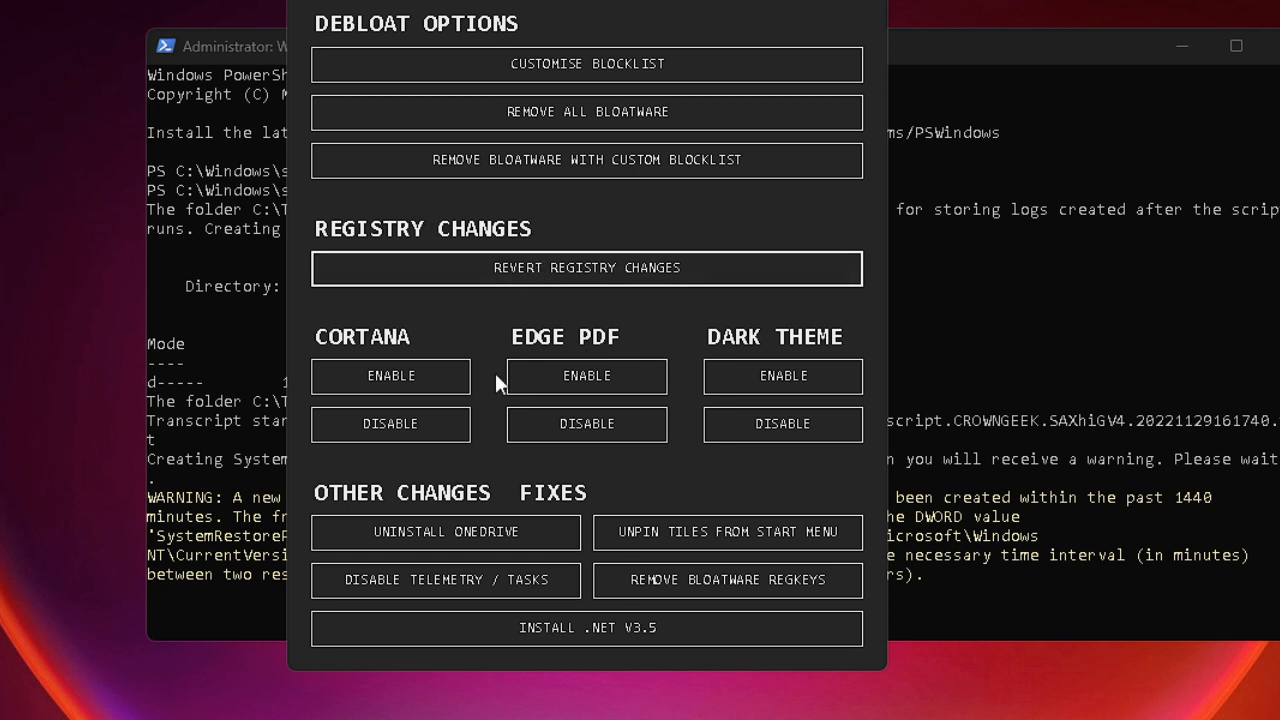
mouse_move(428, 415)
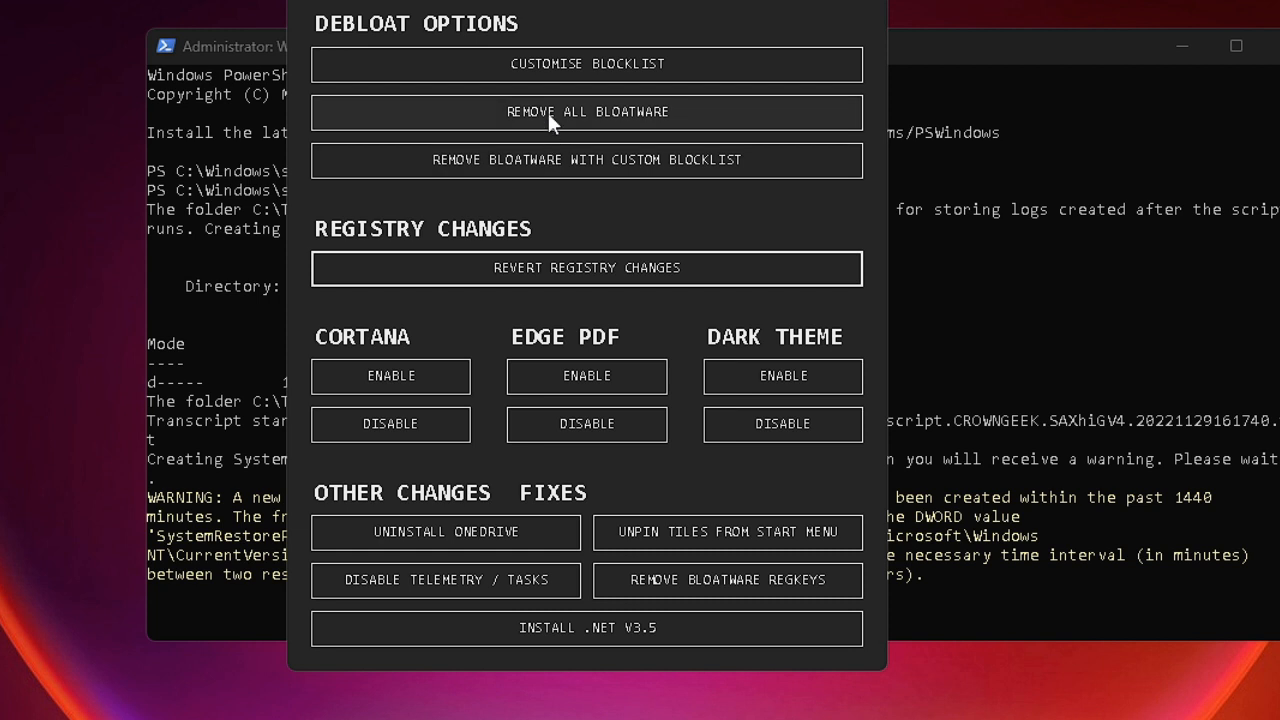
mouse_move(588, 452)
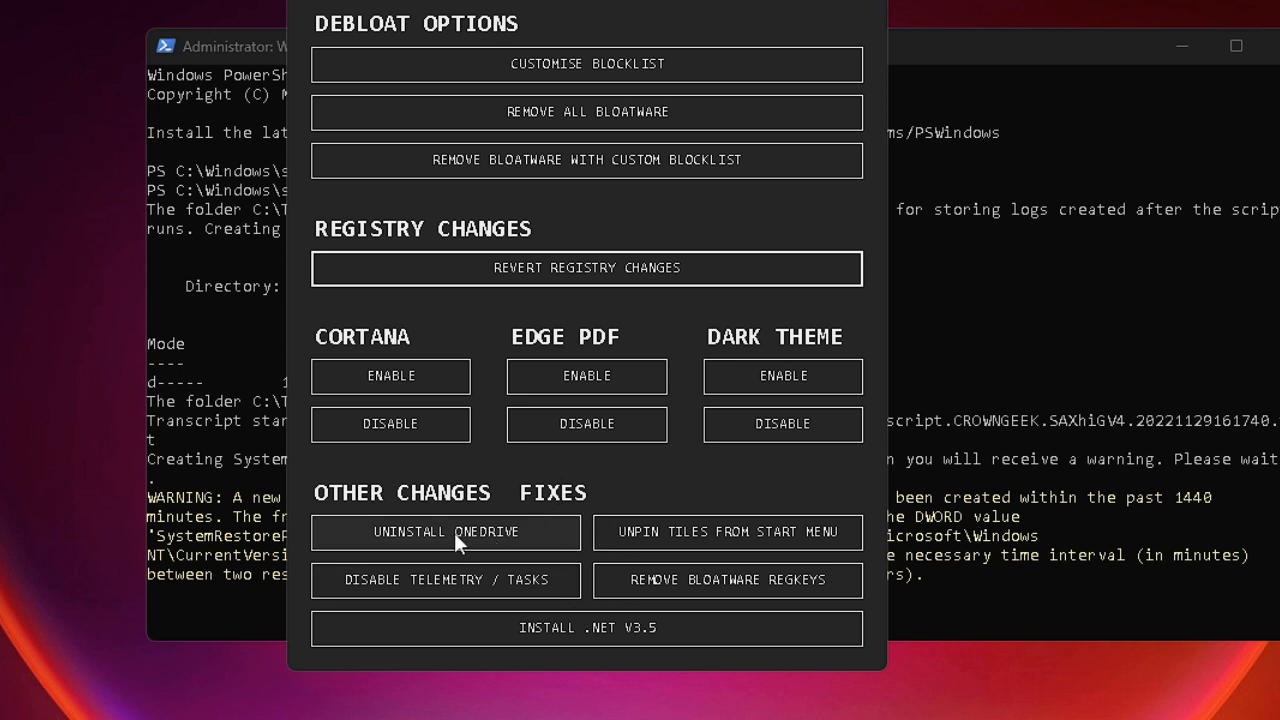
mouse_move(520, 530)
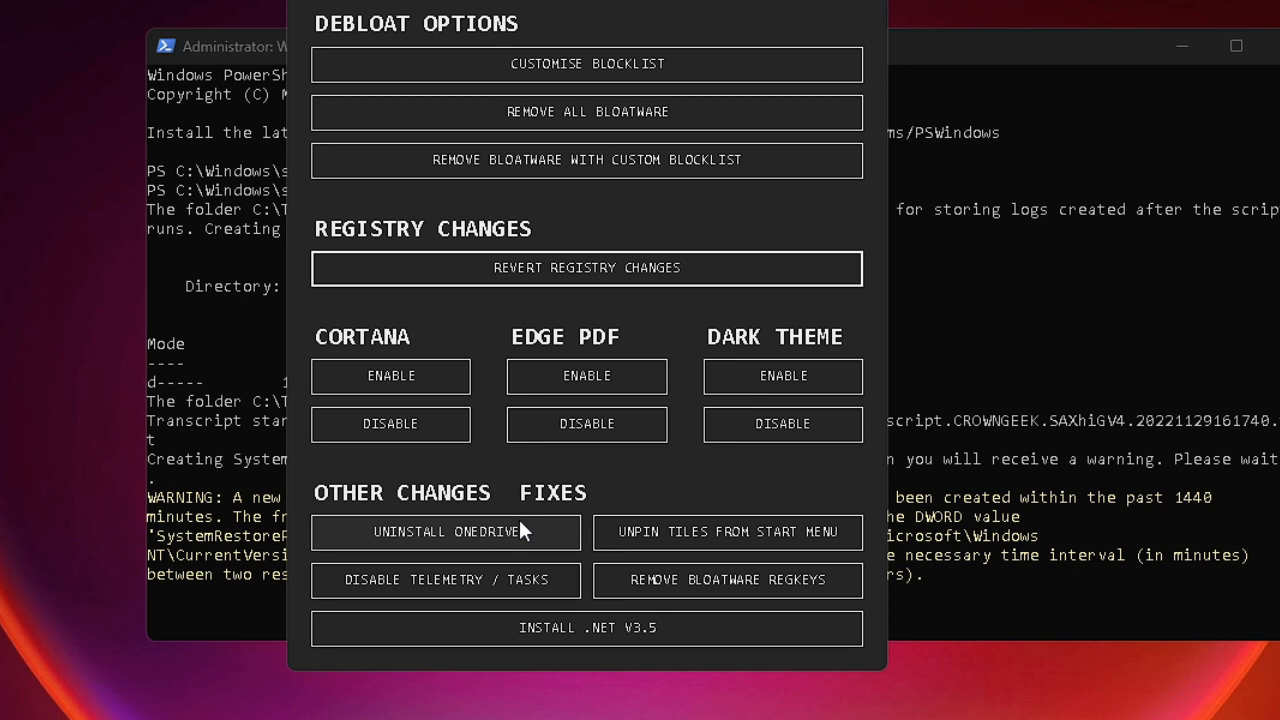
mouse_move(518, 531)
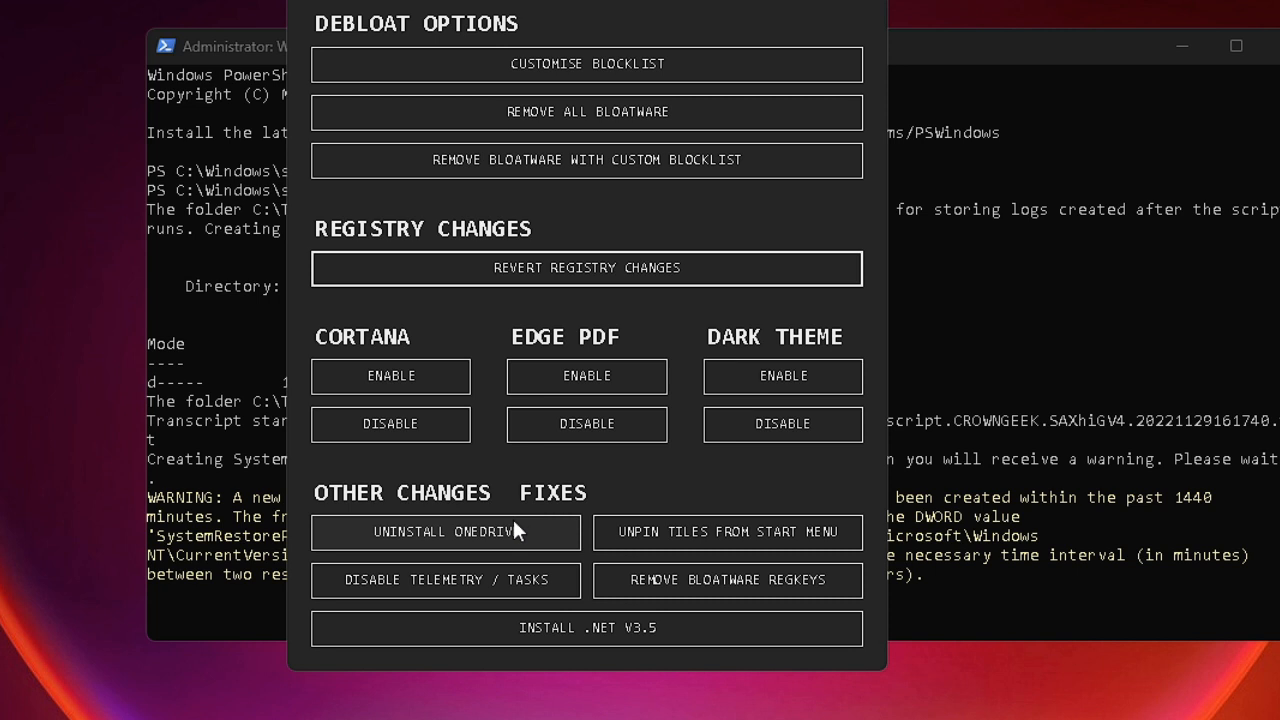
mouse_move(512, 527)
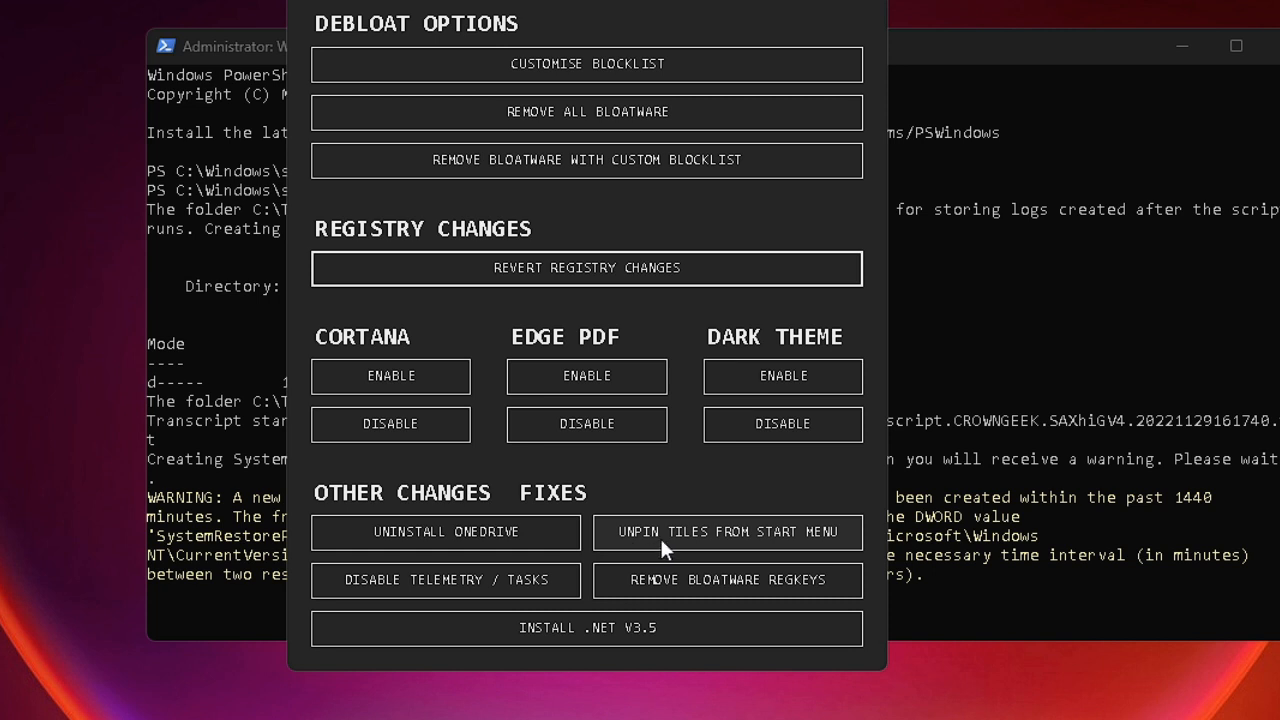
mouse_move(695, 590)
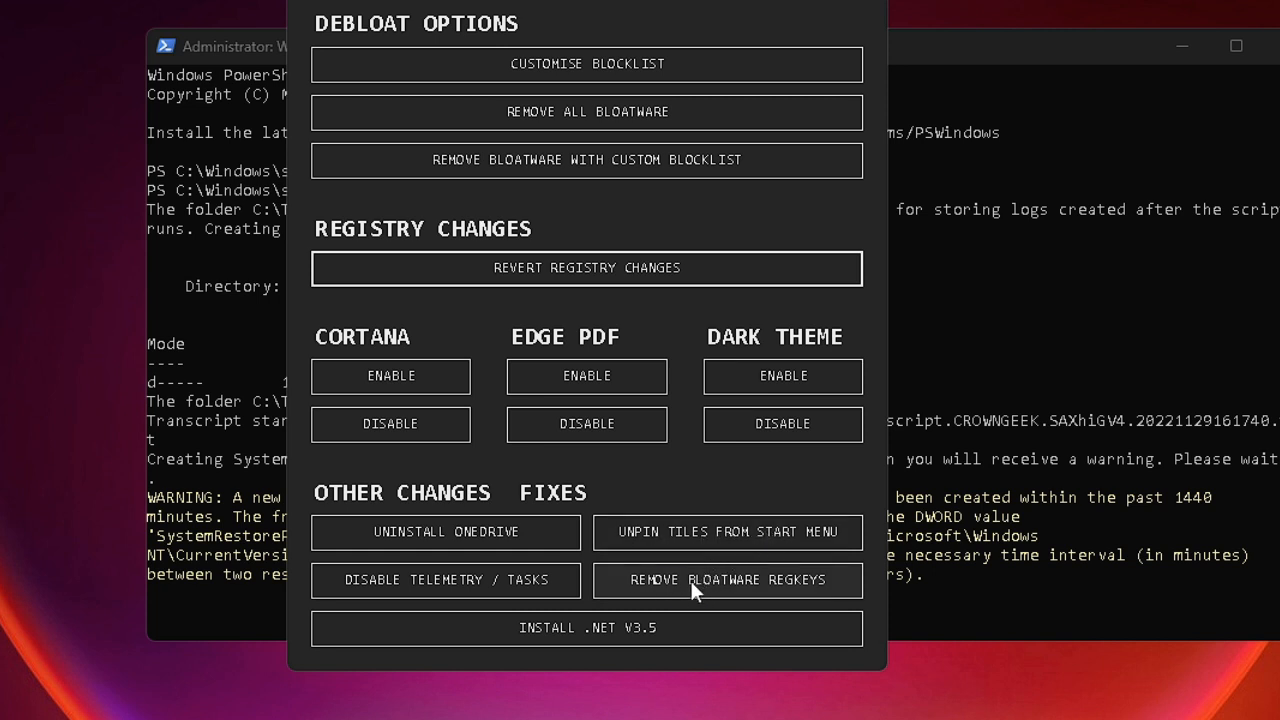
mouse_move(815, 598)
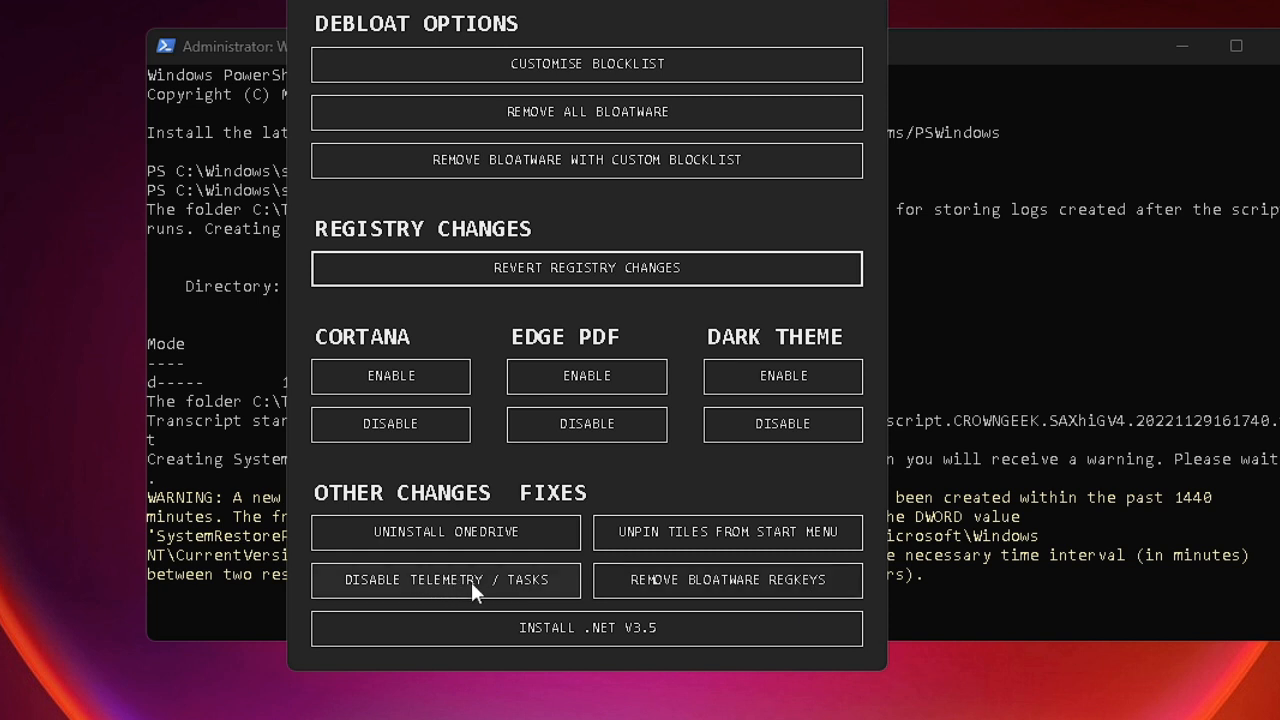
mouse_move(634, 582)
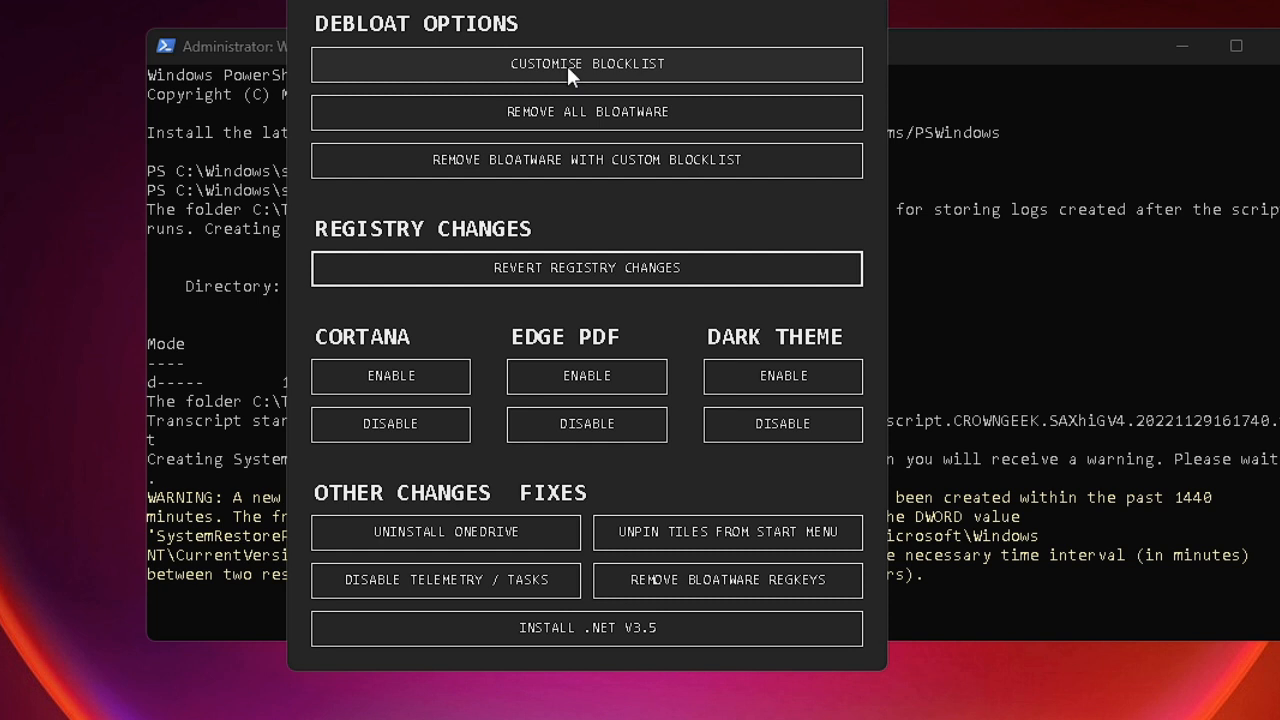
mouse_move(630, 70)
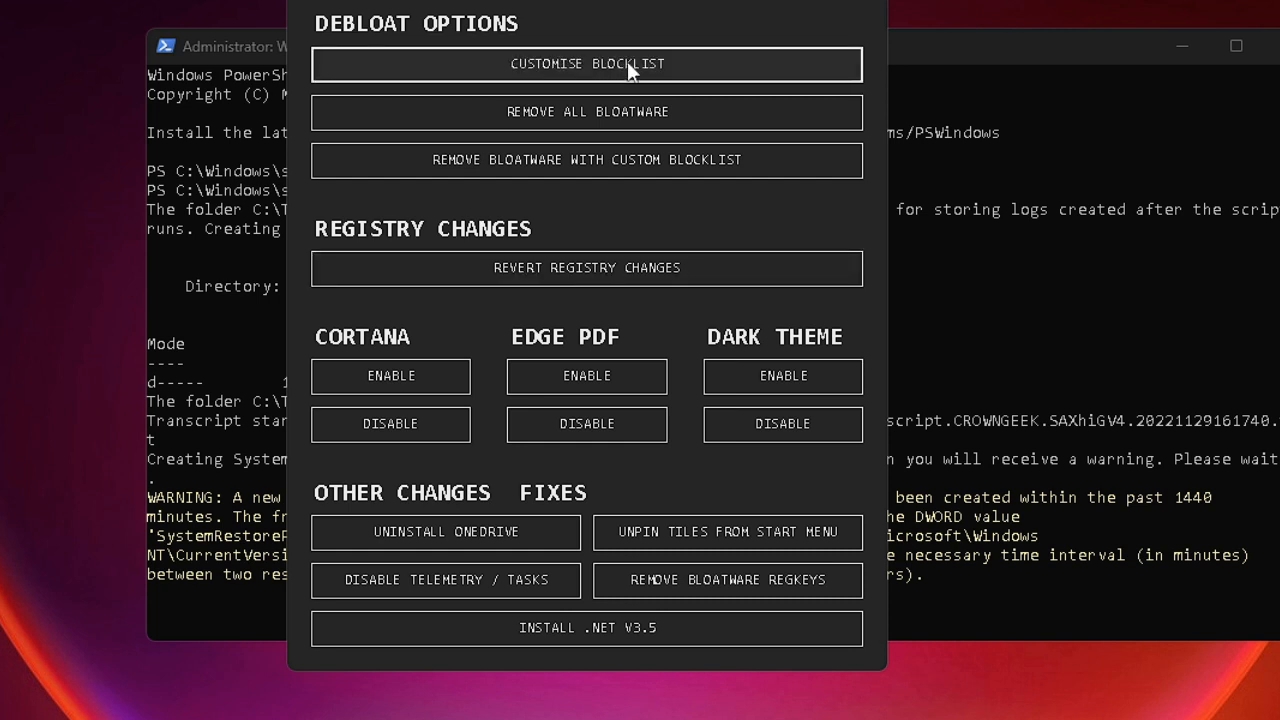
- Open the custom blocklist editor and untick Minecraft so it is kept
left_click(587, 63)
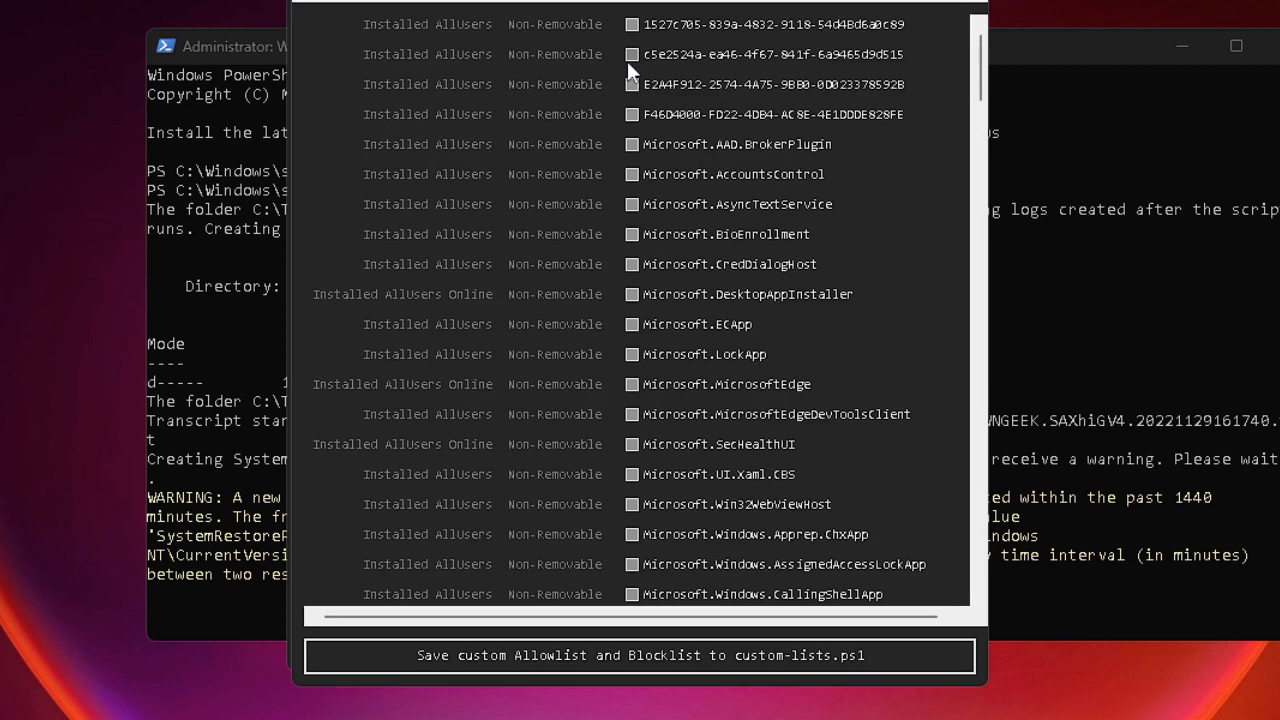
scroll("down", 3)
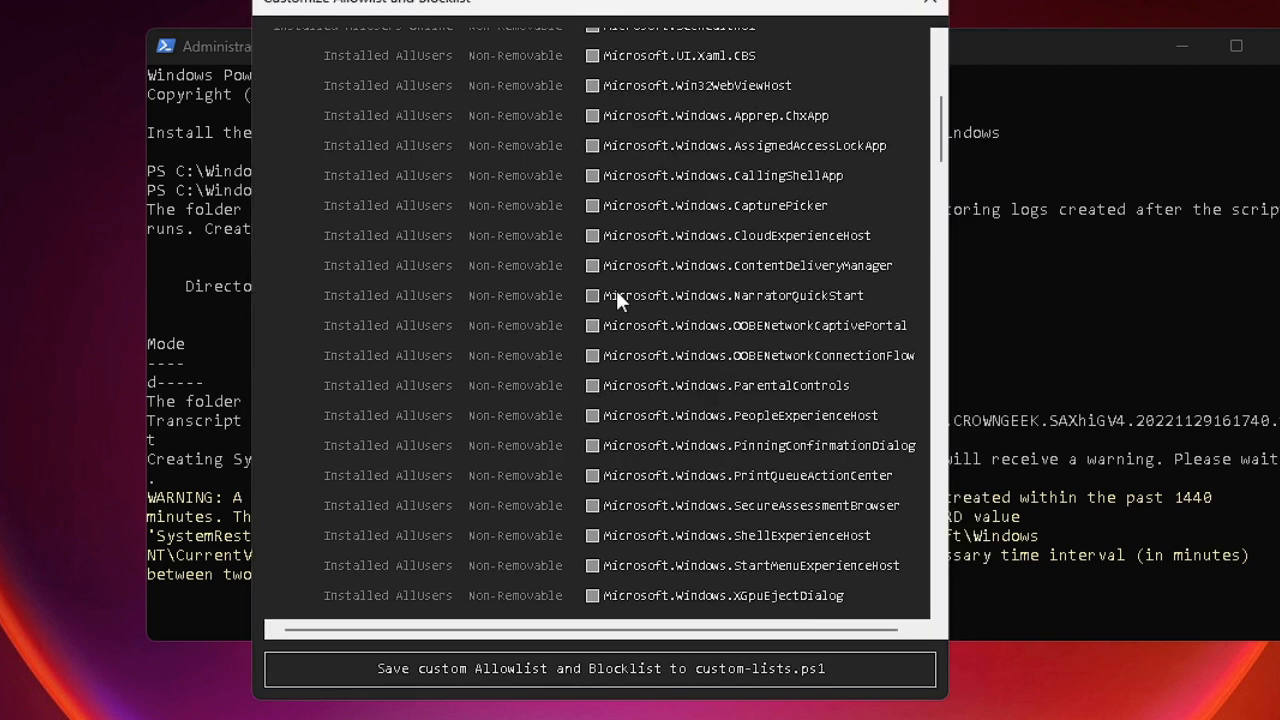
scroll("down", 3)
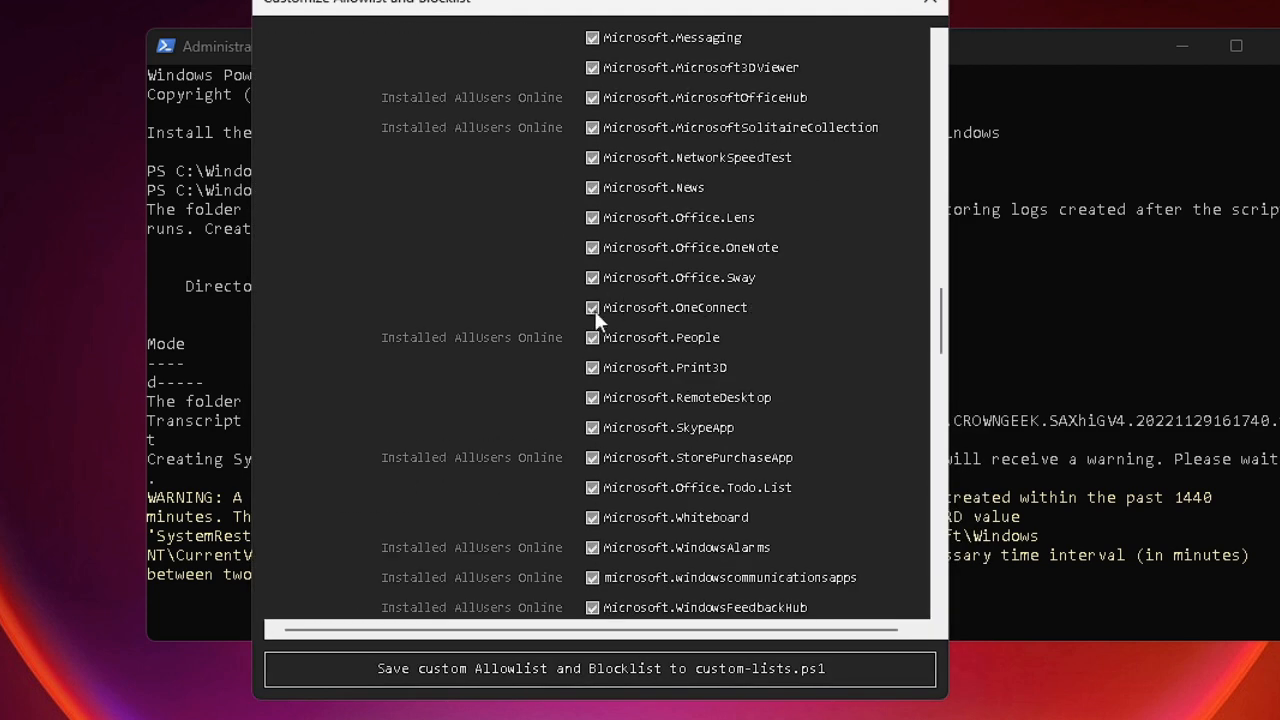
scroll("down", 3)
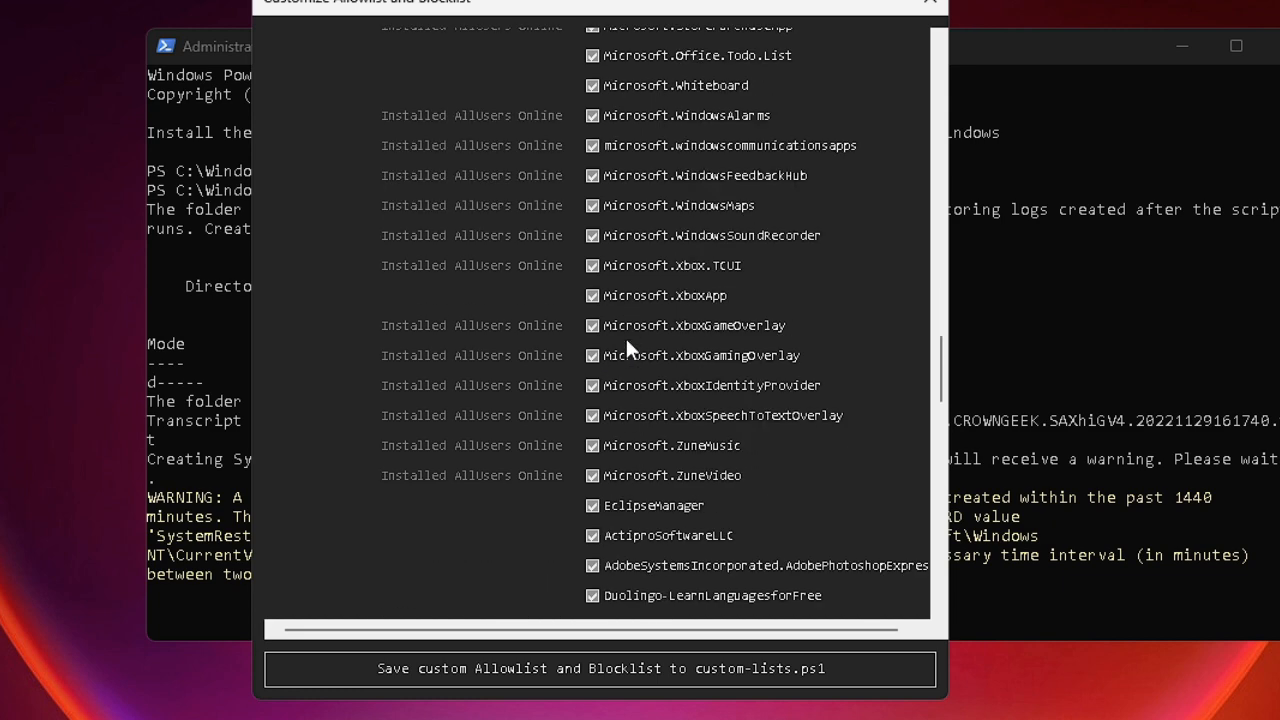
scroll("down", 3)
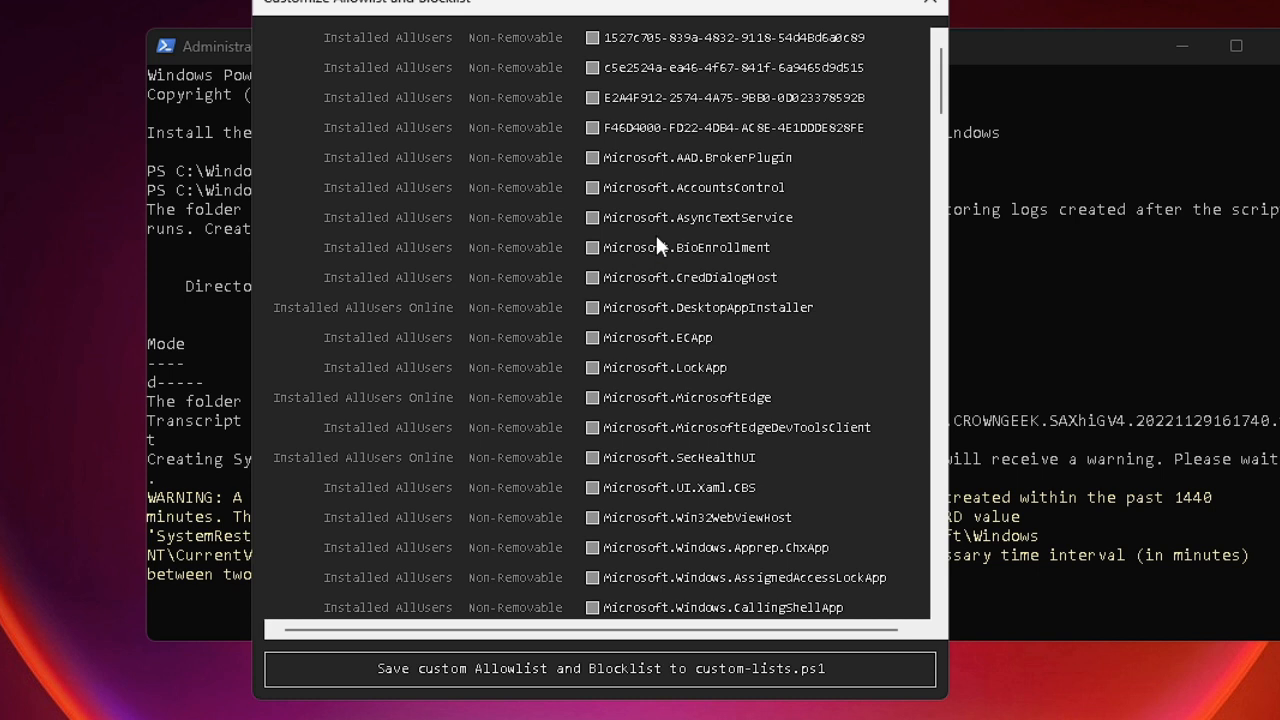
mouse_move(615, 265)
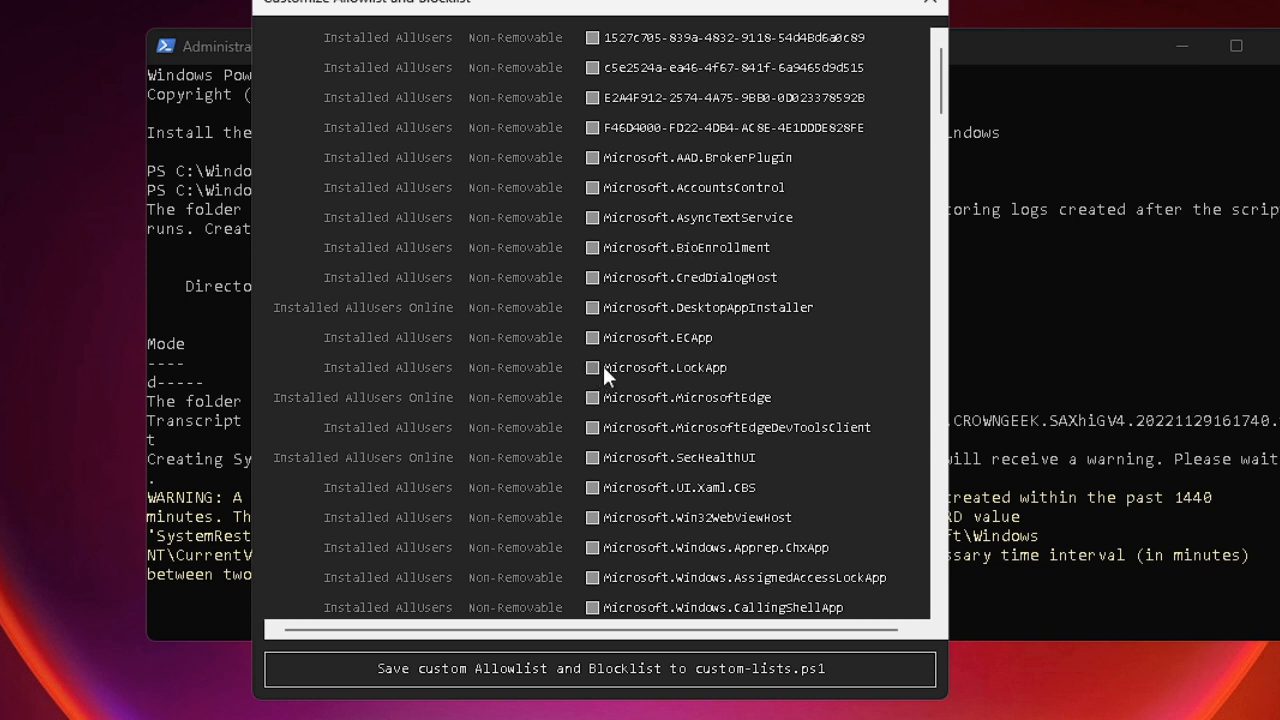
scroll("down", 3)
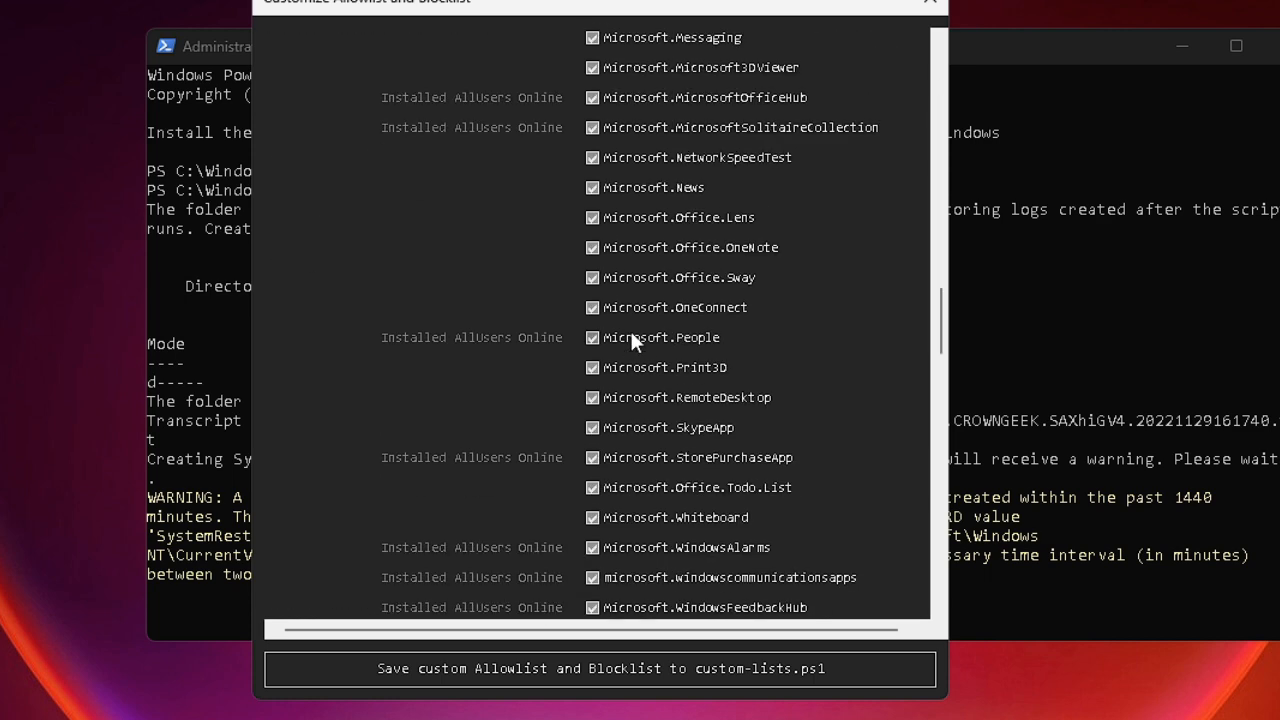
scroll("down", 3)
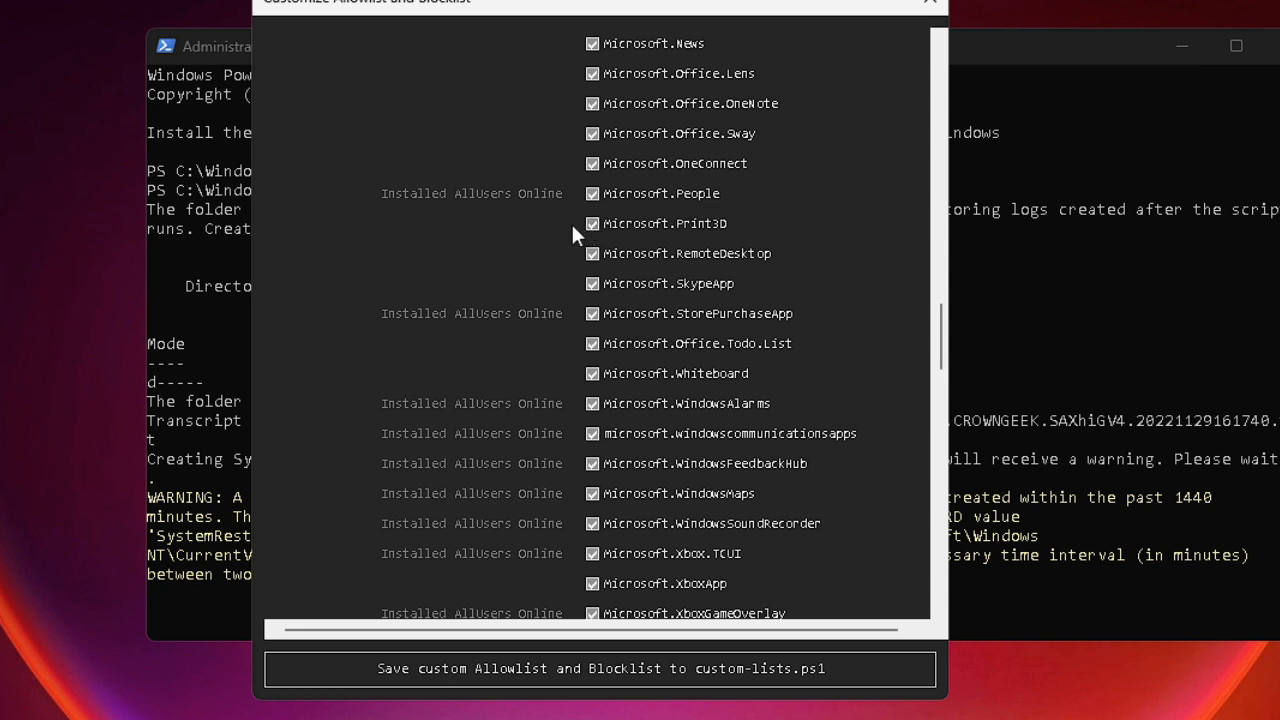
mouse_move(620, 240)
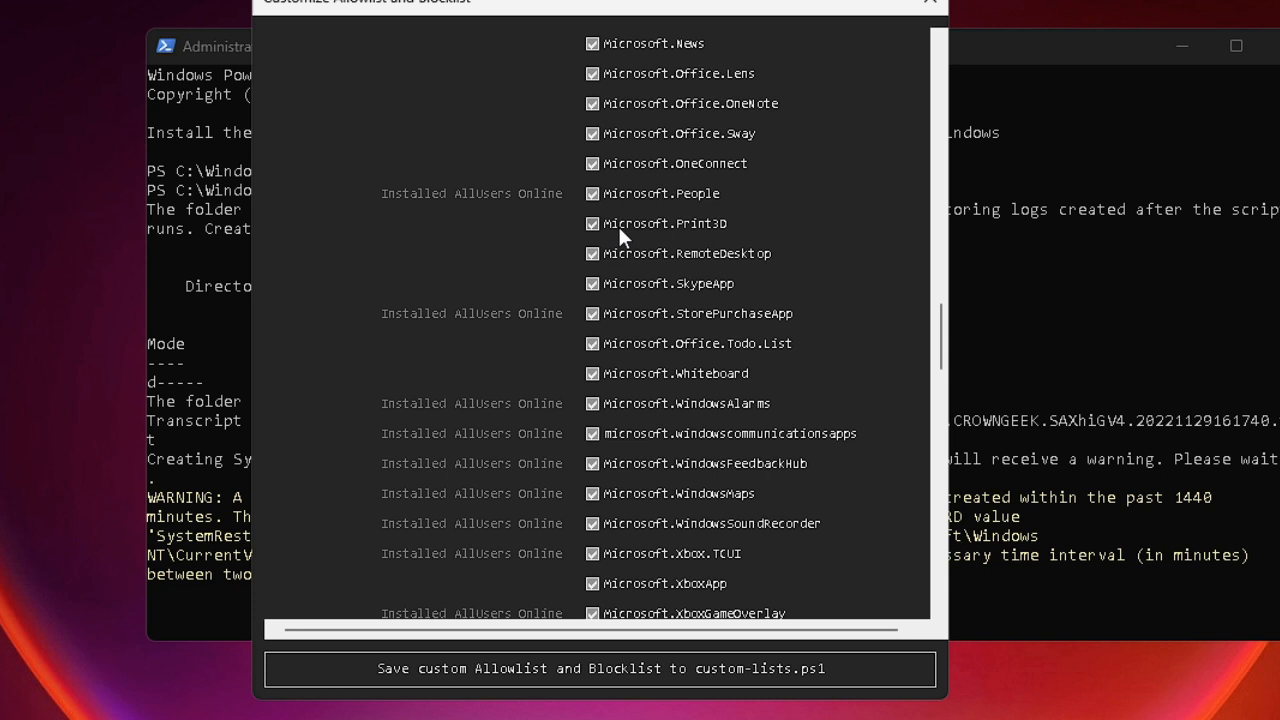
mouse_move(725, 245)
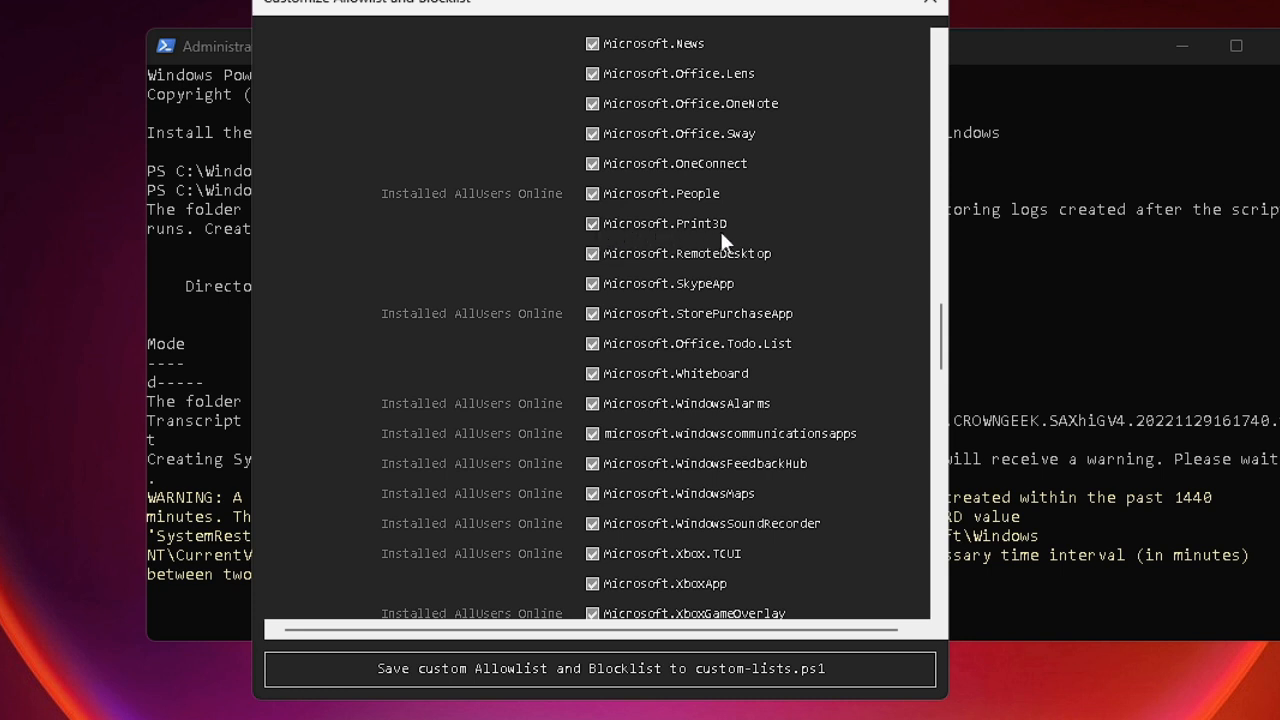
mouse_move(705, 432)
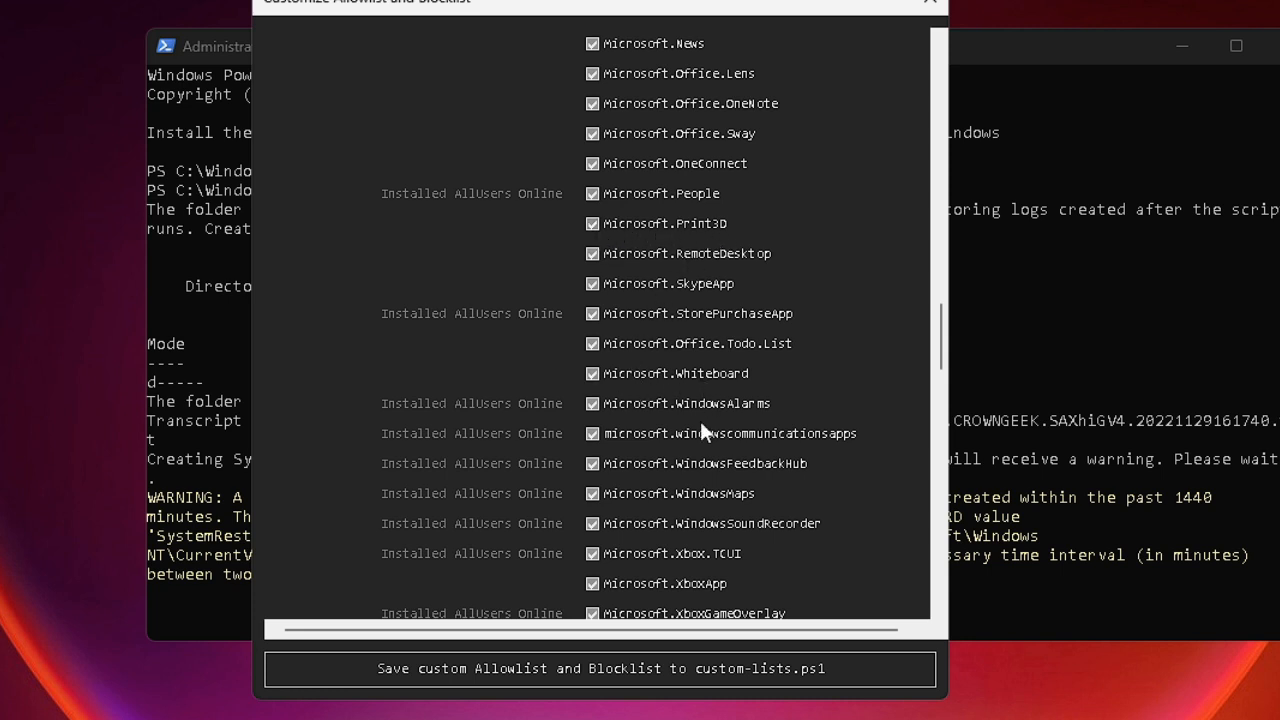
scroll("down", 3)
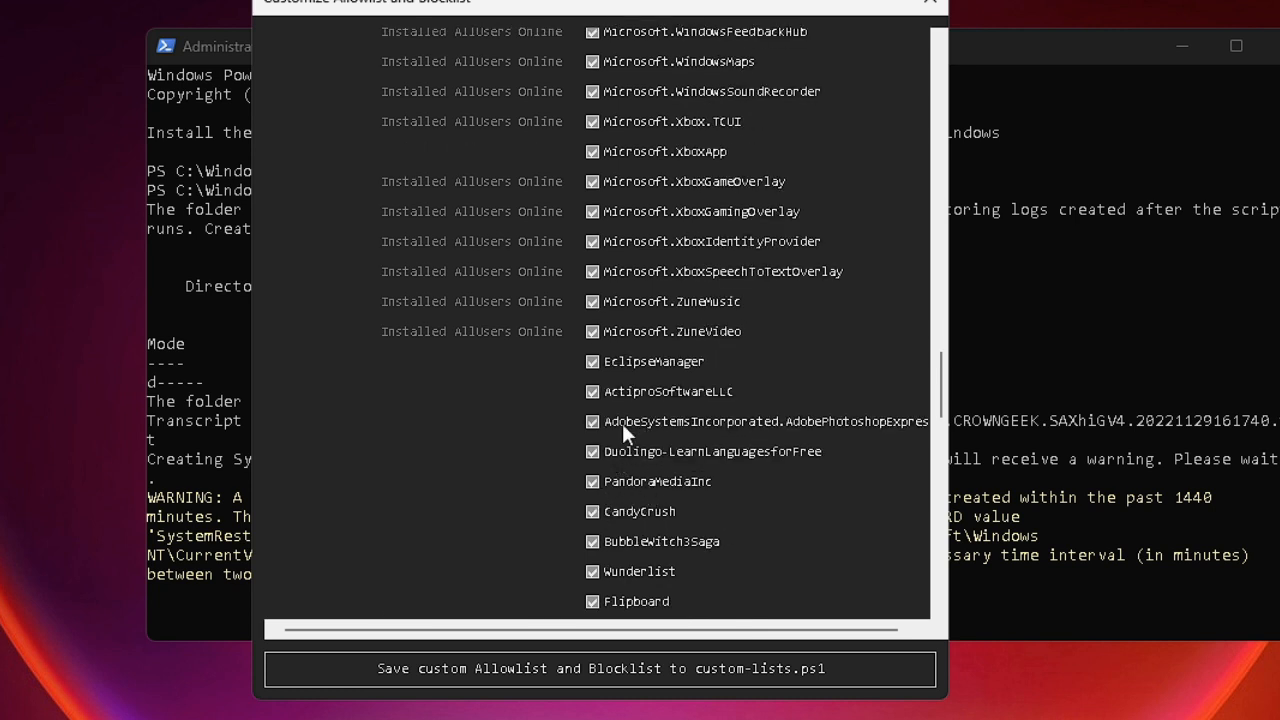
scroll("down", 3)
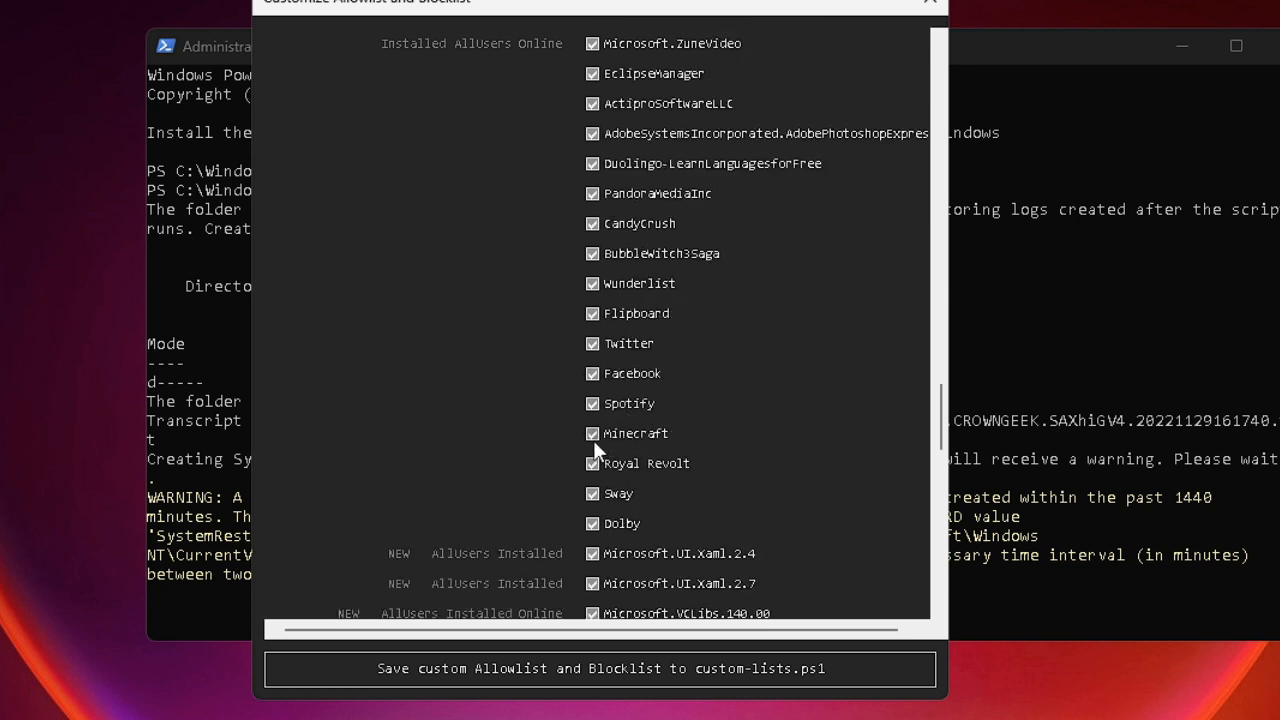
left_click(592, 433)
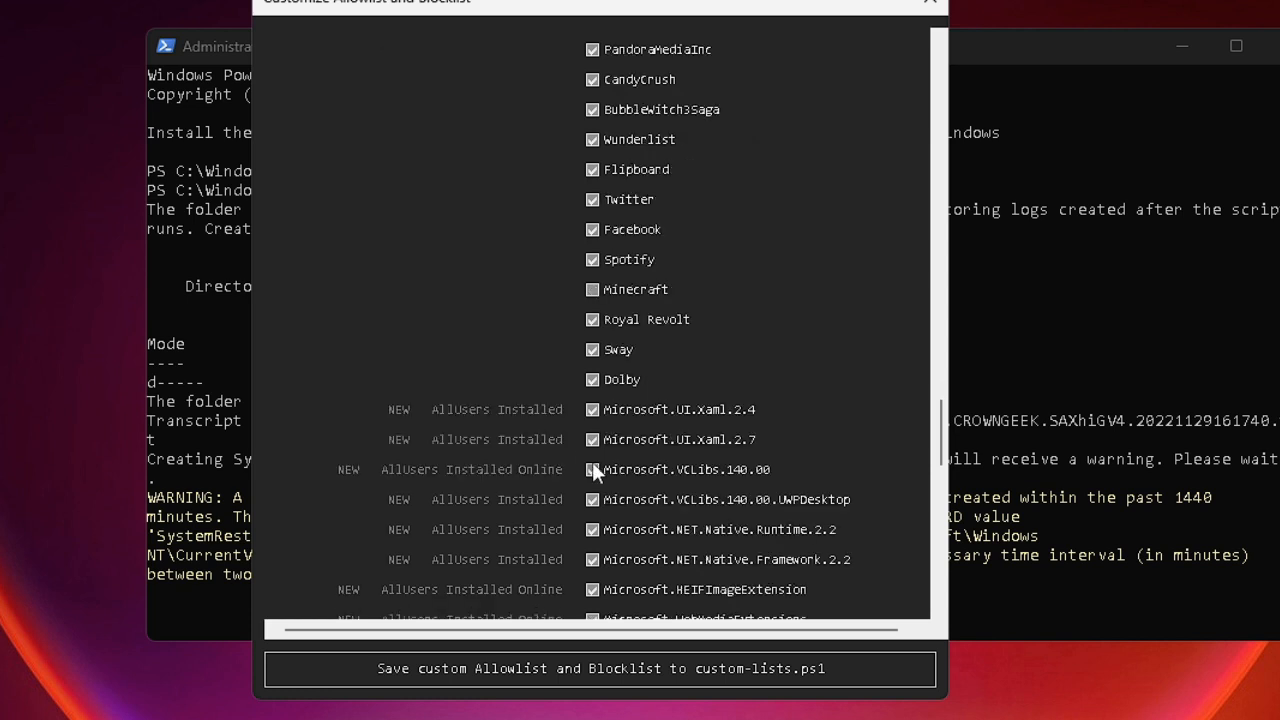
- Review the remaining blocklist apps down to the end of the list
scroll("down", 3)
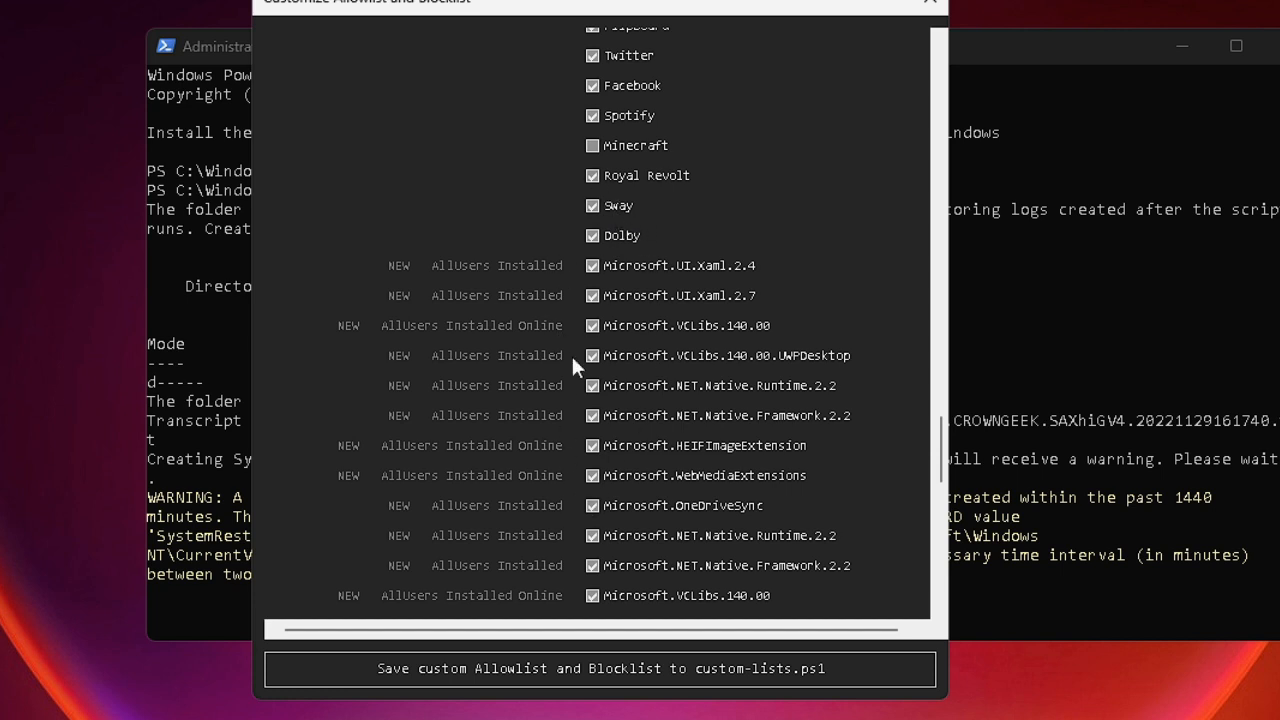
scroll("down", 3)
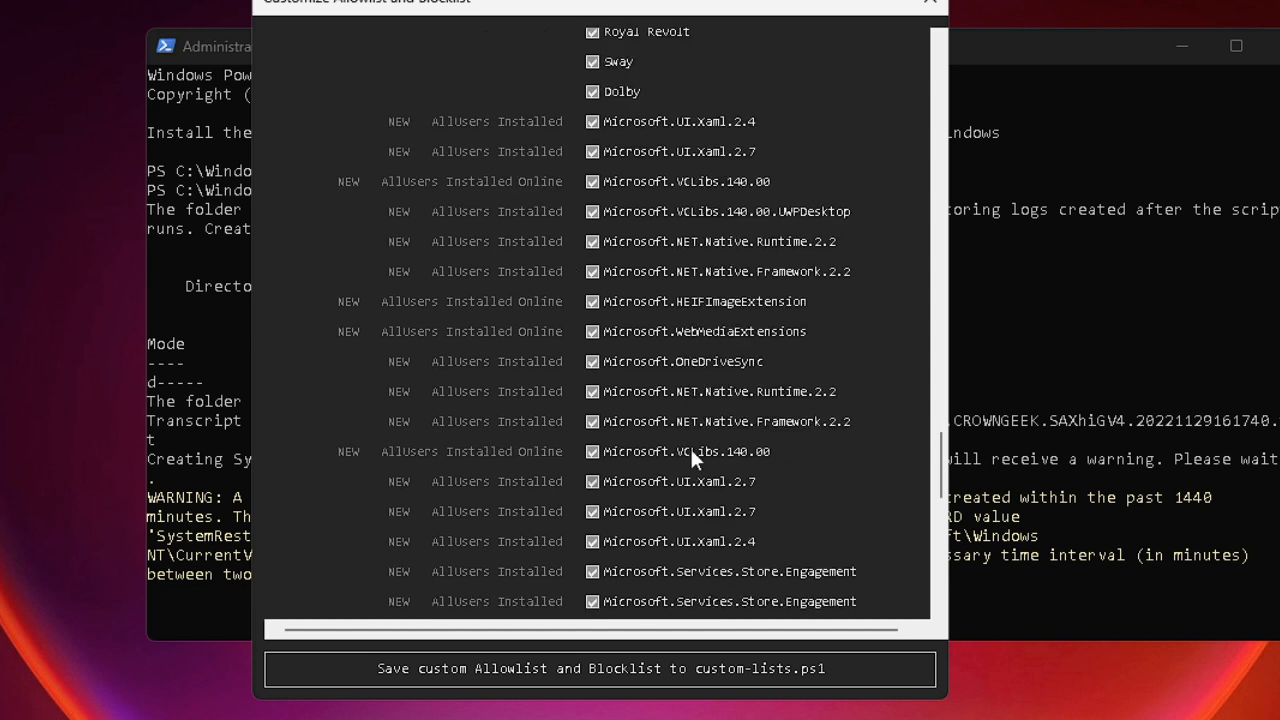
mouse_move(622, 357)
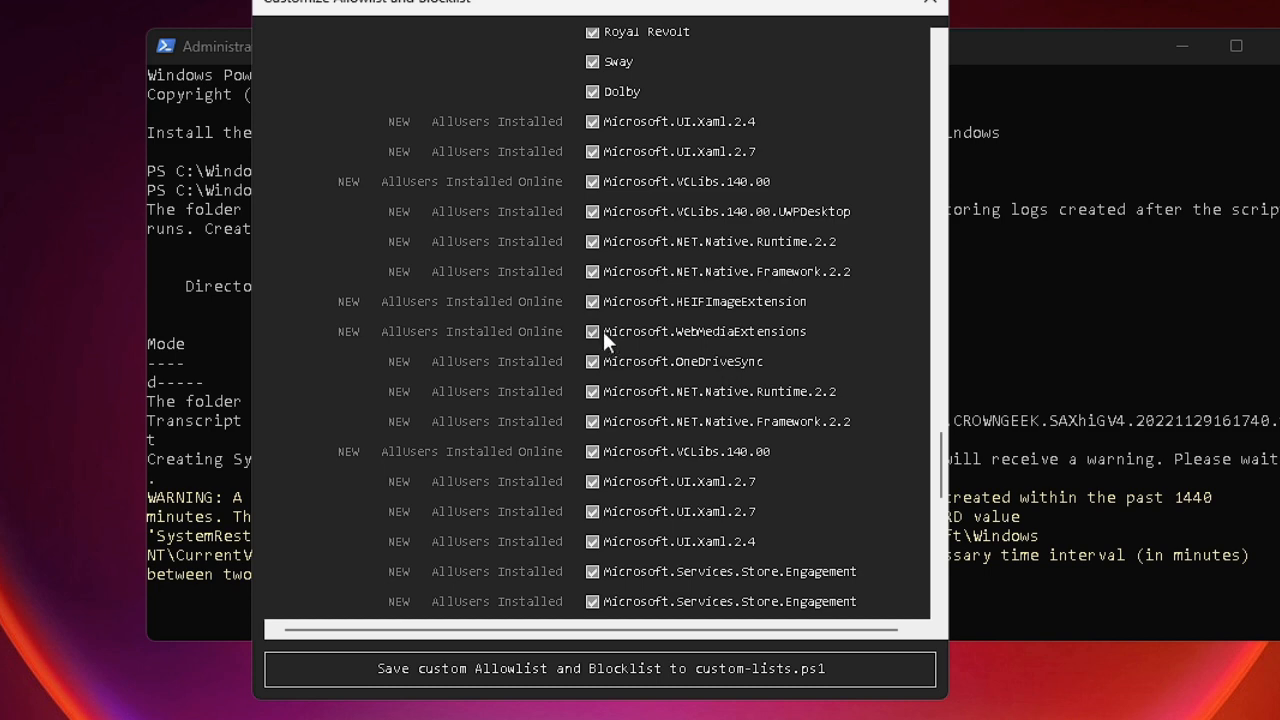
scroll("down", 3)
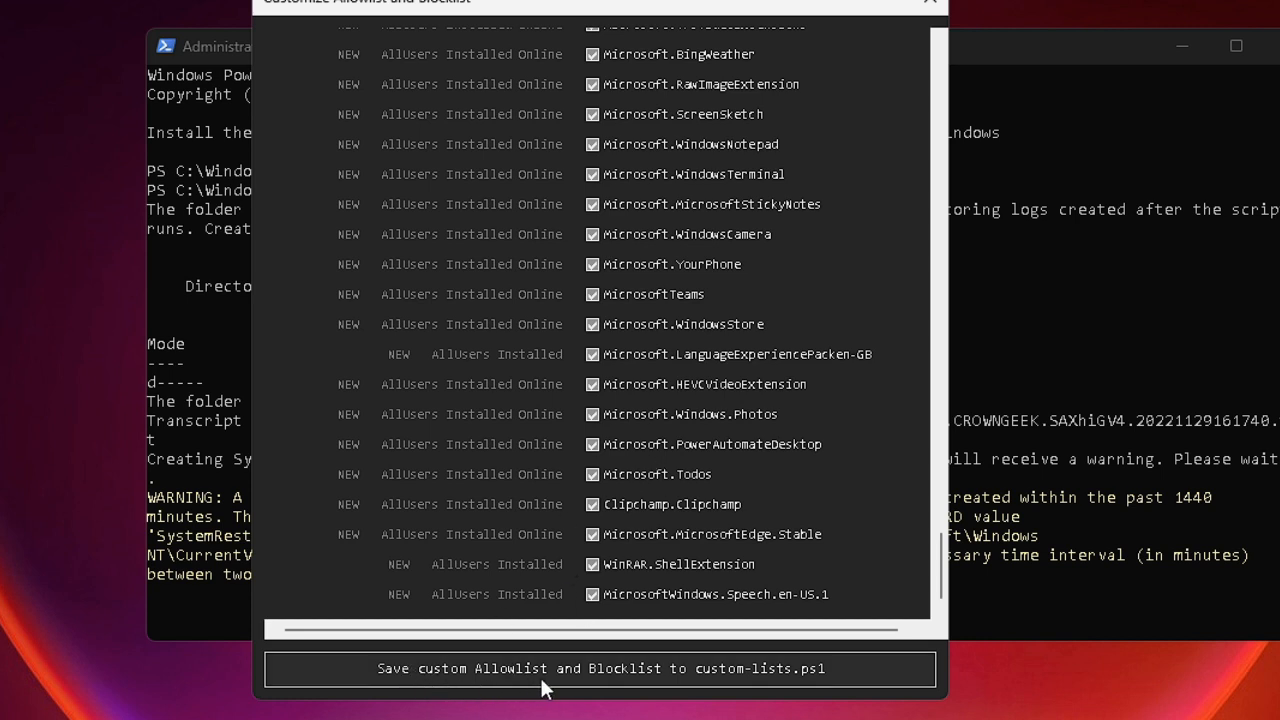
mouse_move(763, 686)
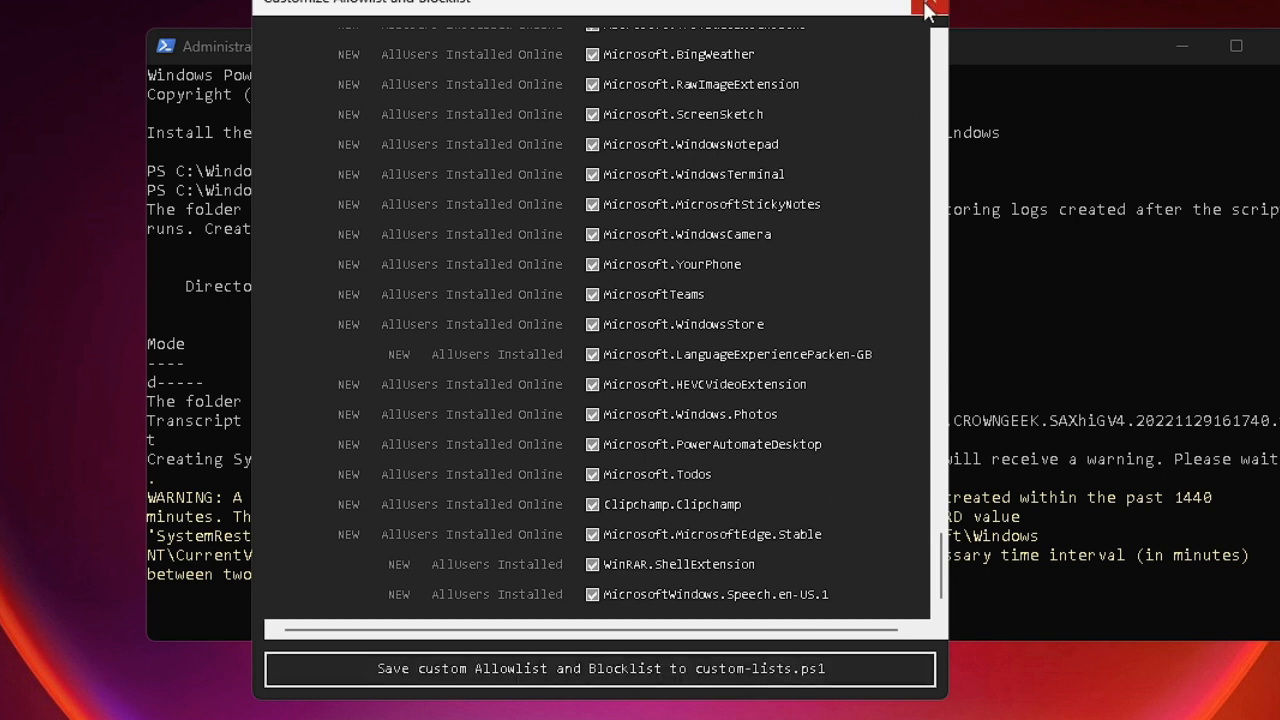
- Close the blocklist editor, returning to the main debloat options window
left_click(930, 8)
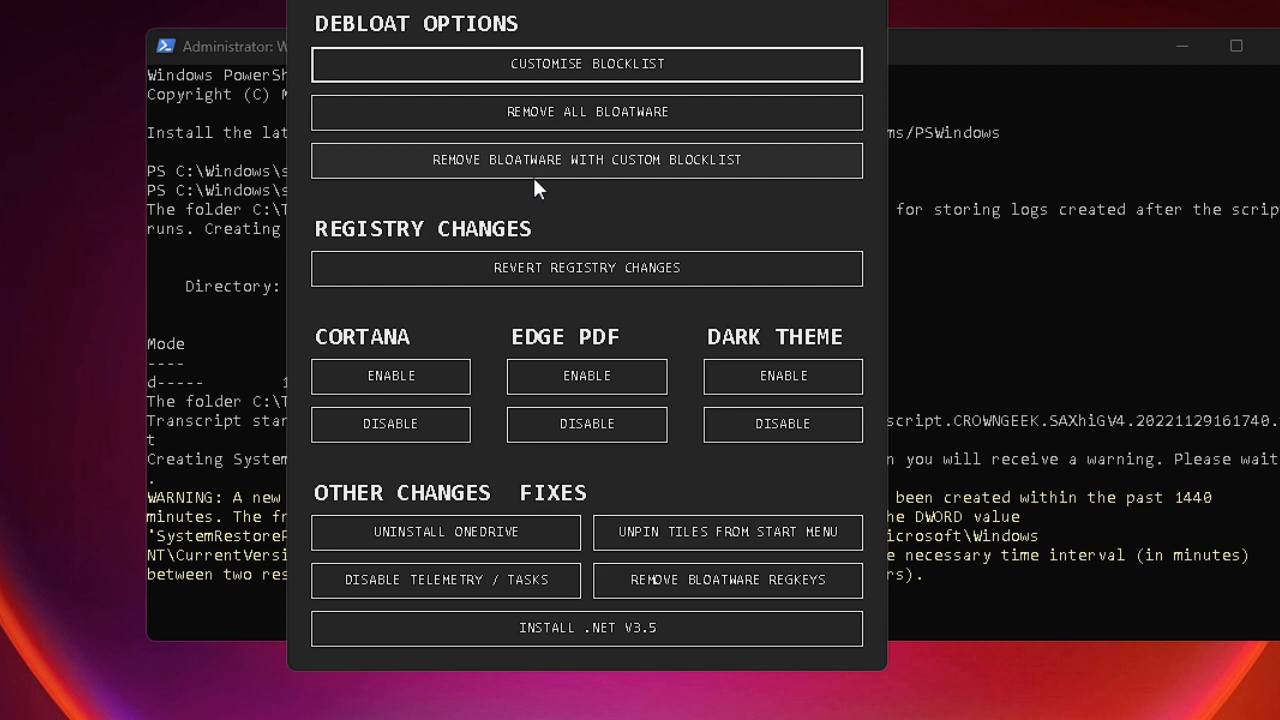
mouse_move(540, 175)
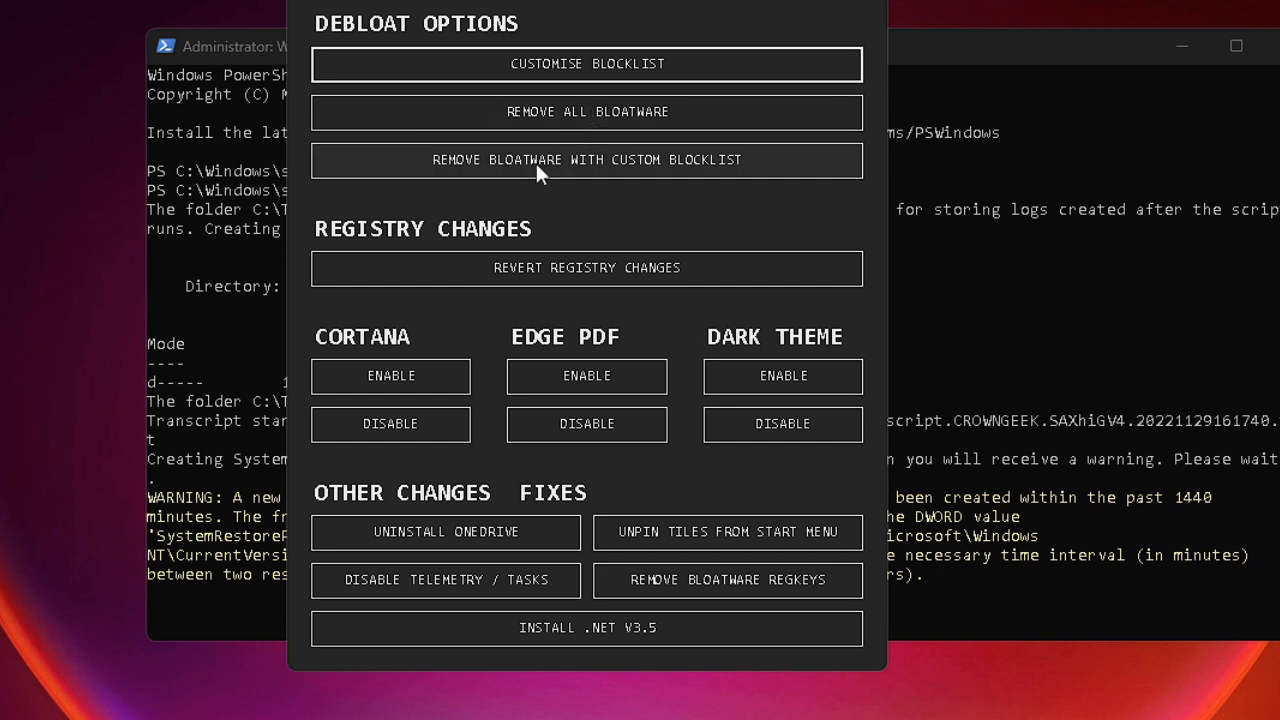
mouse_move(717, 176)
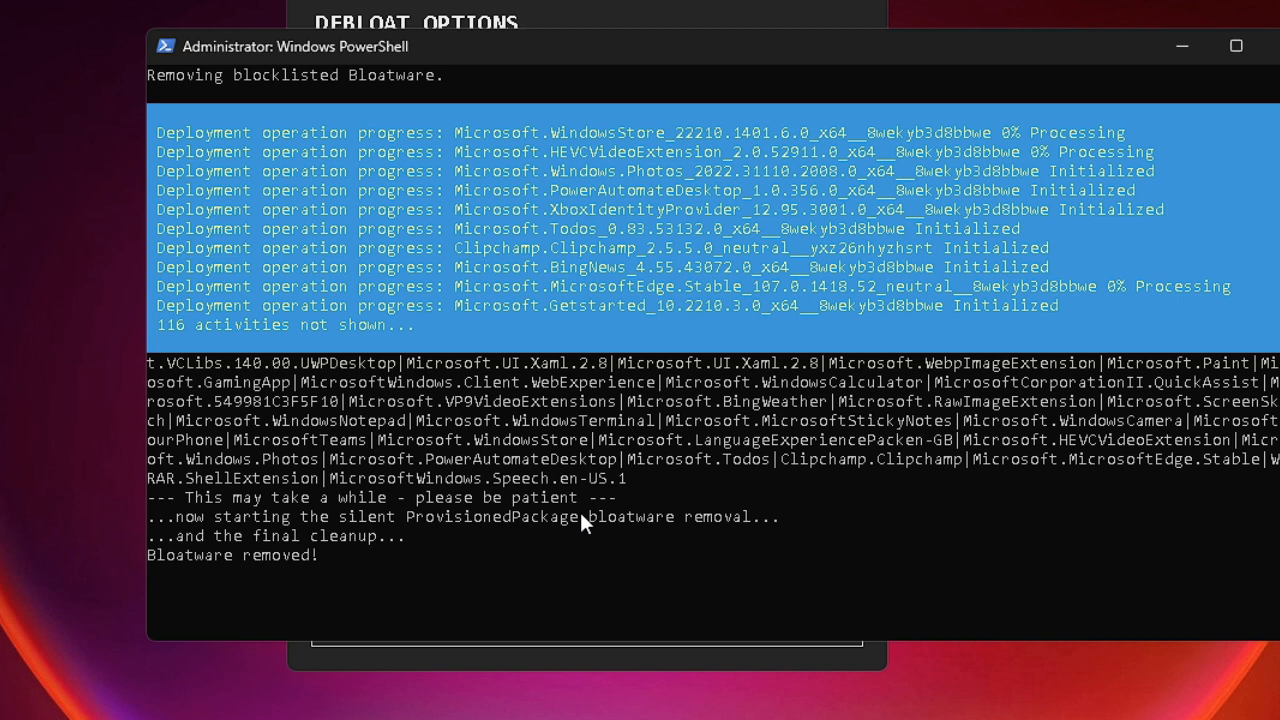
mouse_move(1183, 47)
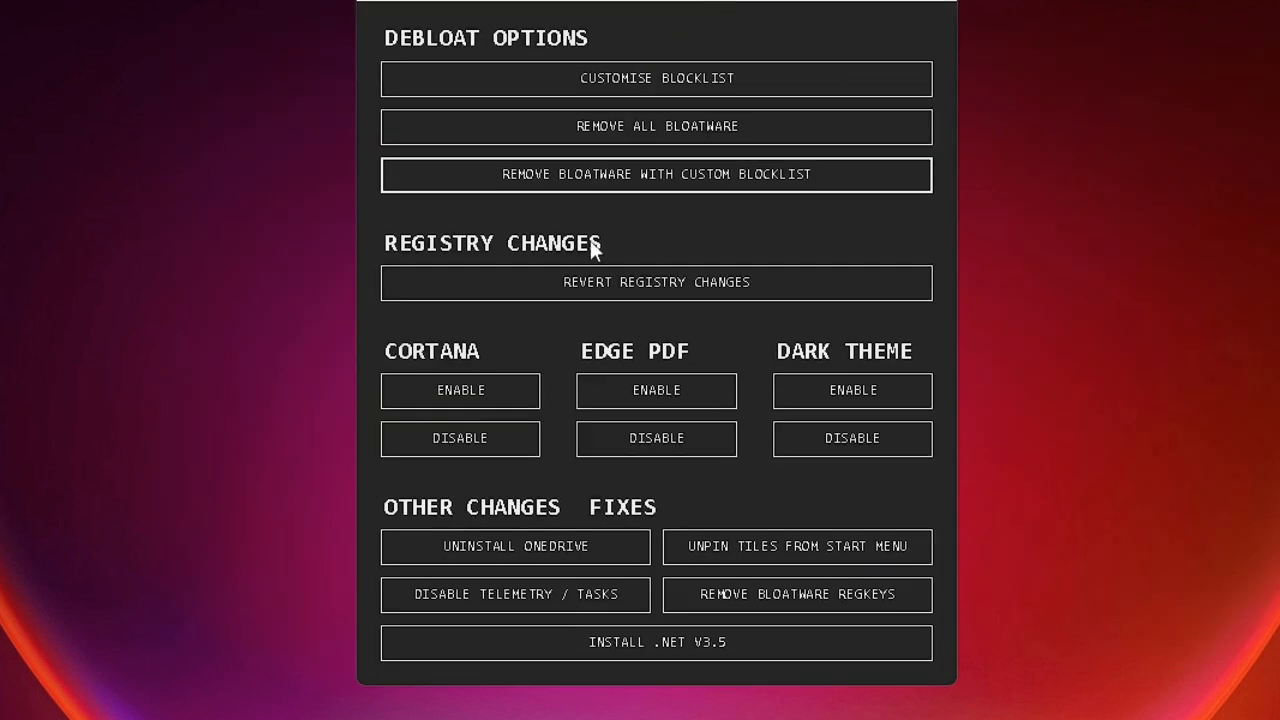
mouse_move(565, 65)
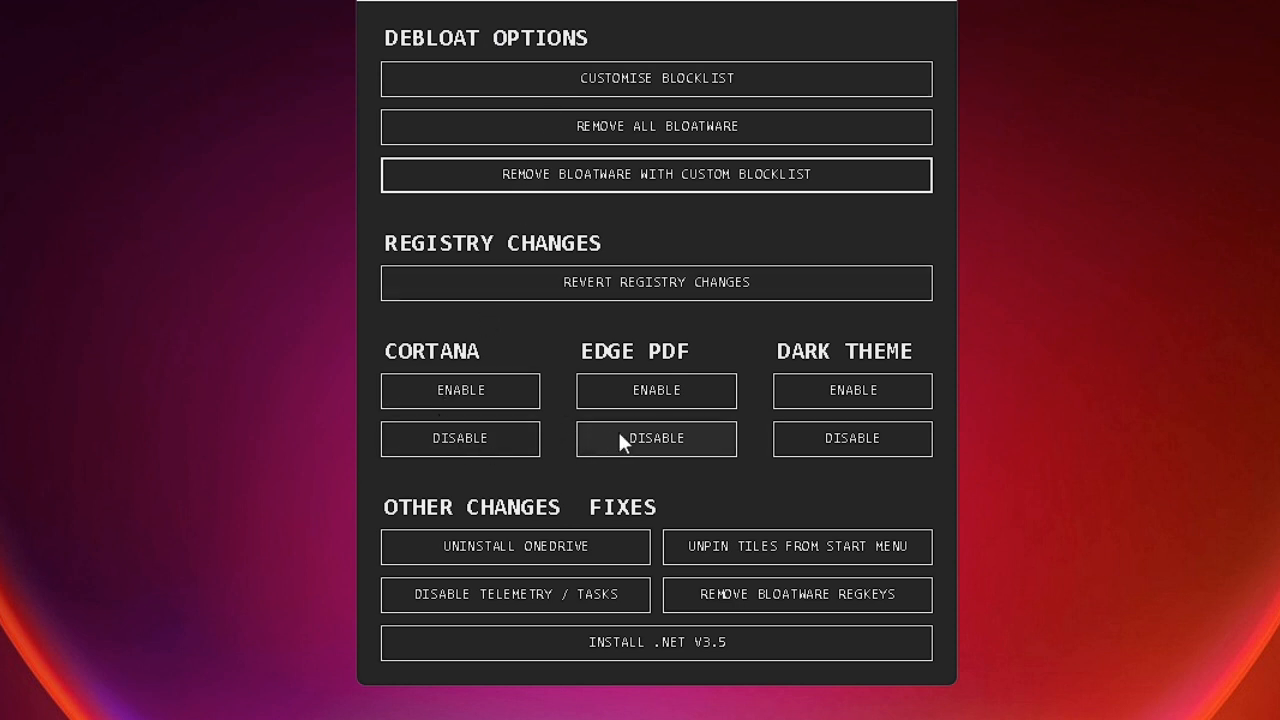
mouse_move(485, 375)
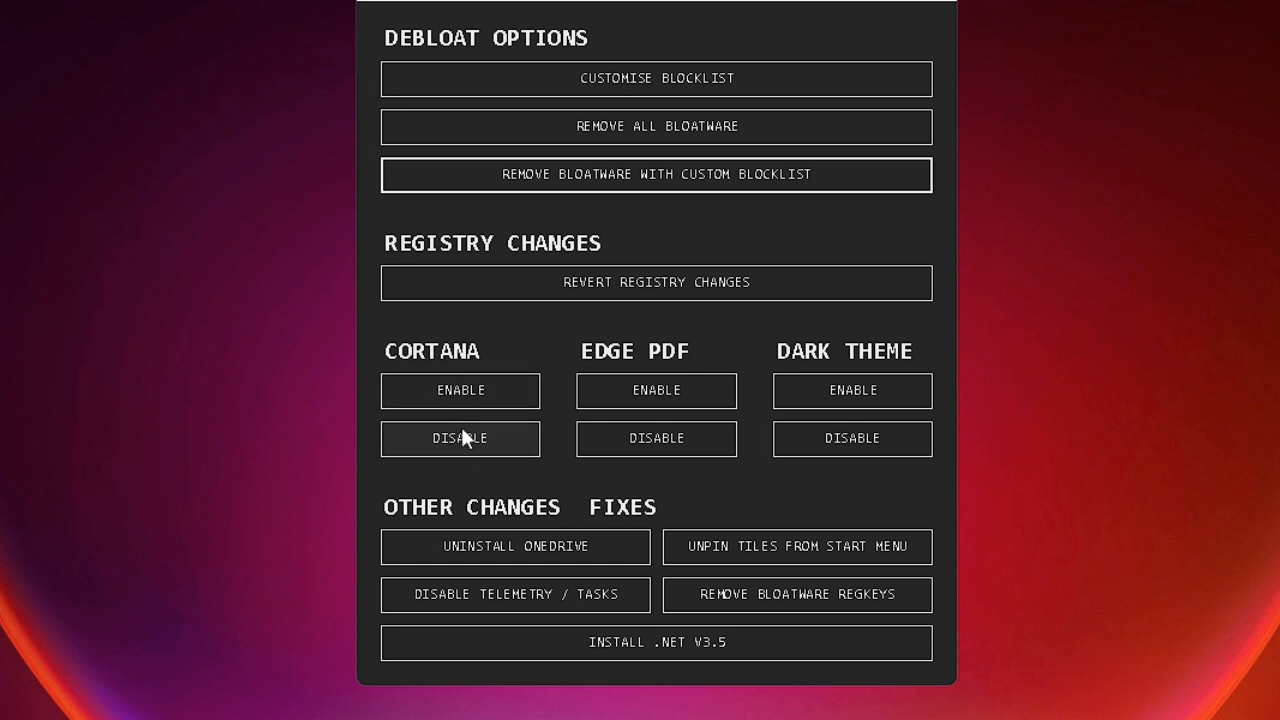
mouse_move(495, 447)
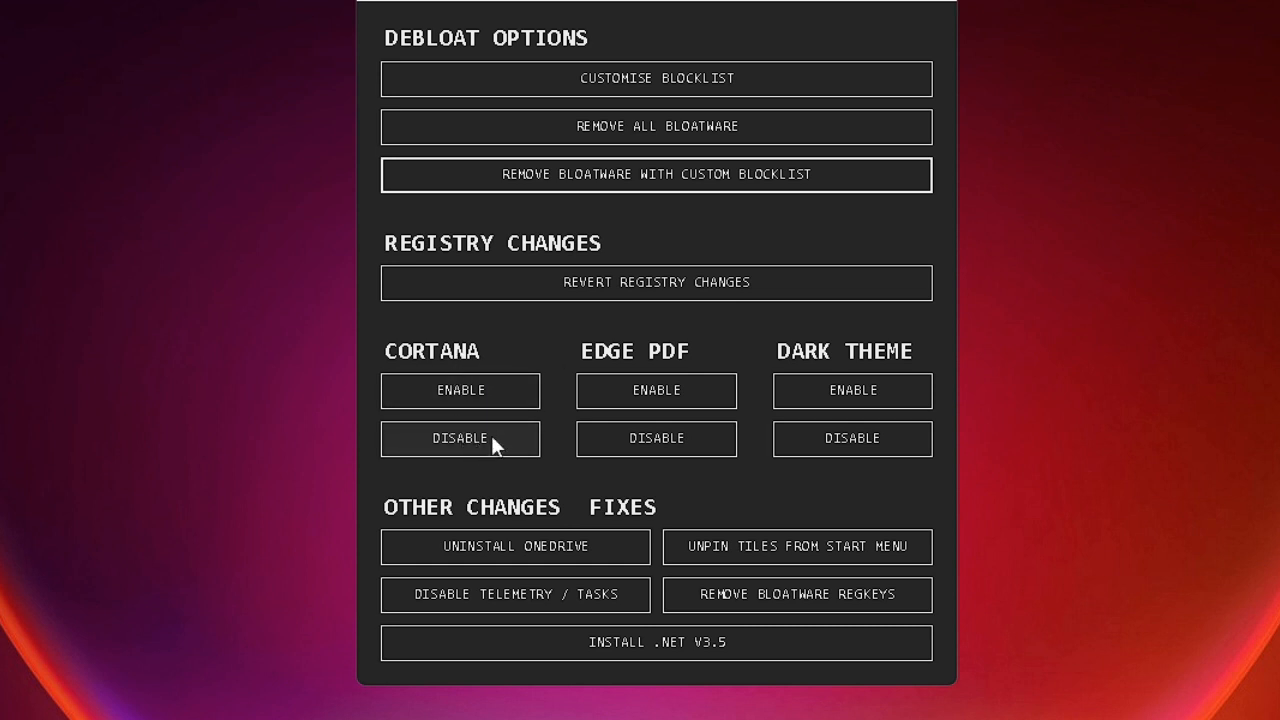
mouse_move(835, 365)
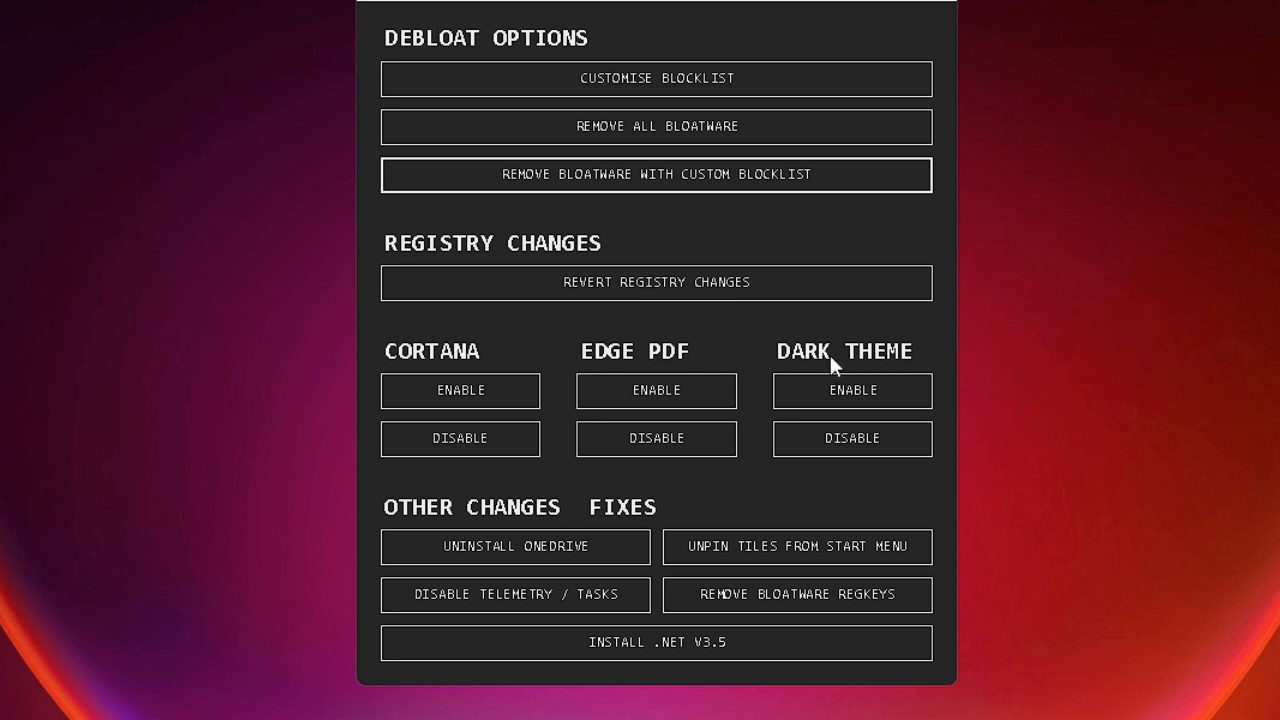
mouse_move(852, 390)
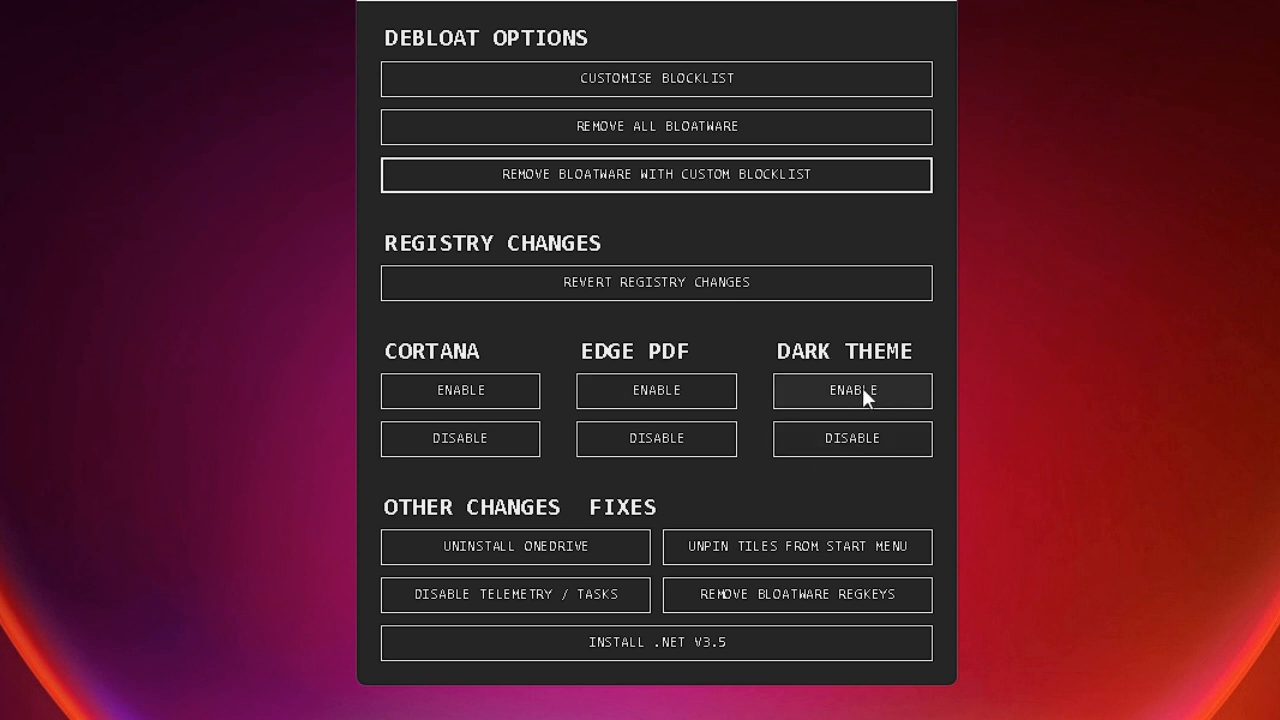
mouse_move(852, 439)
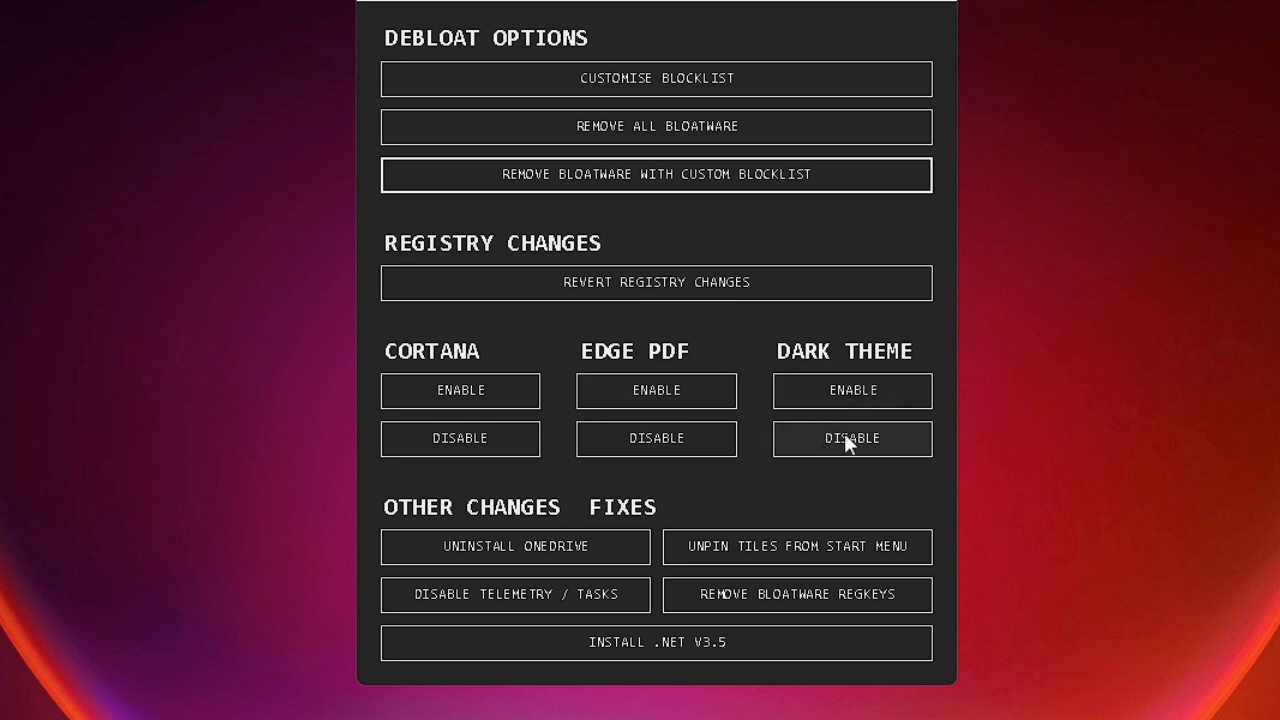
mouse_move(657, 450)
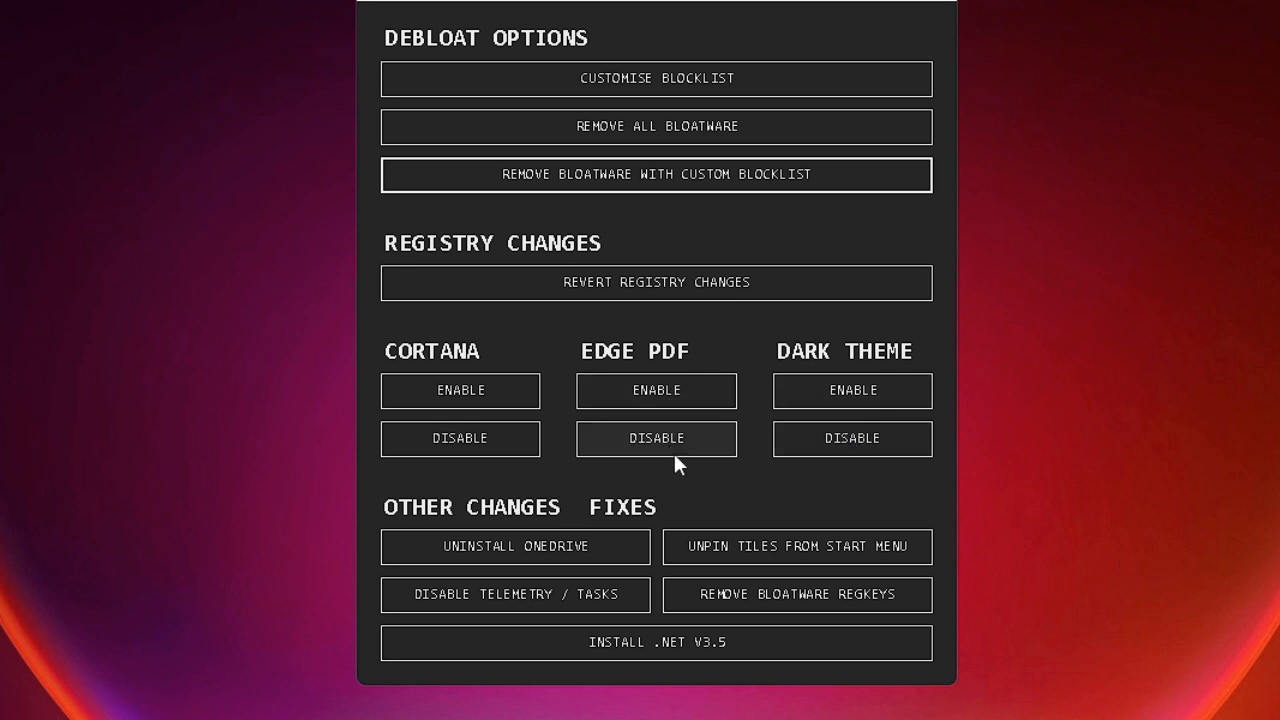
mouse_move(573, 610)
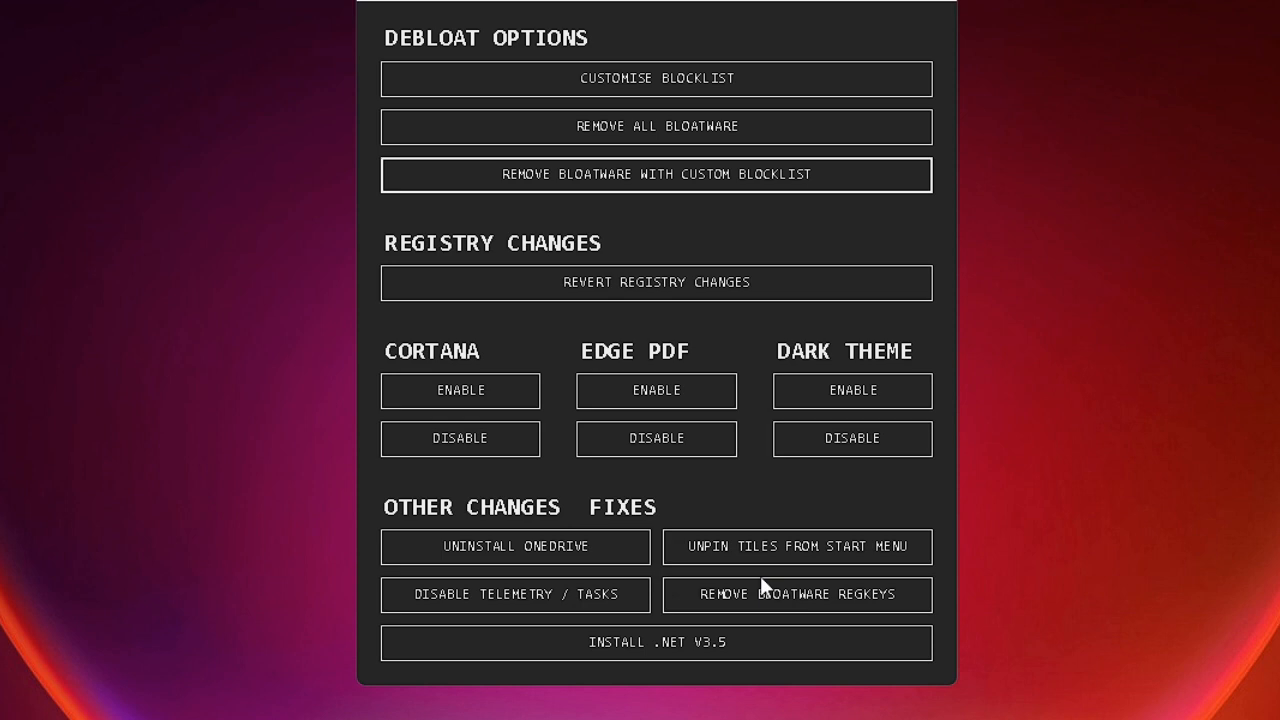
mouse_move(925, 385)
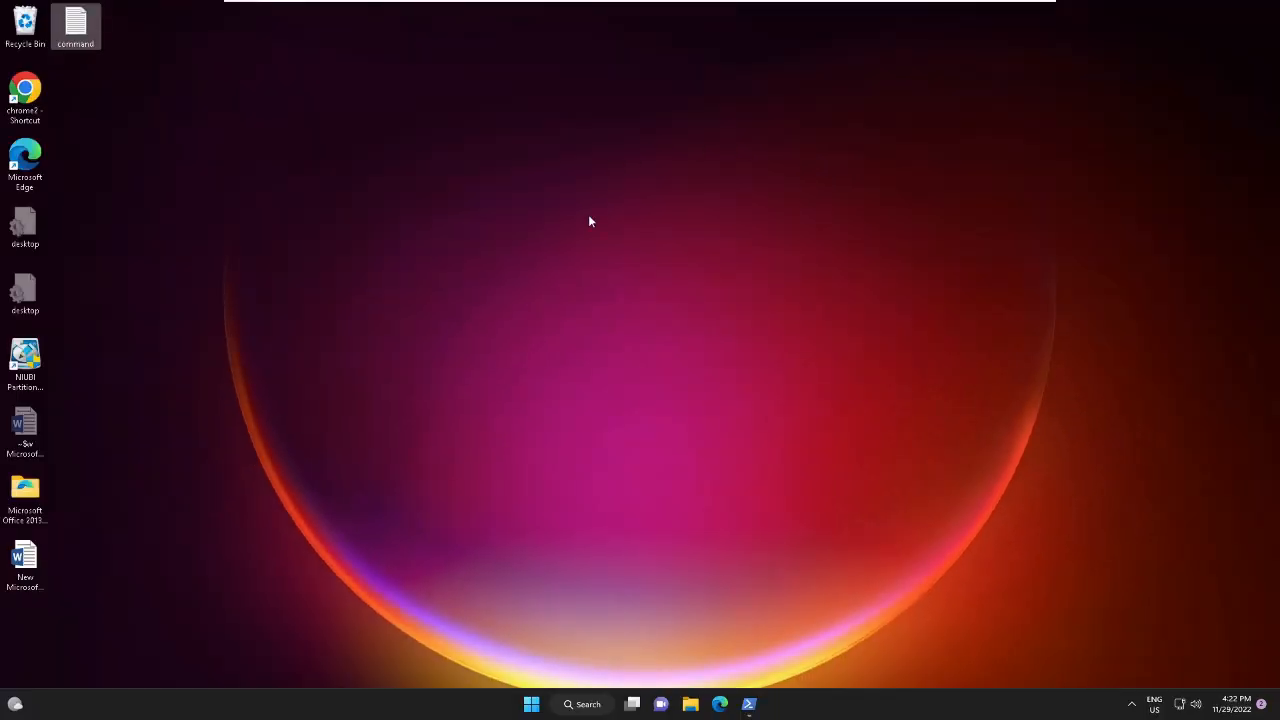
mouse_move(632, 199)
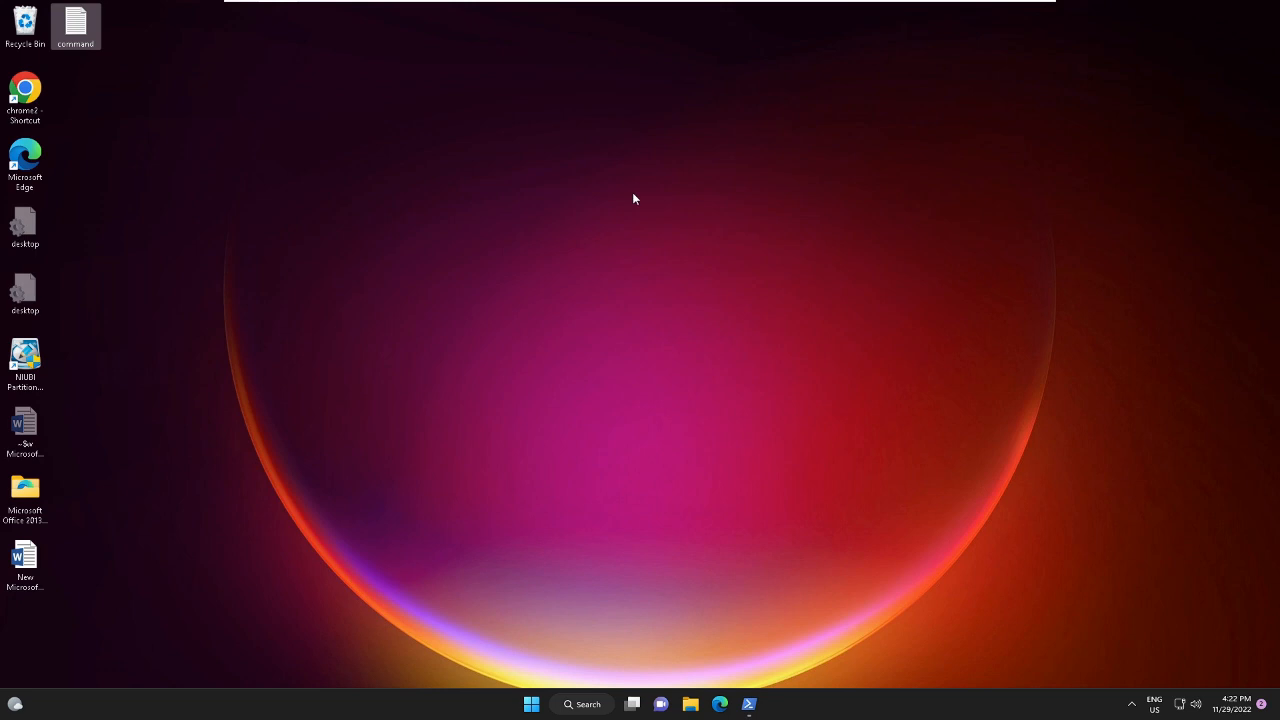
mouse_move(614, 399)
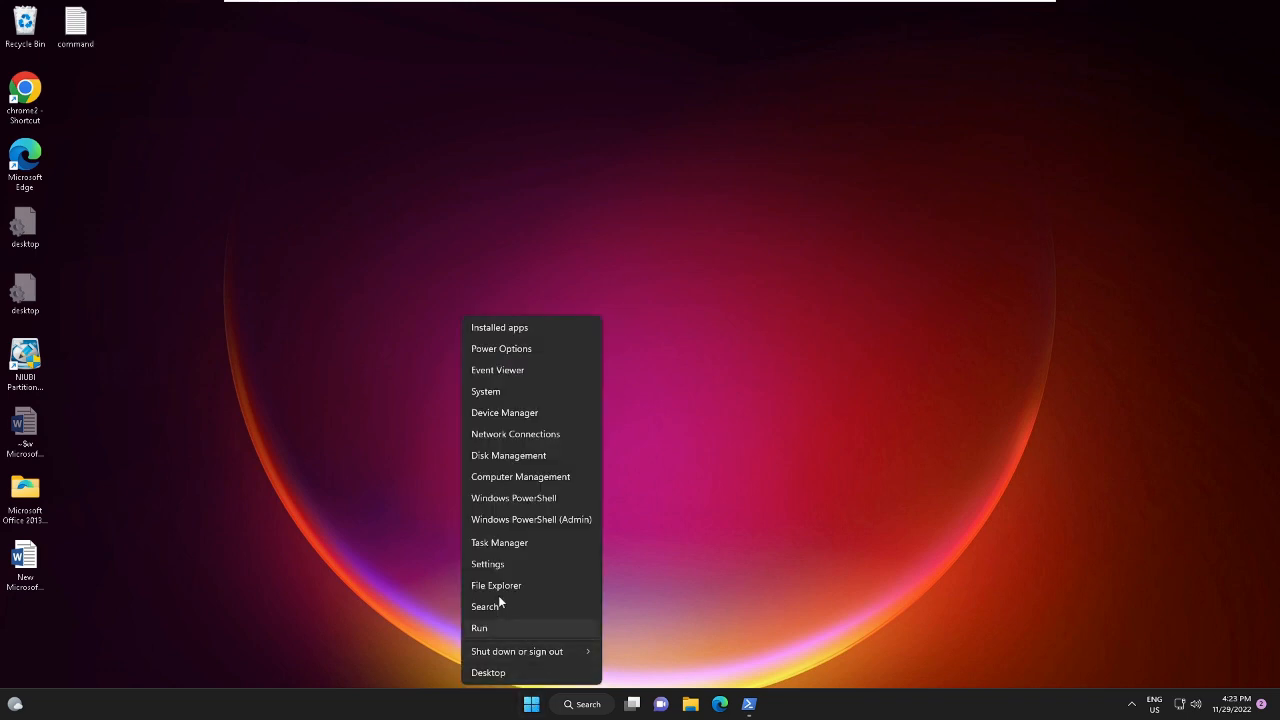
left_click(499, 542)
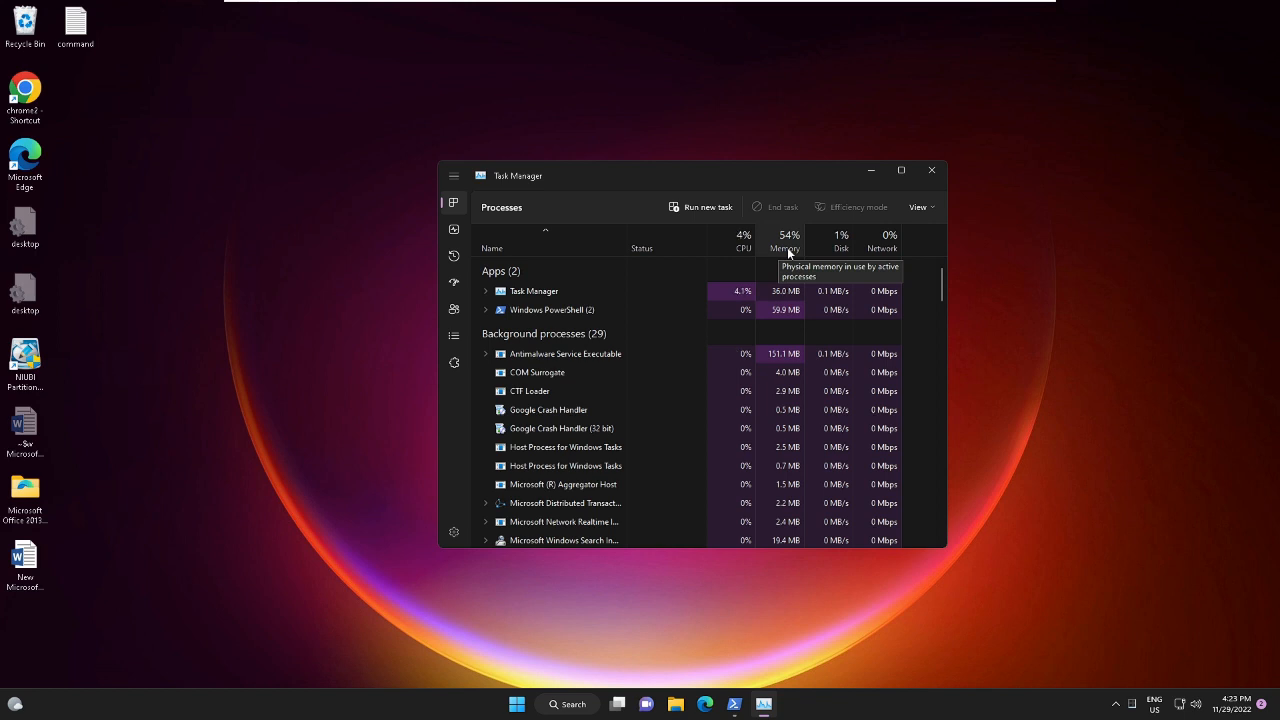
left_click(931, 170)
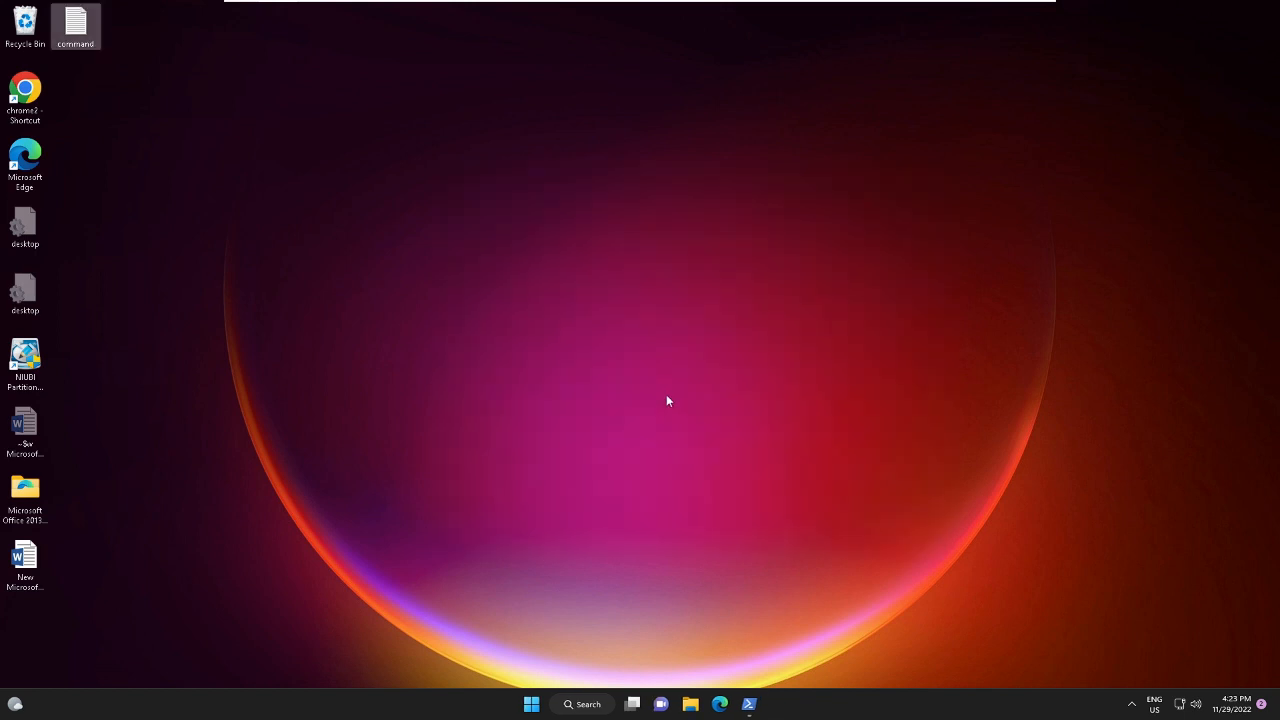
mouse_move(657, 407)
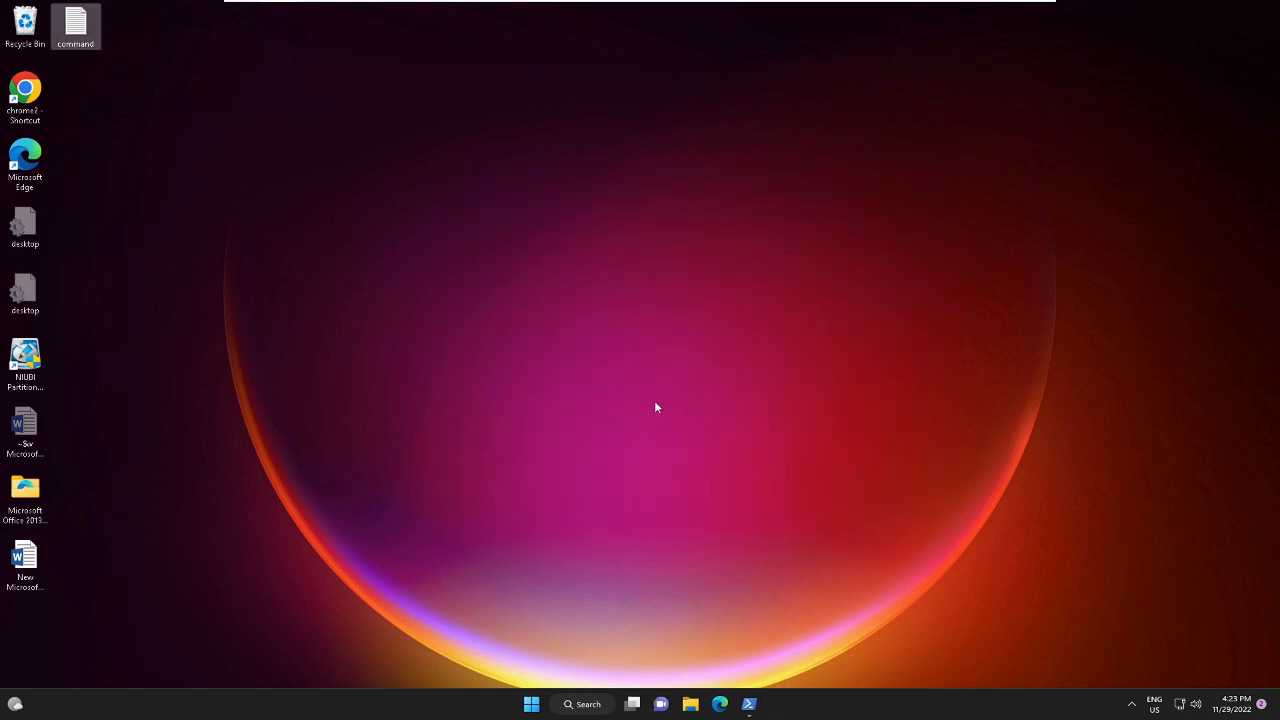
mouse_move(706, 406)
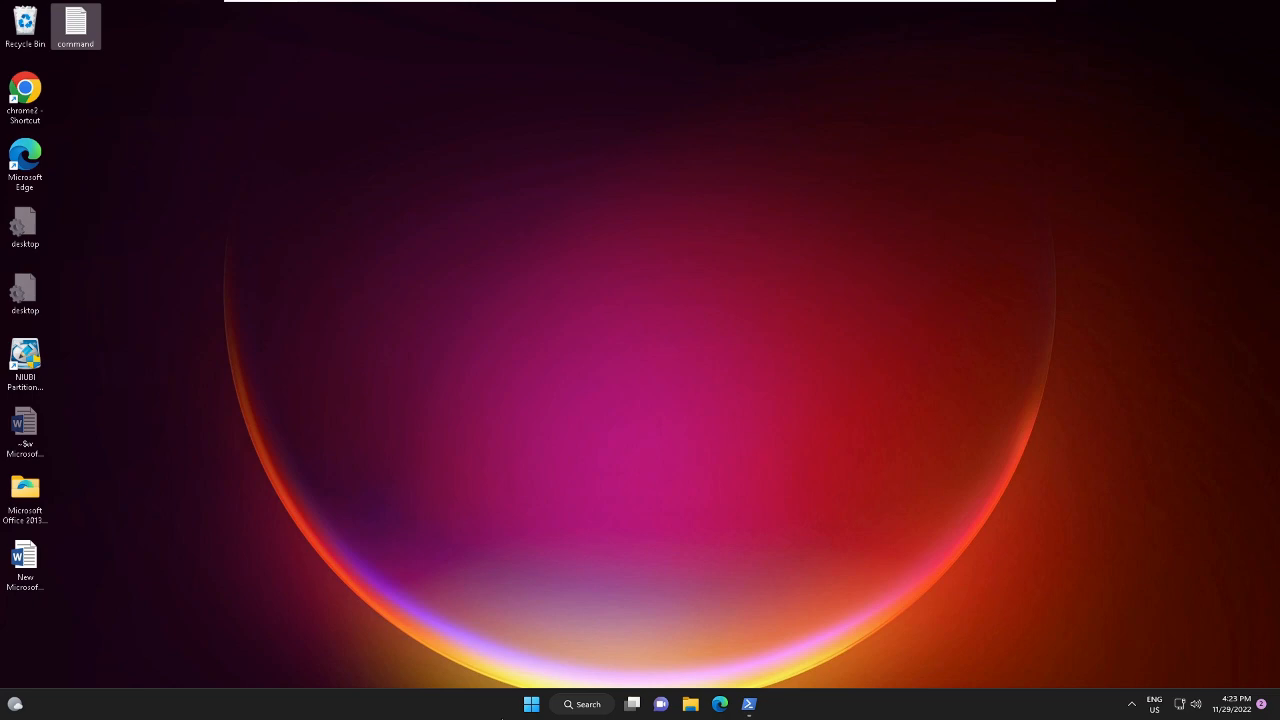
- Search for 'rstrui' to launch the System Restore wizard
left_click(581, 704)
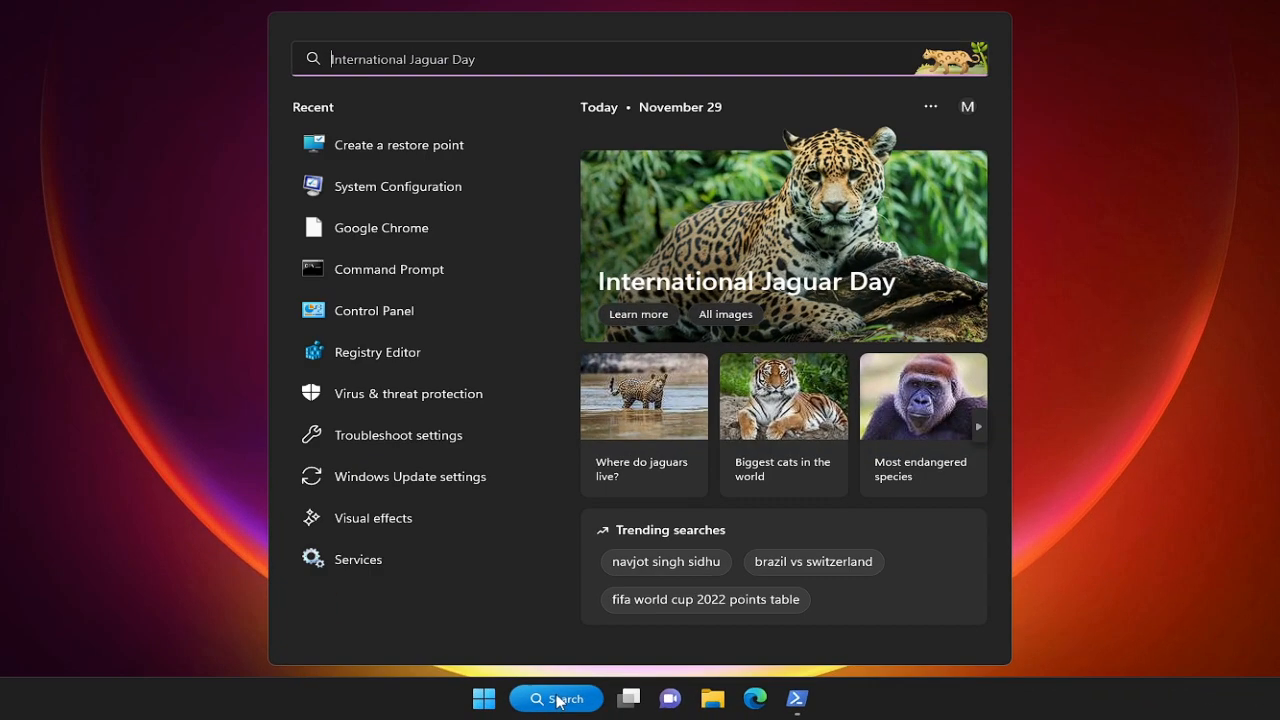
type("rstrui")
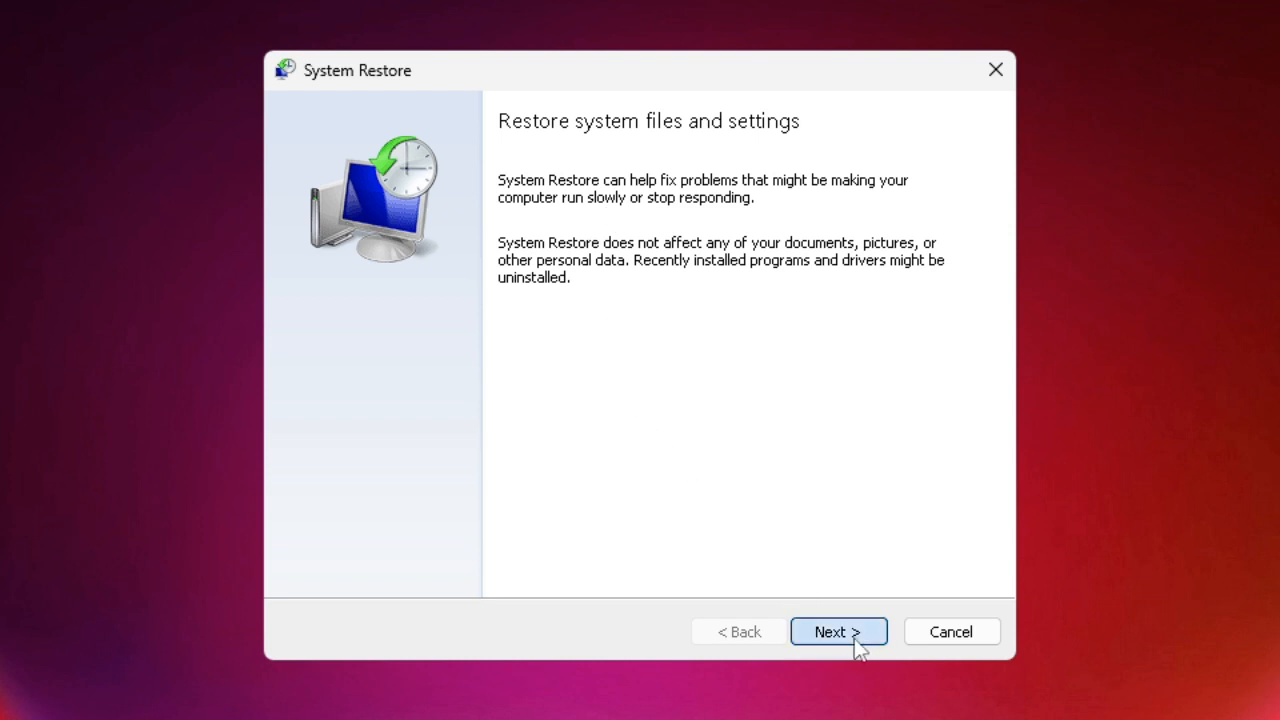
- Select the 'Before Debloat' restore point and advance to its confirmation page
left_click(838, 631)
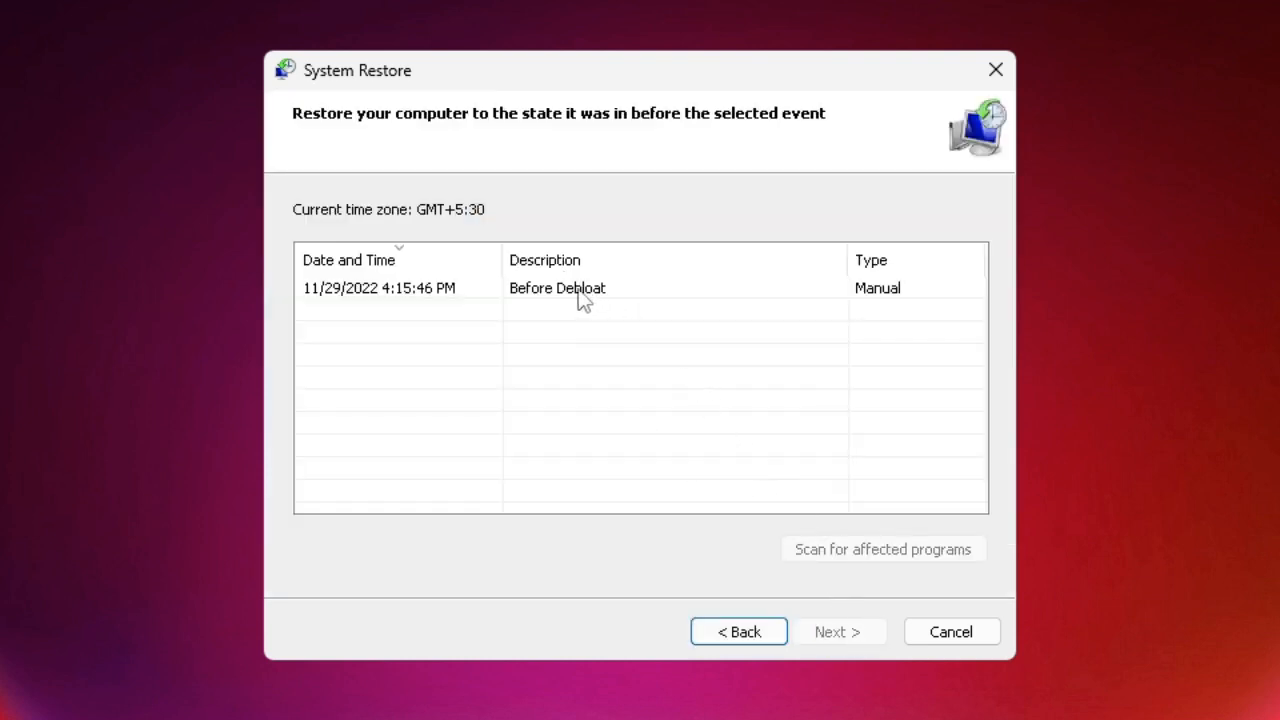
left_click(556, 288)
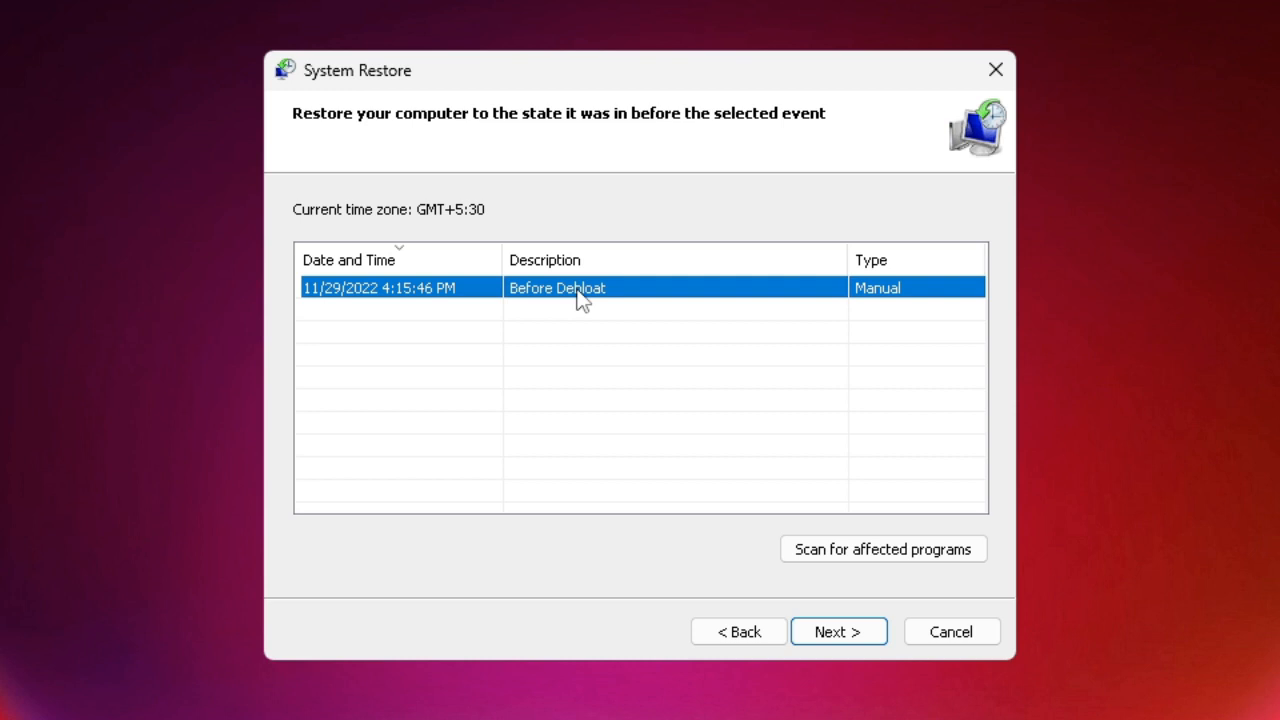
mouse_move(501, 412)
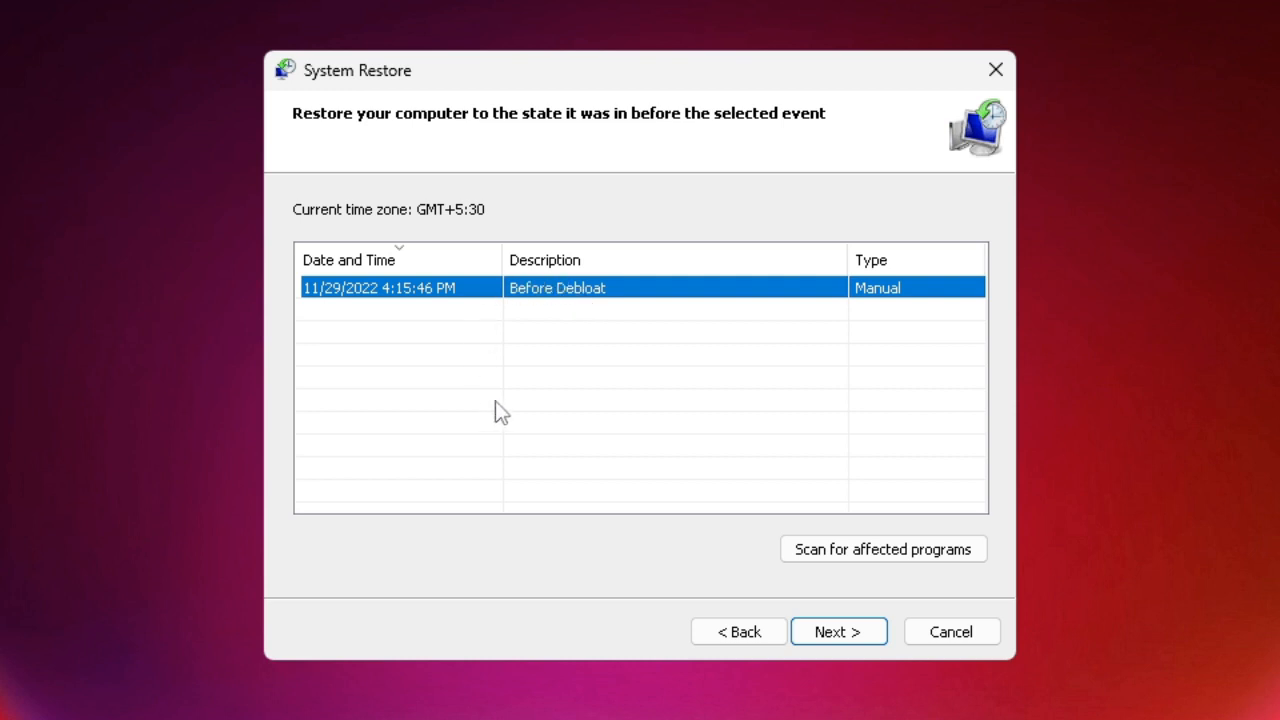
mouse_move(825, 456)
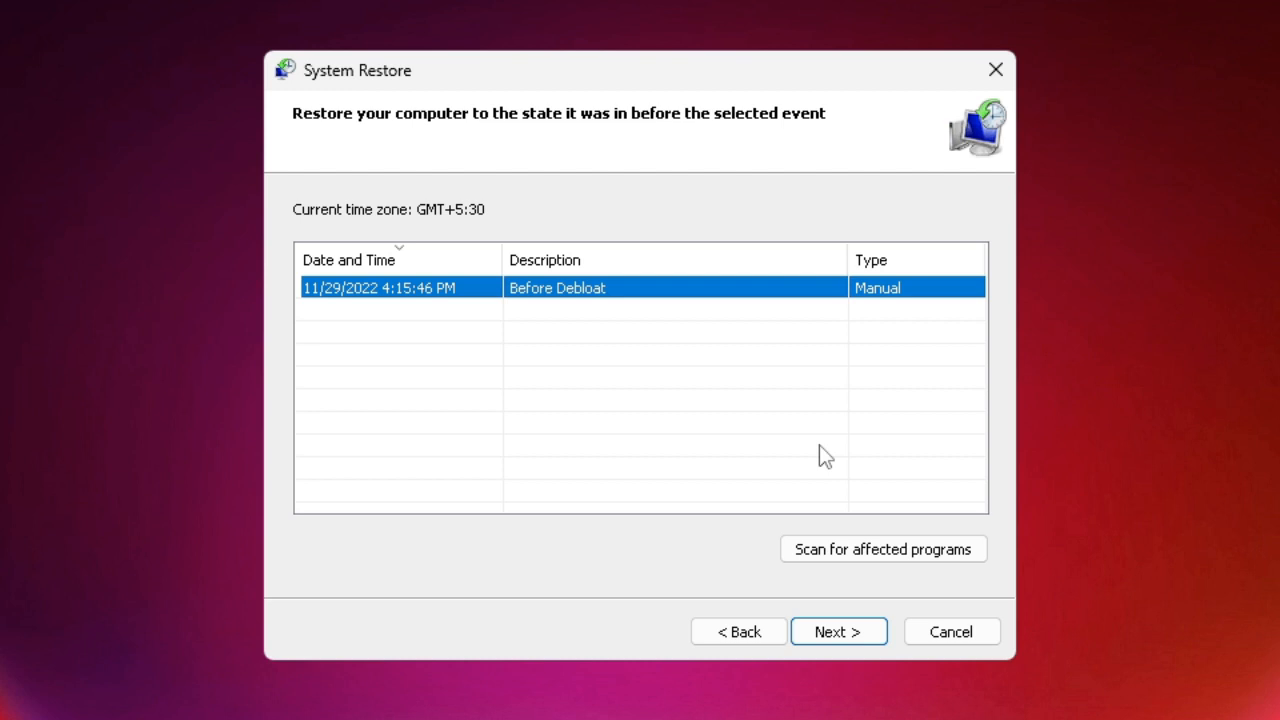
mouse_move(639, 319)
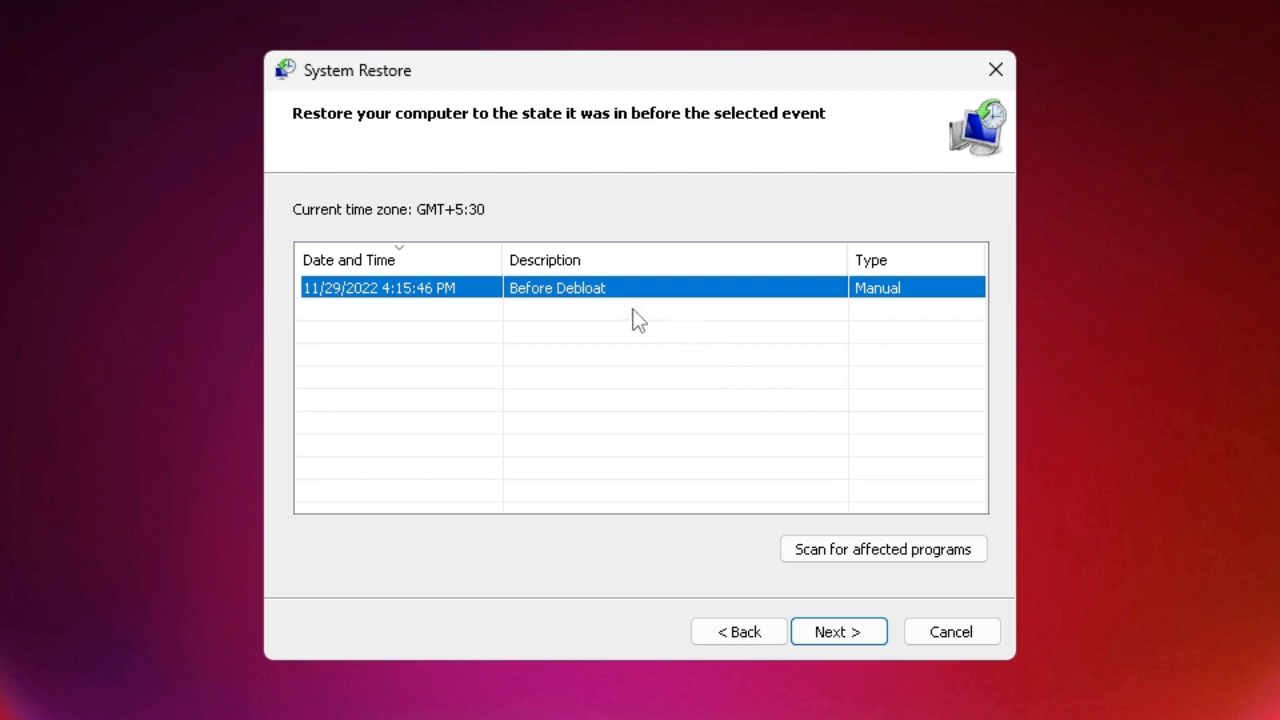
mouse_move(565, 295)
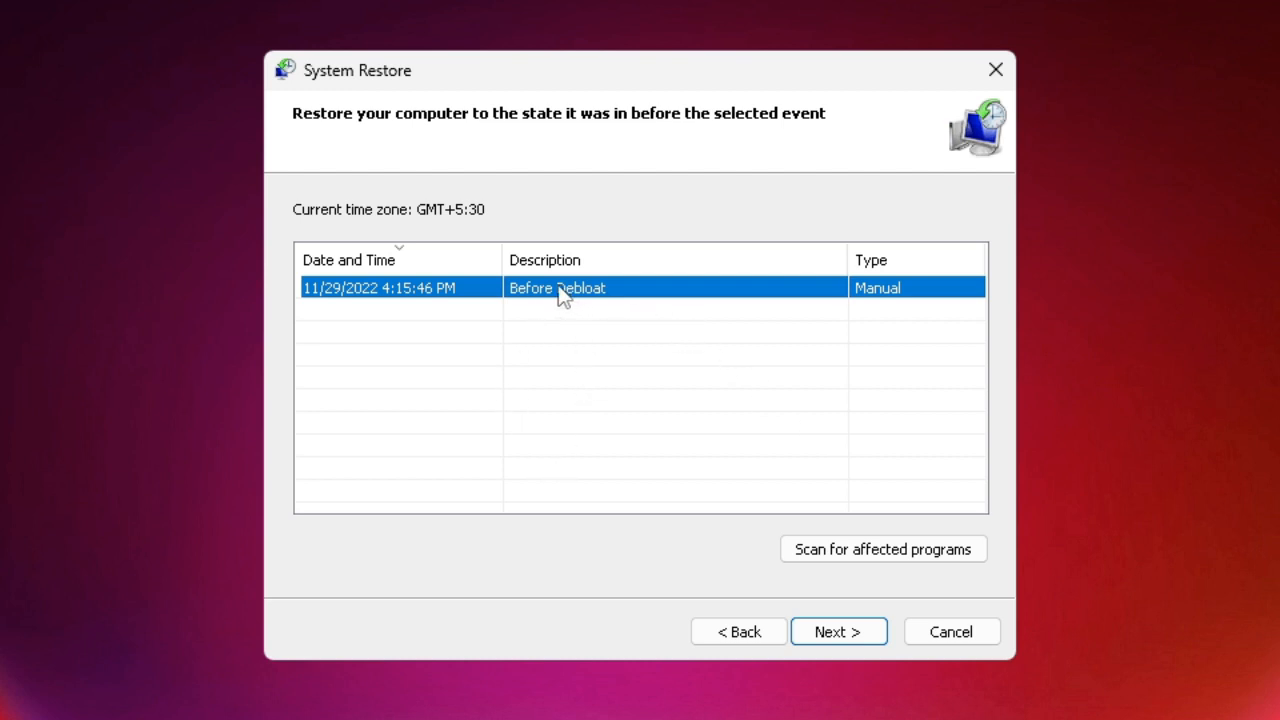
left_click(838, 631)
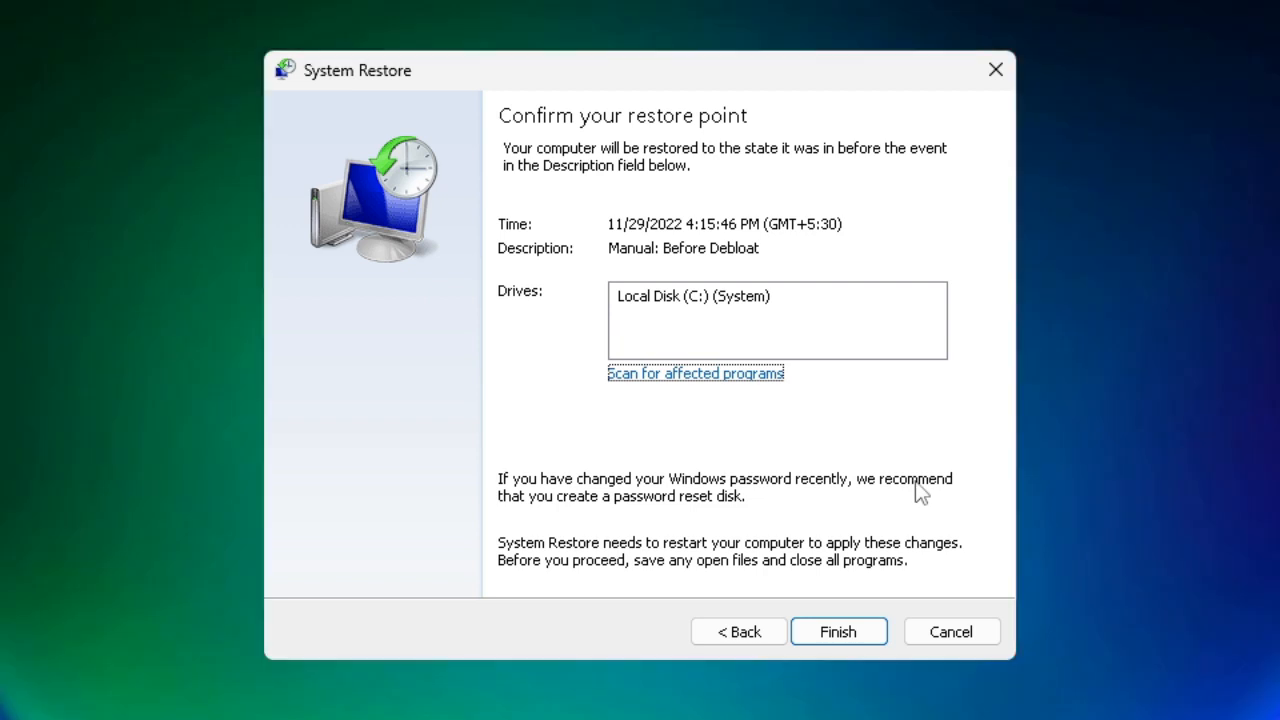
mouse_move(922, 490)
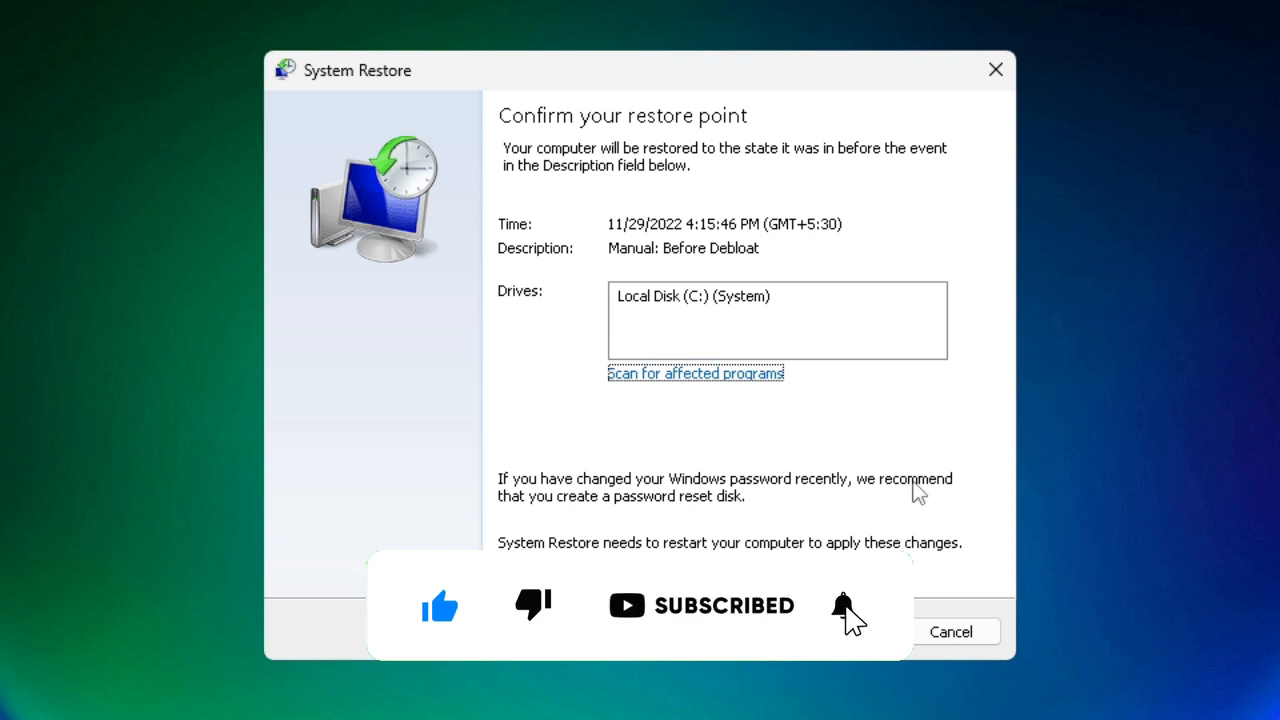
left_click(843, 606)
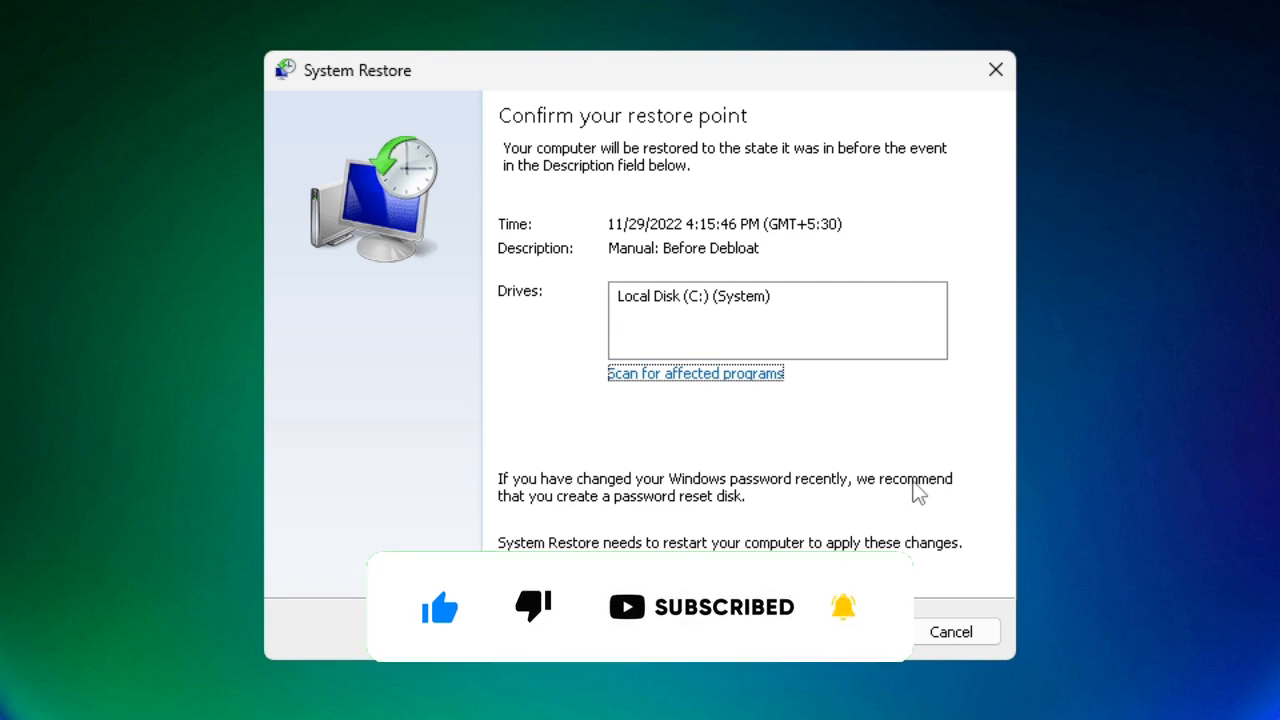